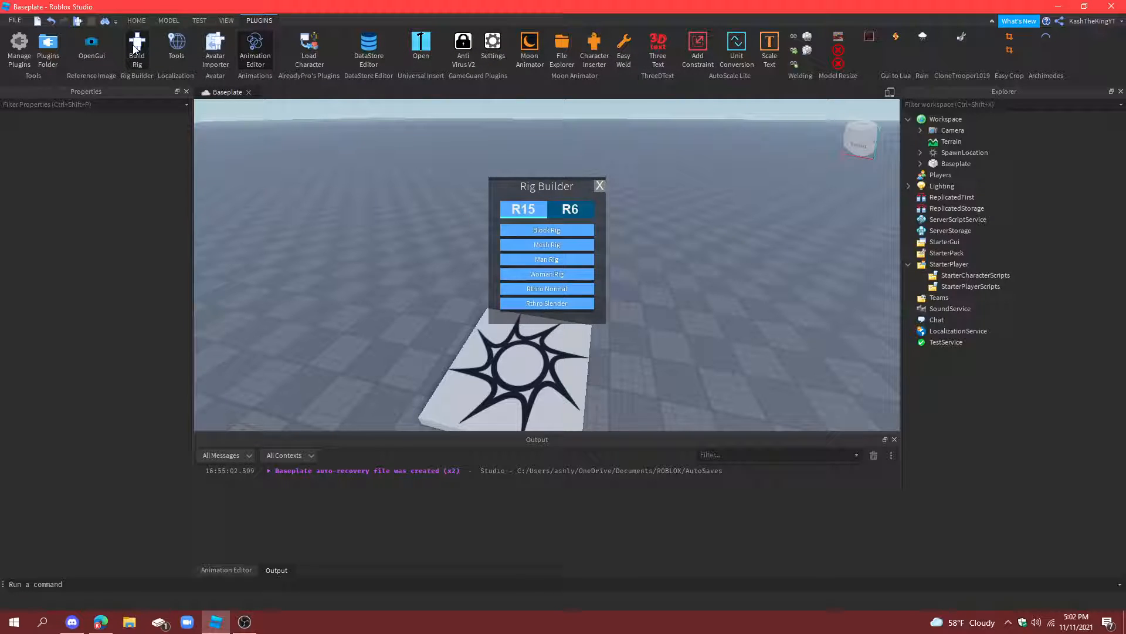
mouse_move(546, 220)
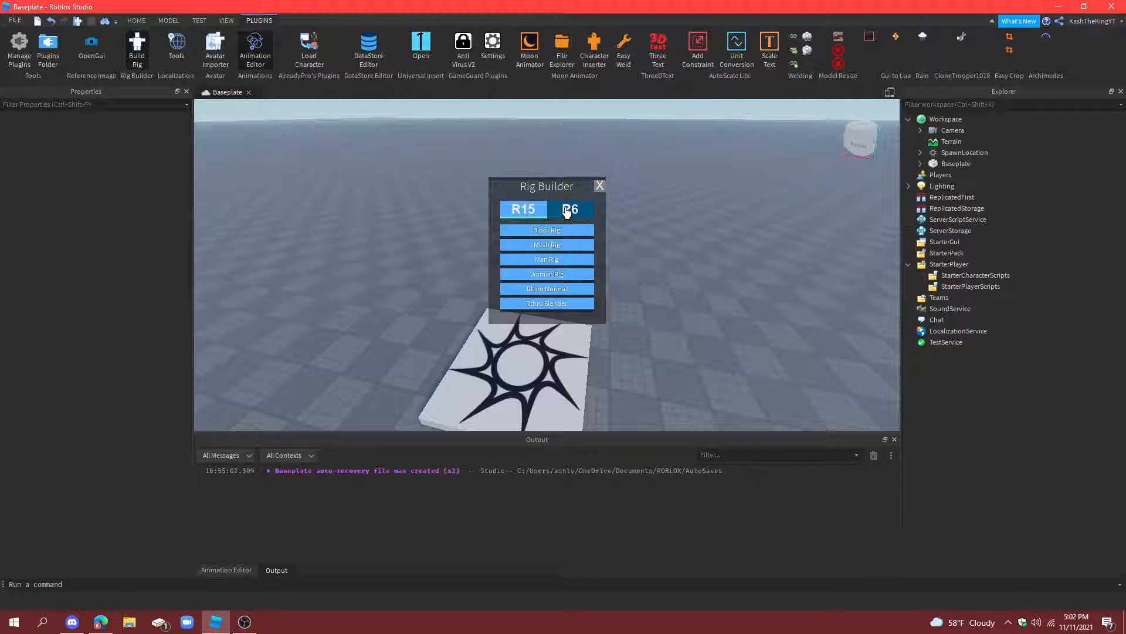
Step: Build an R15 block rig Dummy from the Rig Builder
click(523, 209)
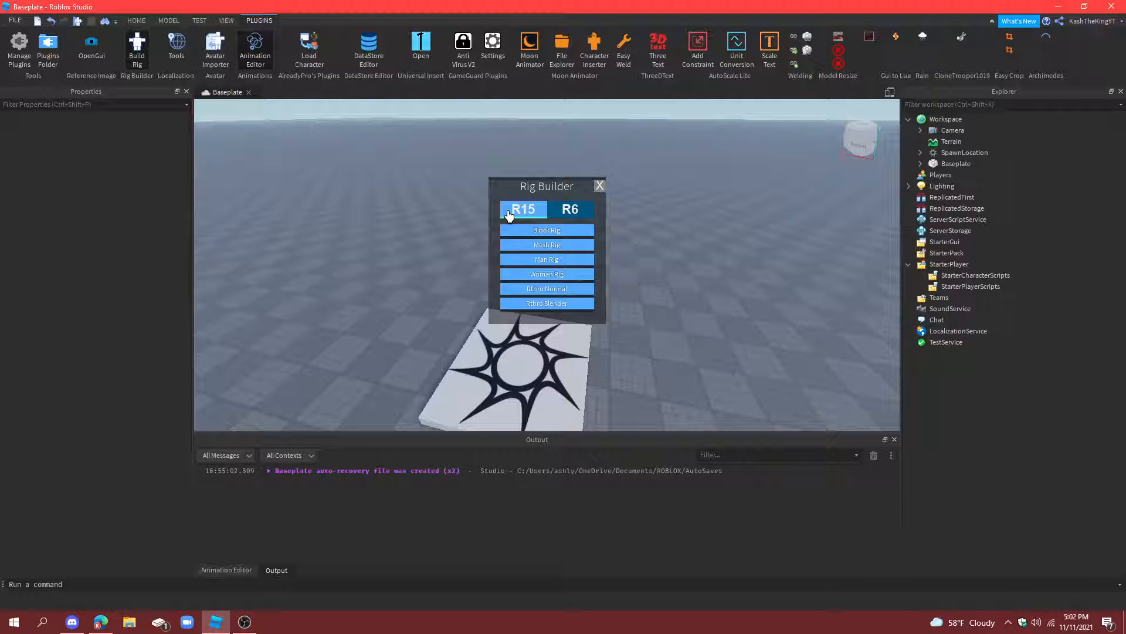
mouse_move(545, 230)
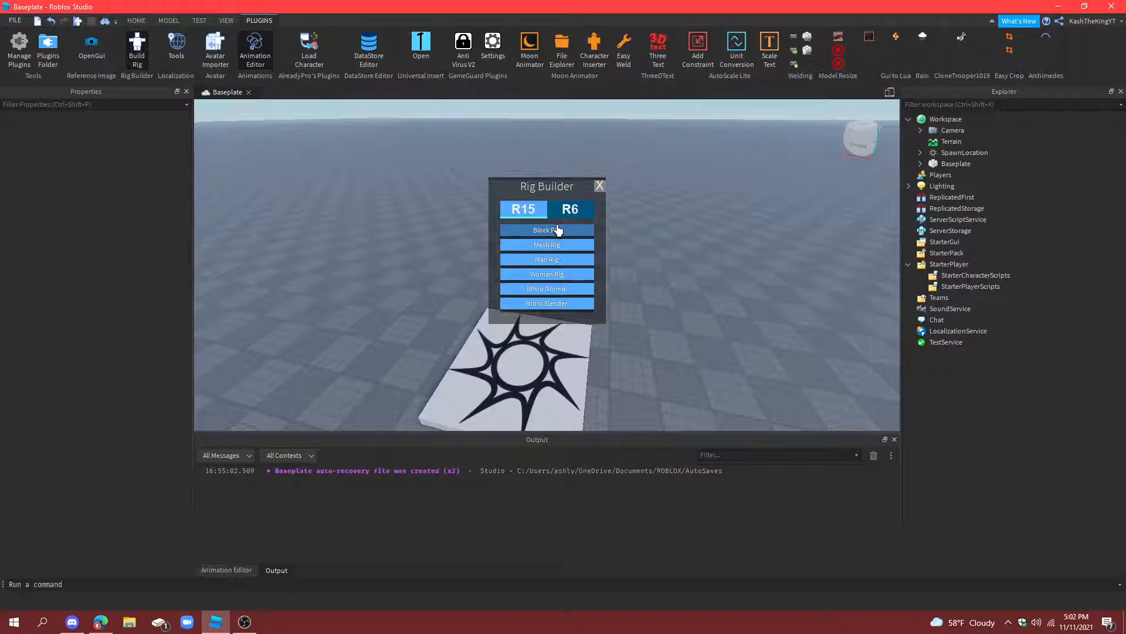
click(546, 230)
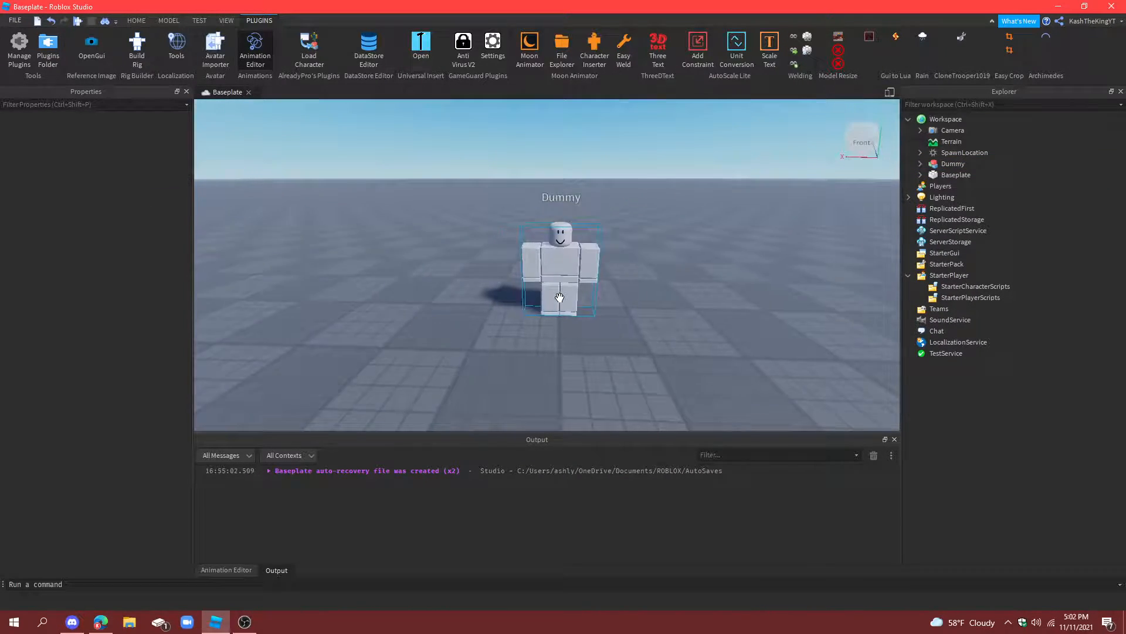
Step: Start the Animation Editor from the Plugins tab so it prompts for a rig
click(225, 571)
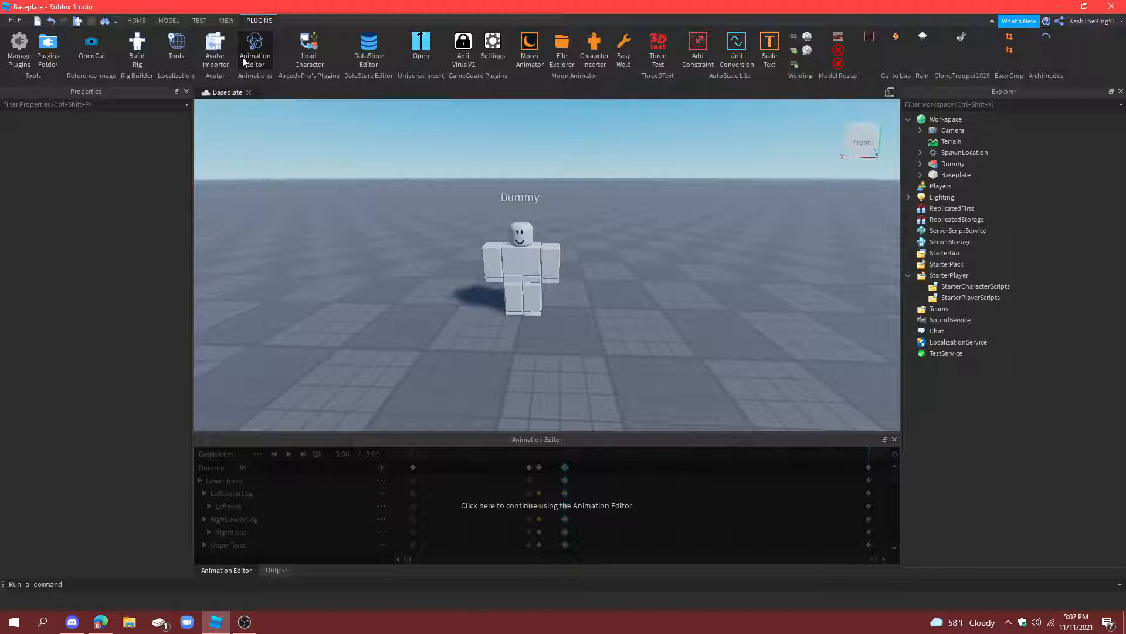
mouse_move(255, 51)
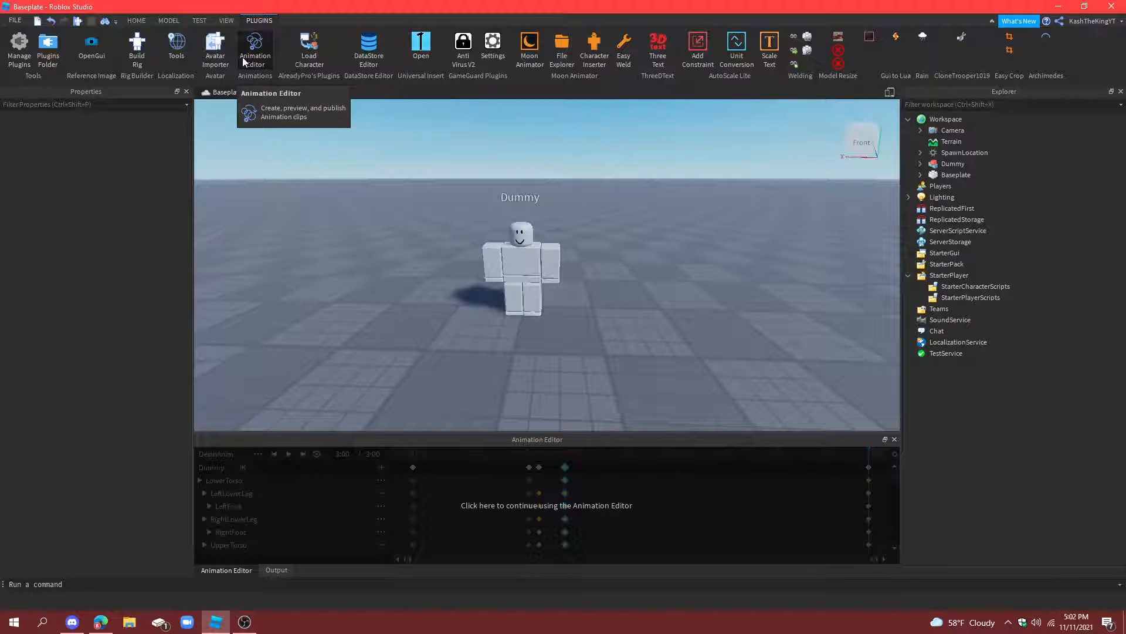
mouse_move(299, 95)
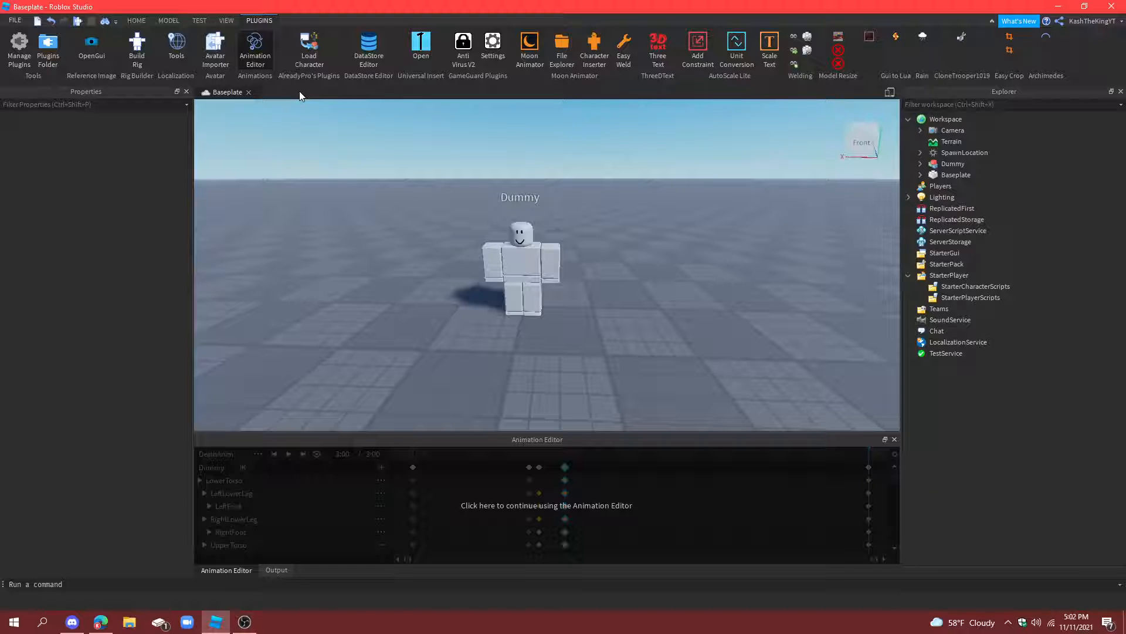
click(545, 504)
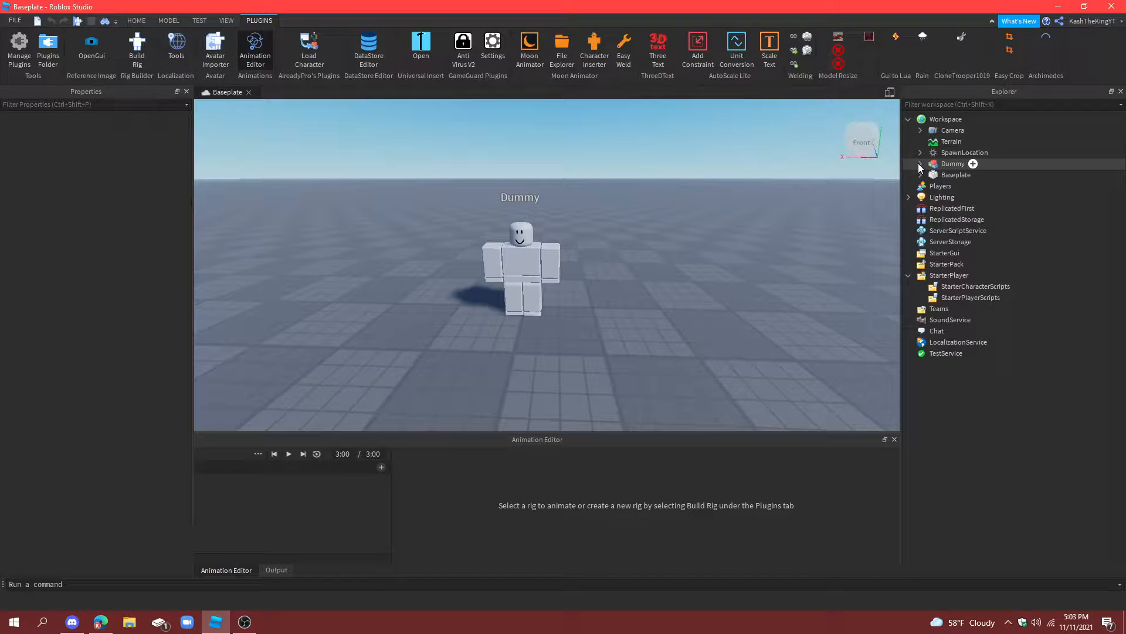
Step: Create the DeathAnim animation for Dummy and set its timeline length to 4:00
click(952, 163)
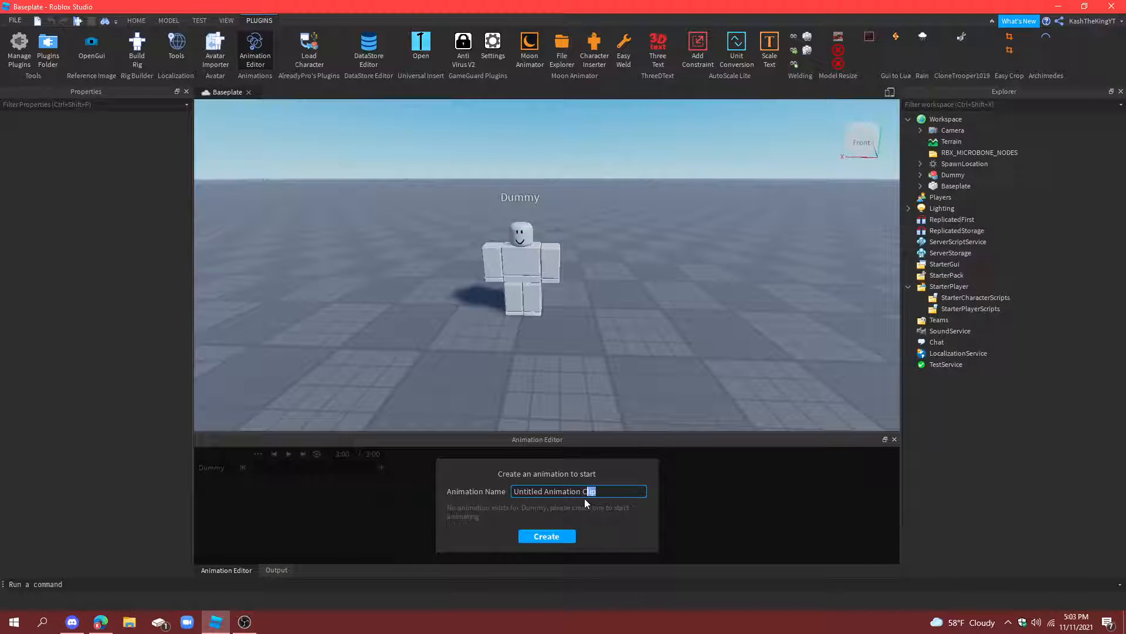
text(D)
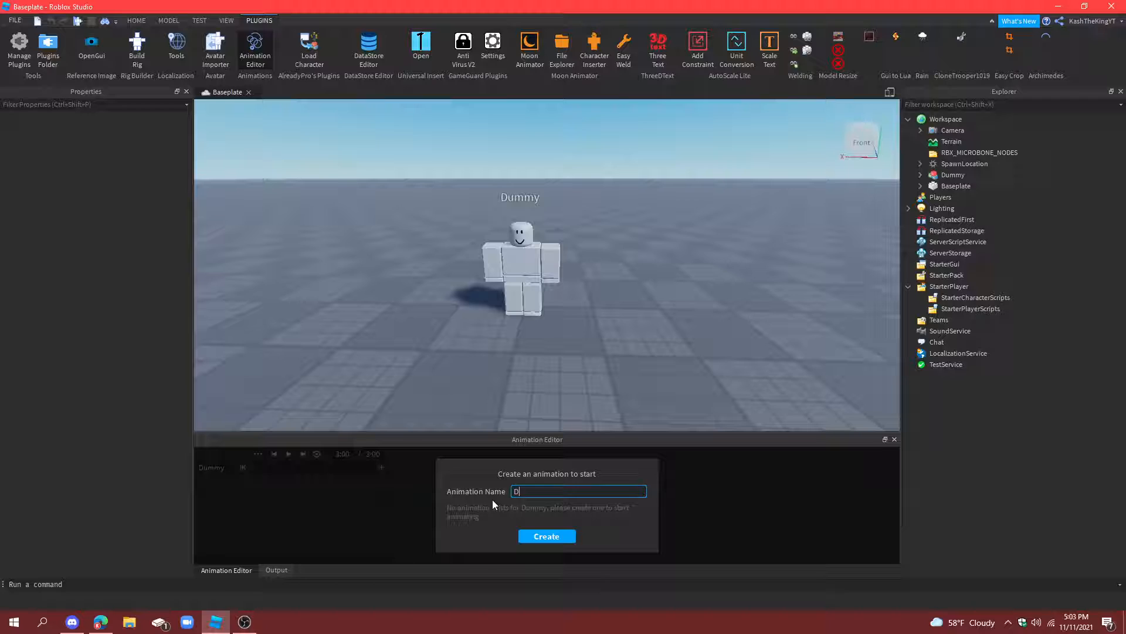
text(DeathAnim)
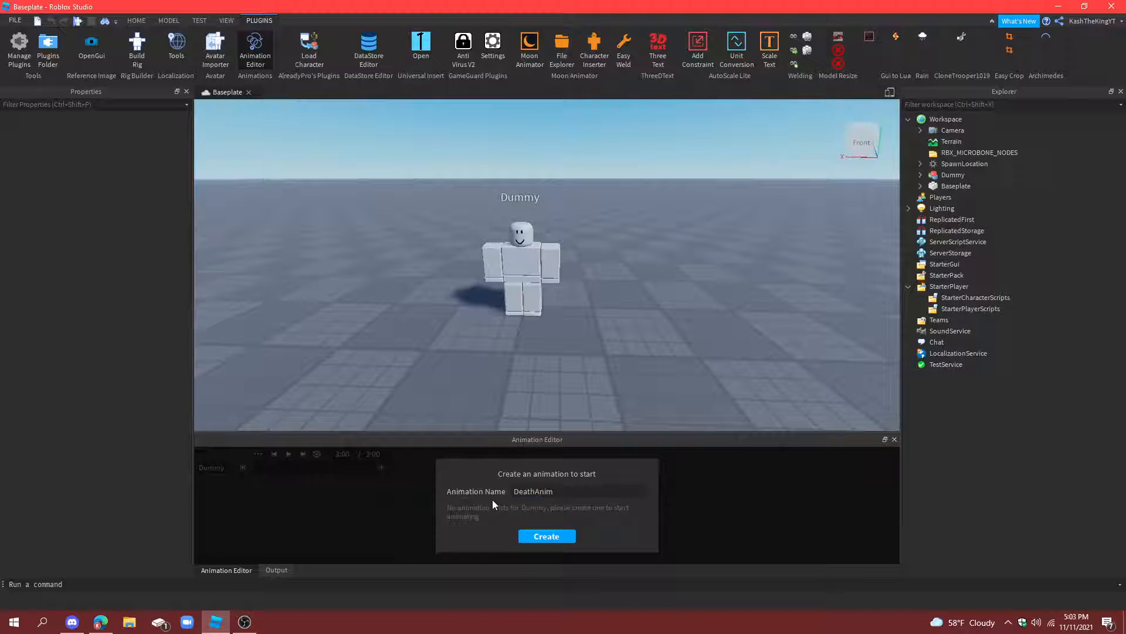
click(546, 537)
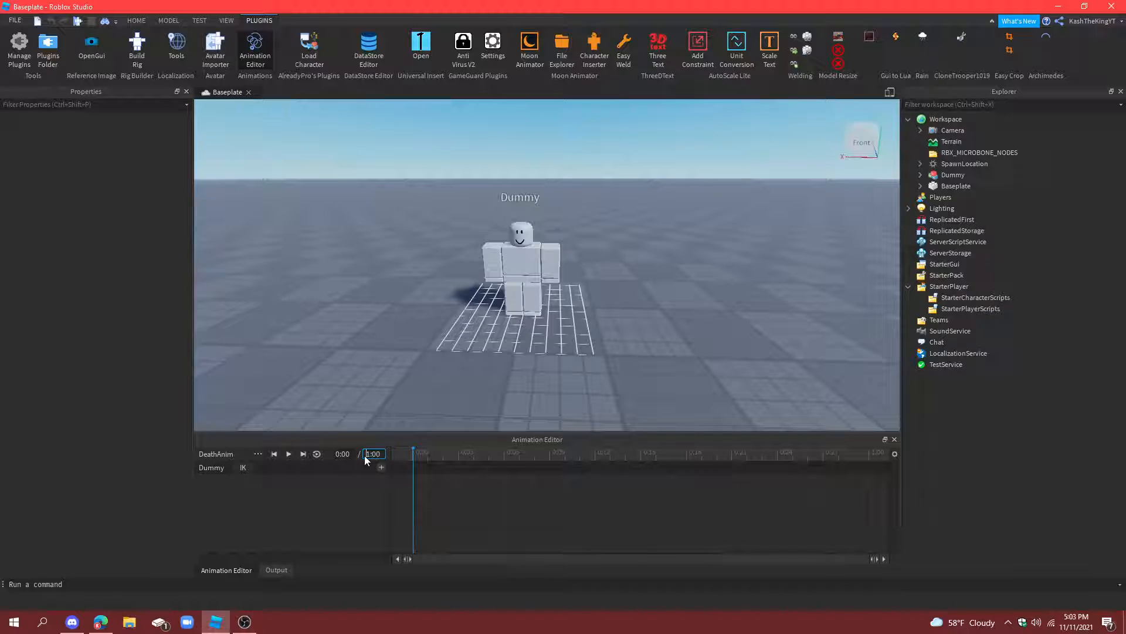
mouse_move(373, 453)
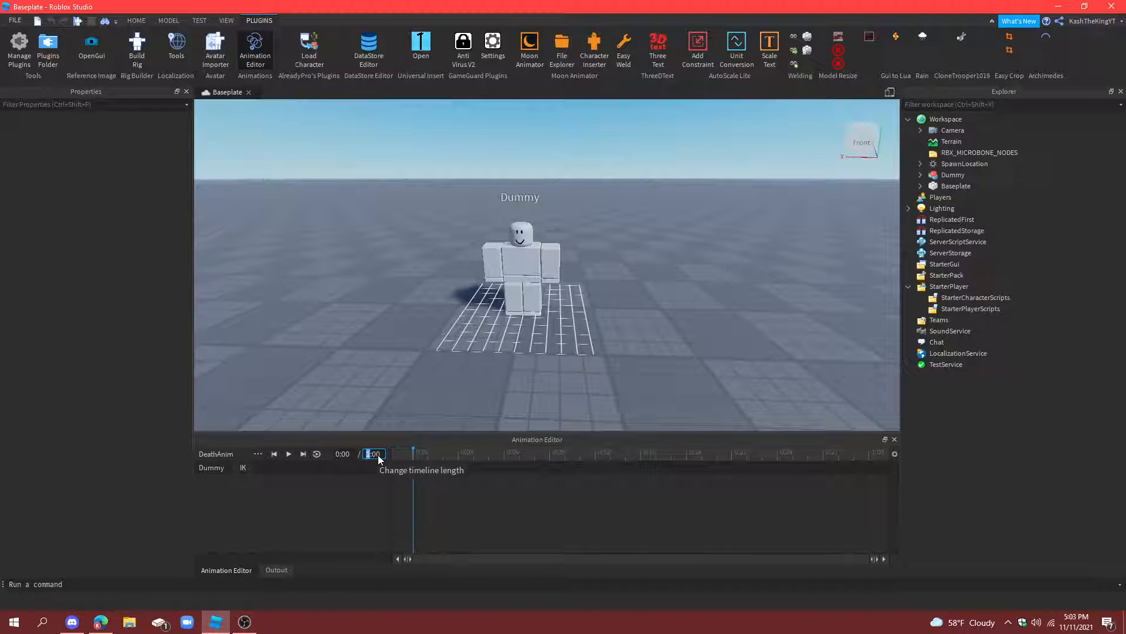
text(4:00)
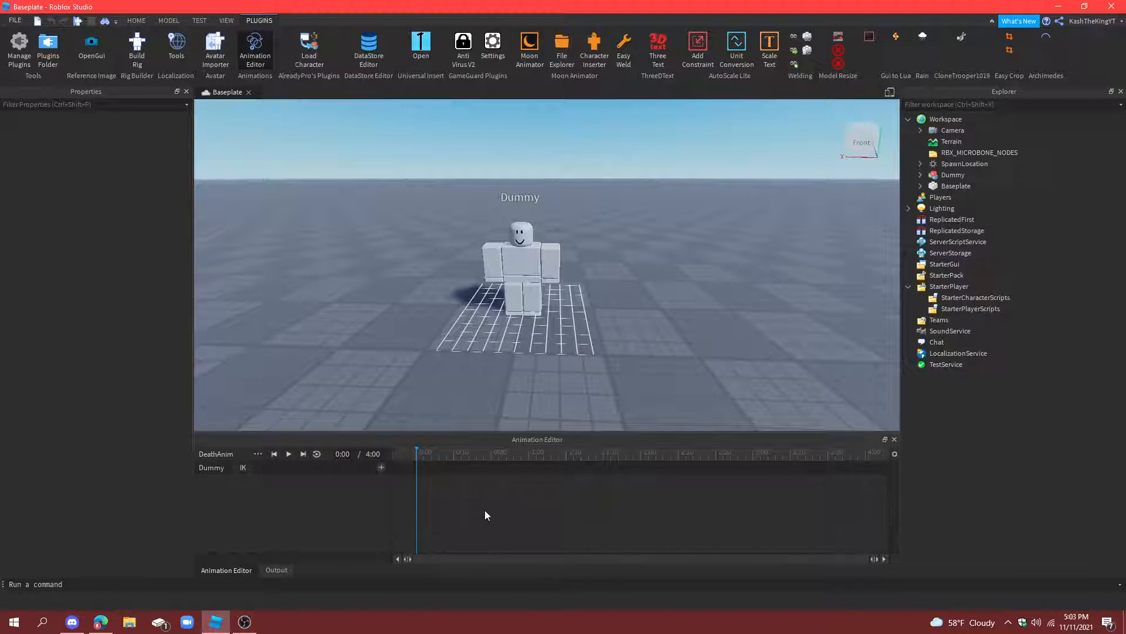
mouse_move(498, 508)
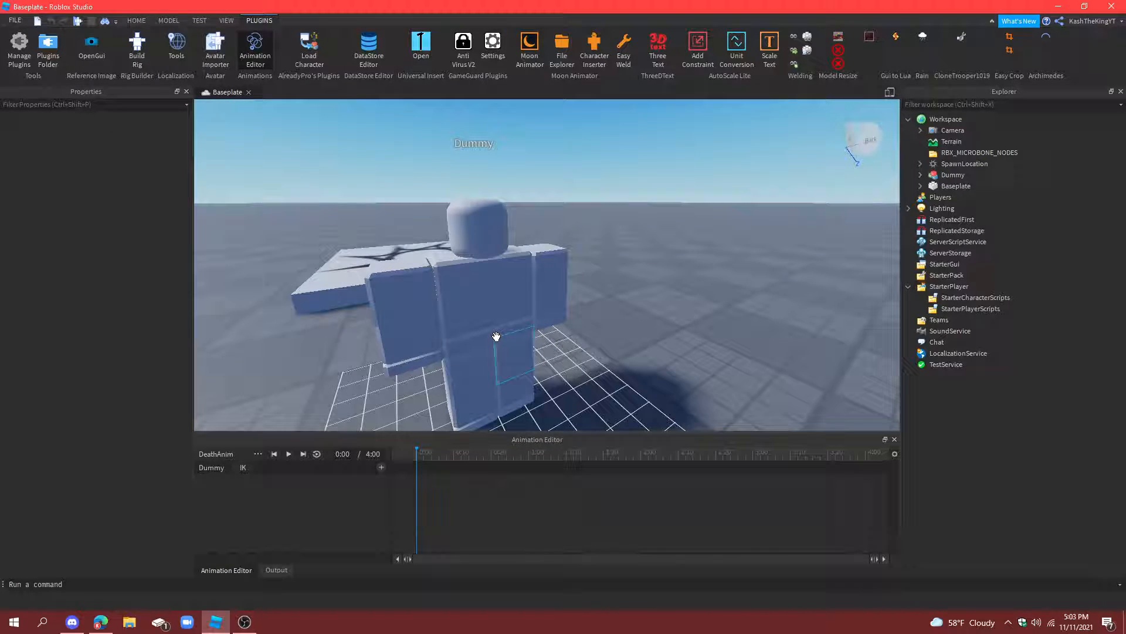
Step: Select Dummy's body parts so each gets a starting keyframe at 0:00
click(382, 467)
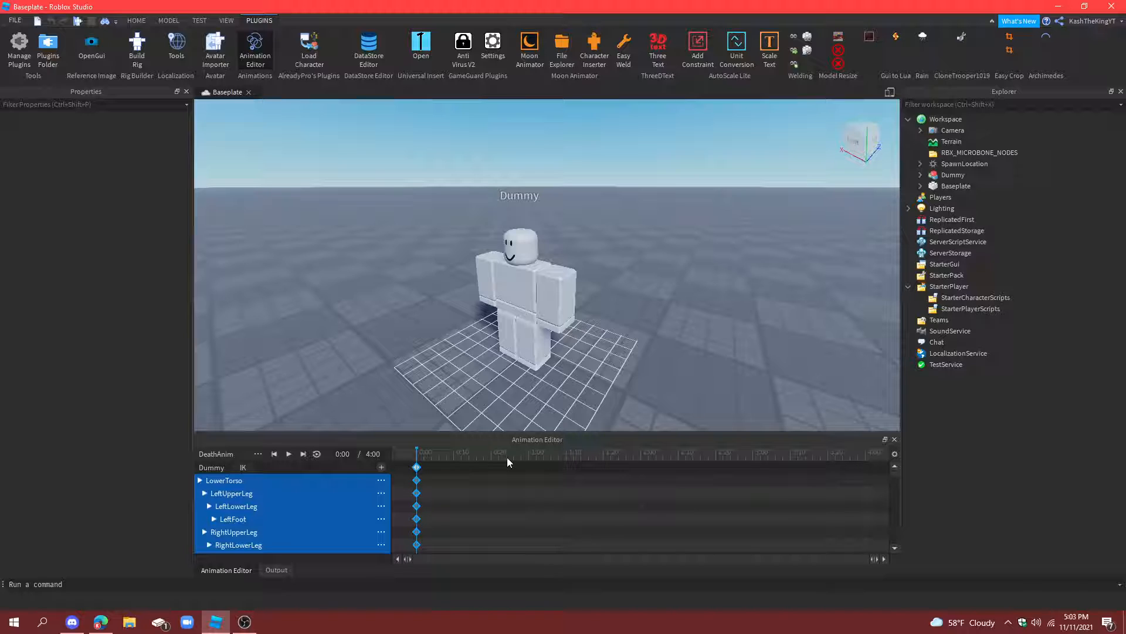
mouse_move(523, 458)
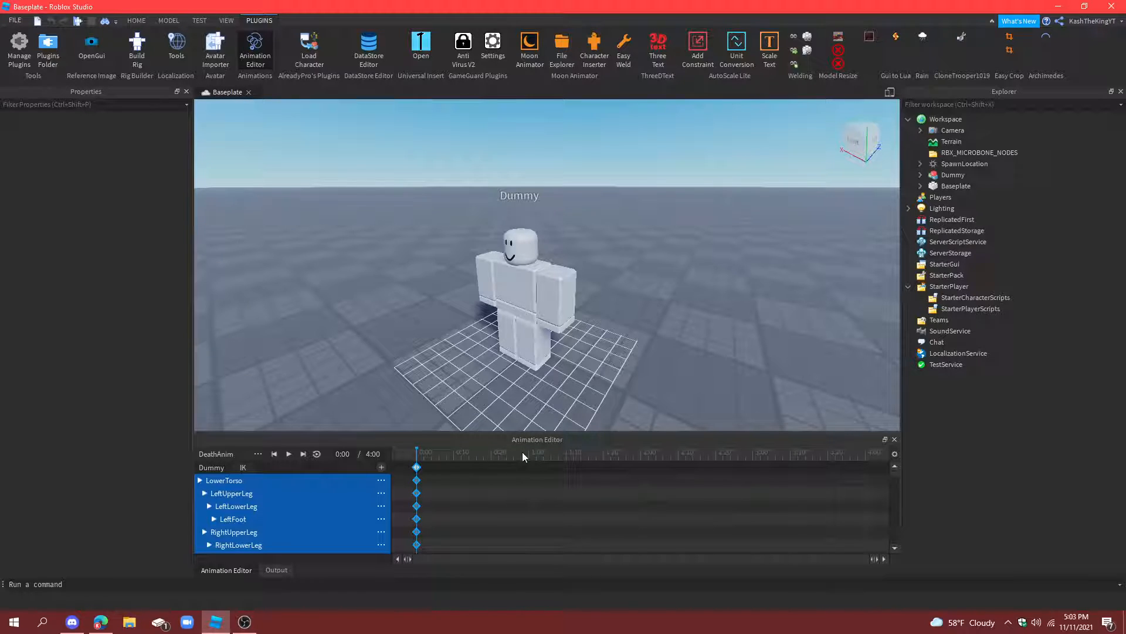
Step: Move the scrubber forward and lay Dummy flat, creating keyframes at 0:21
click(529, 450)
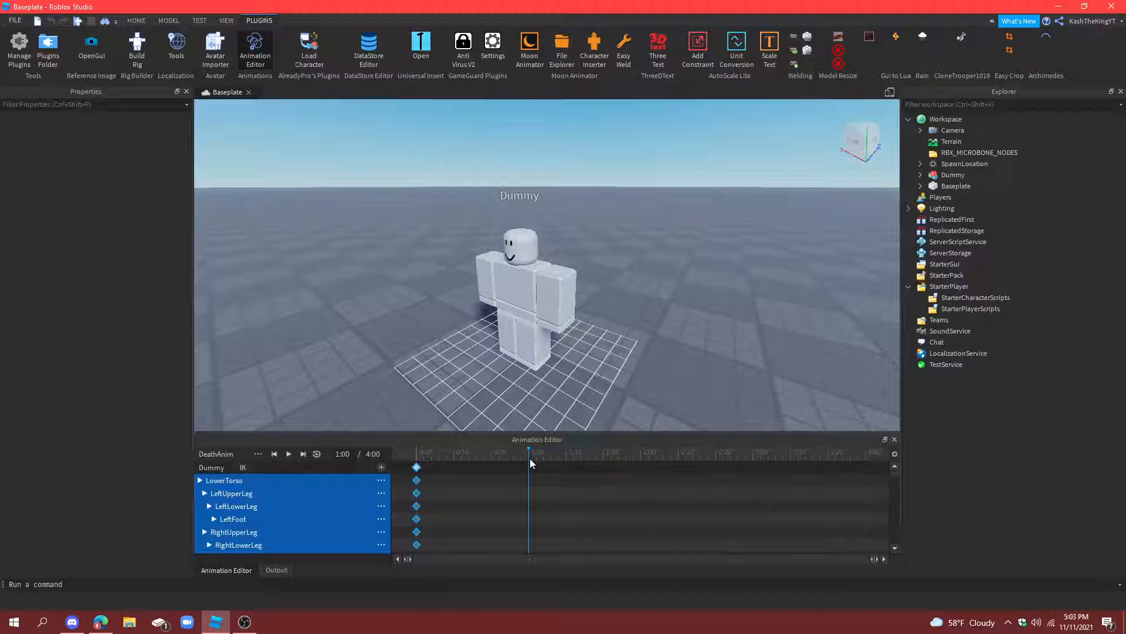
click(494, 450)
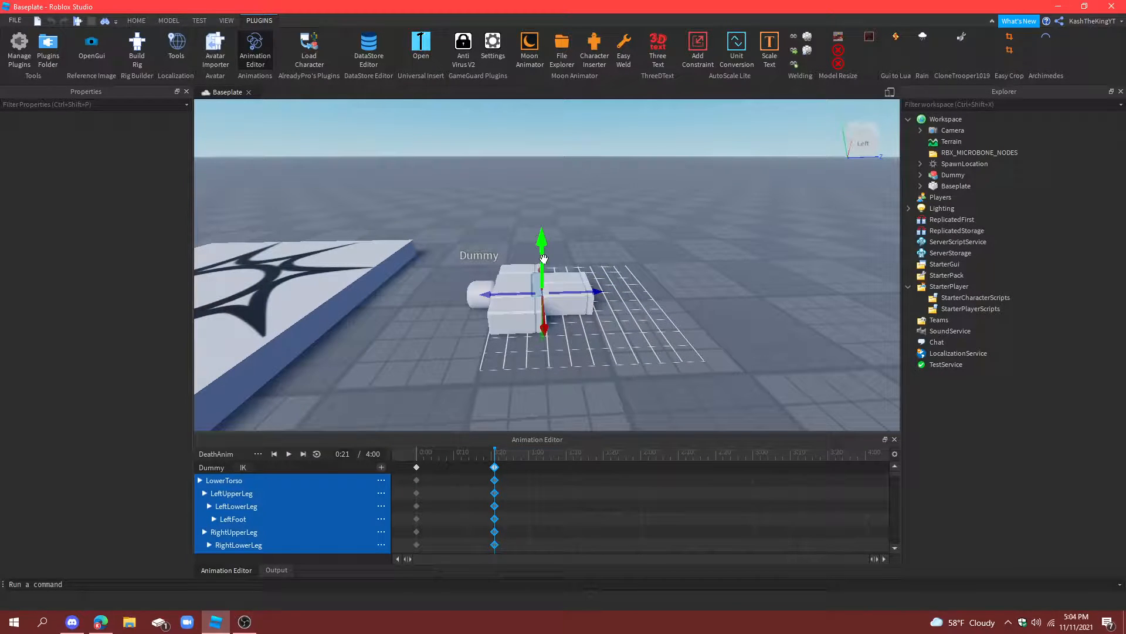
click(289, 453)
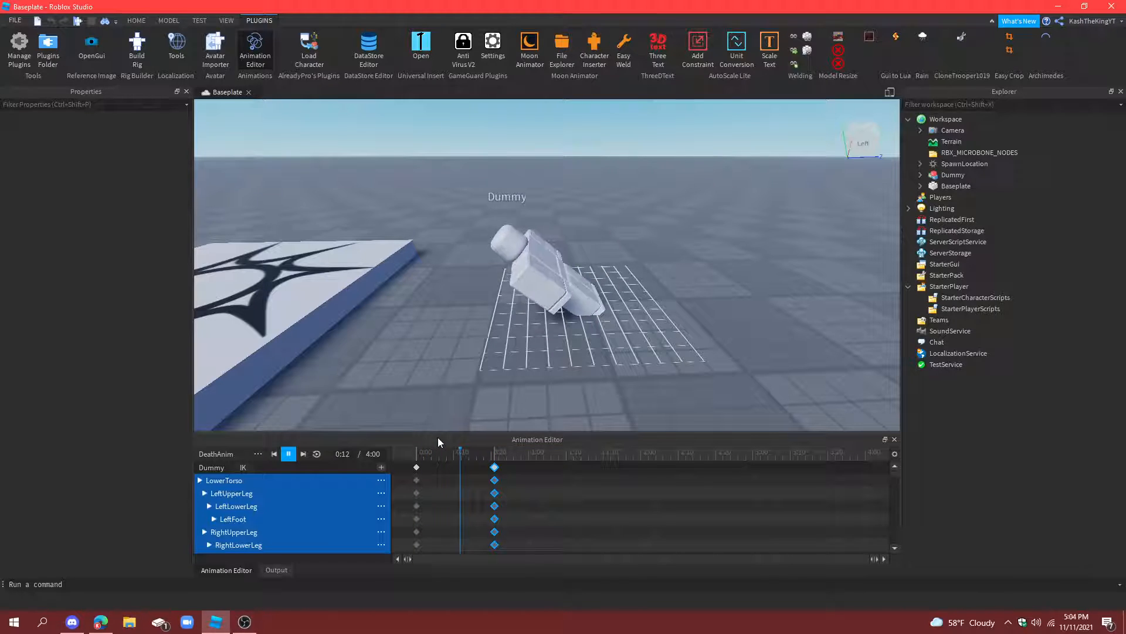
click(289, 453)
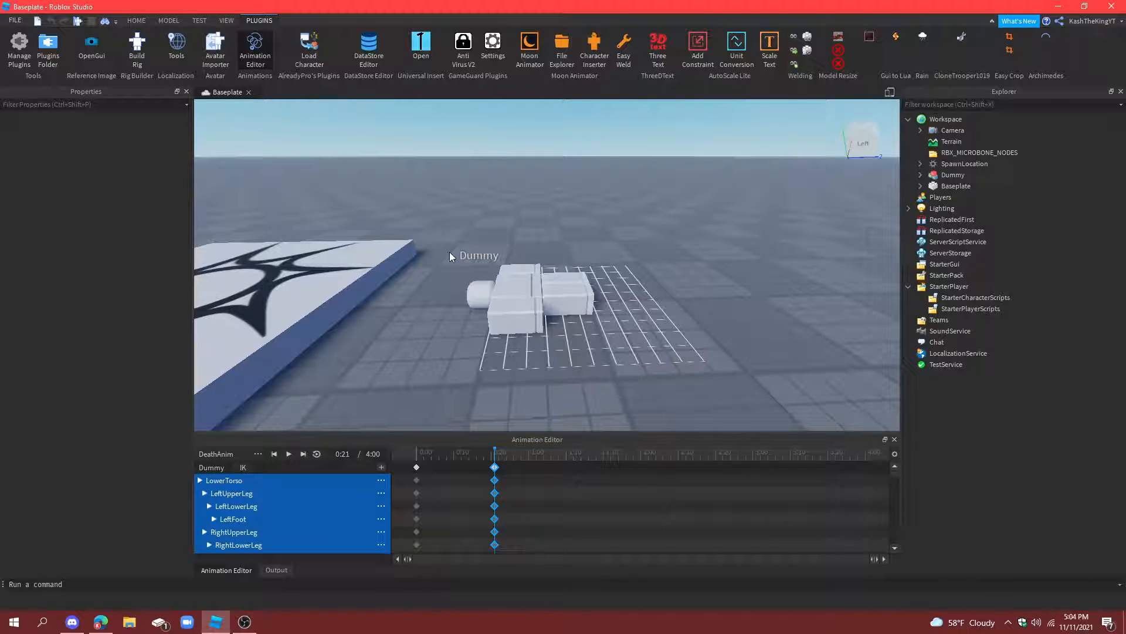
click(288, 453)
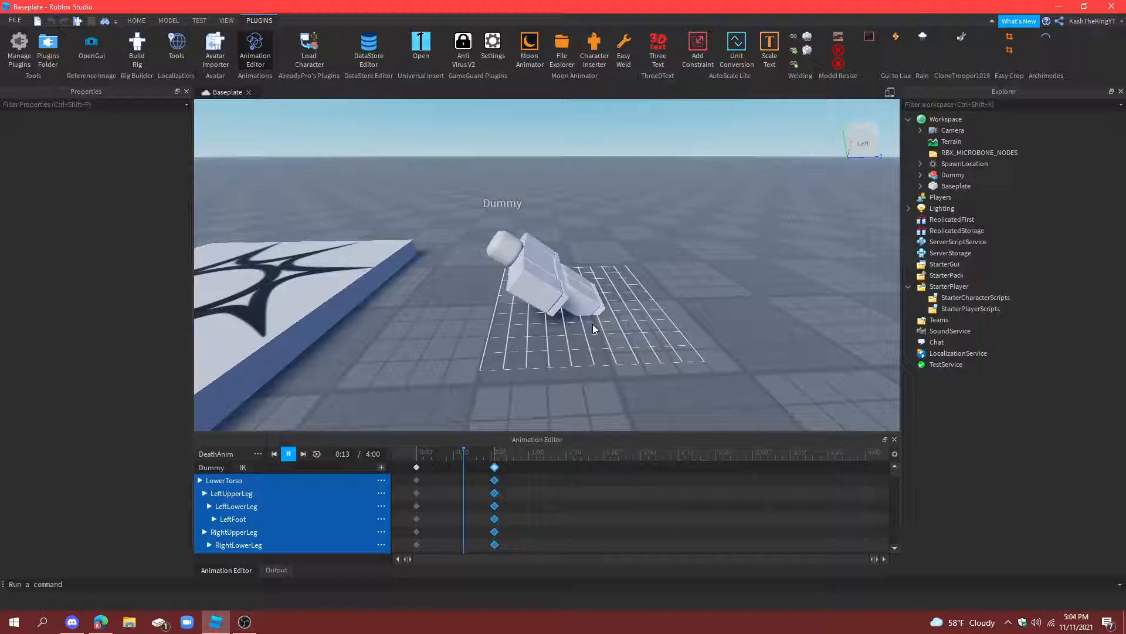
click(289, 453)
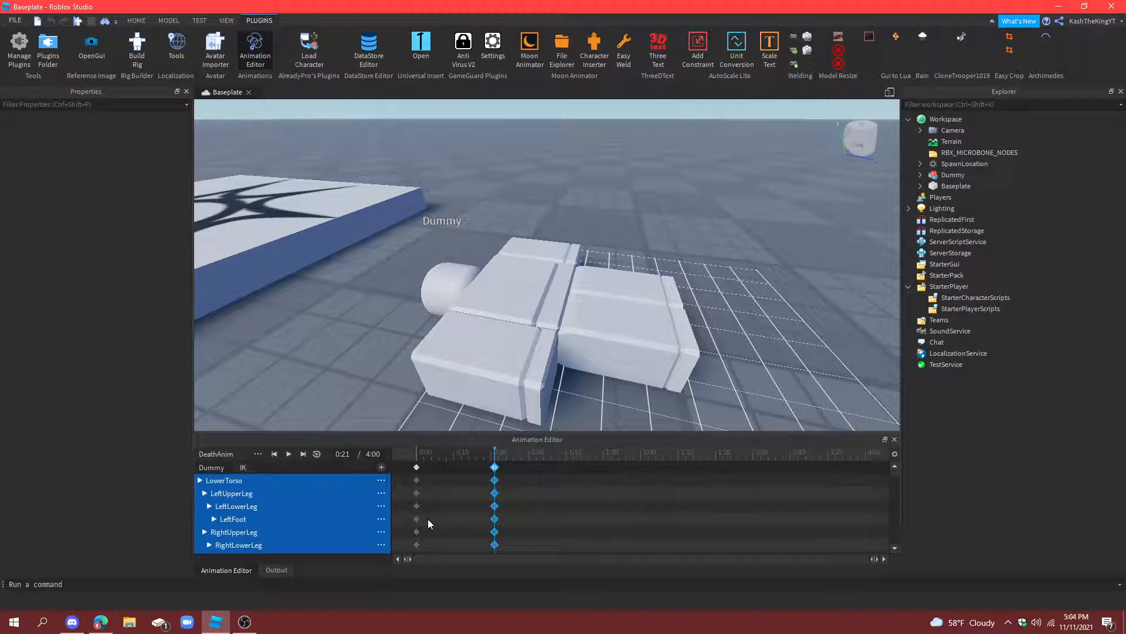
scroll(down, 3)
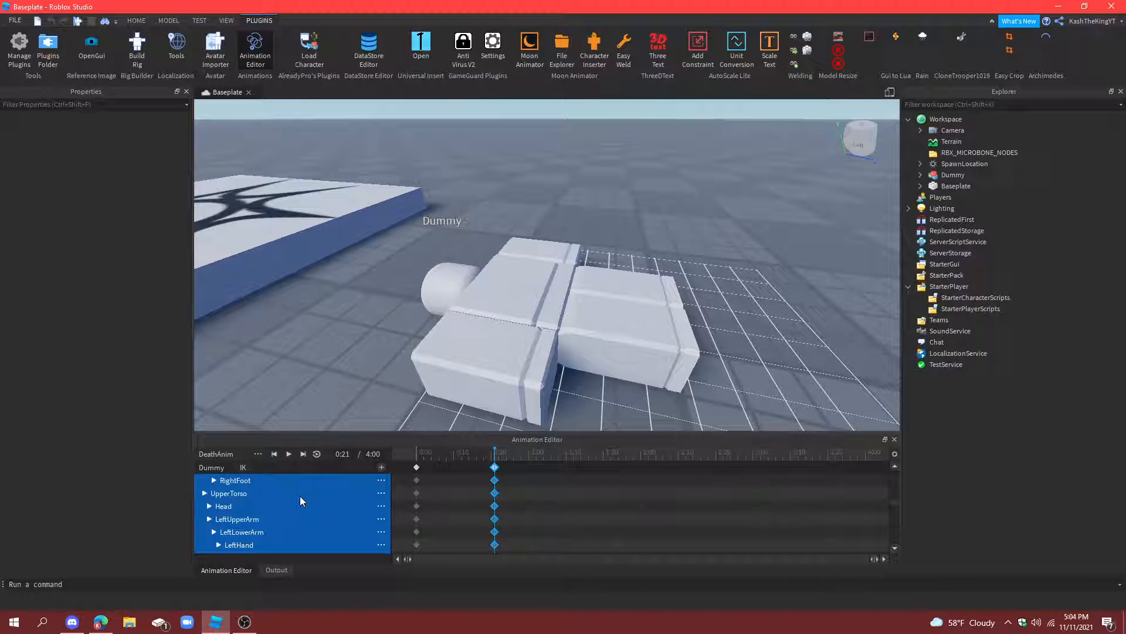
scroll(down, 3)
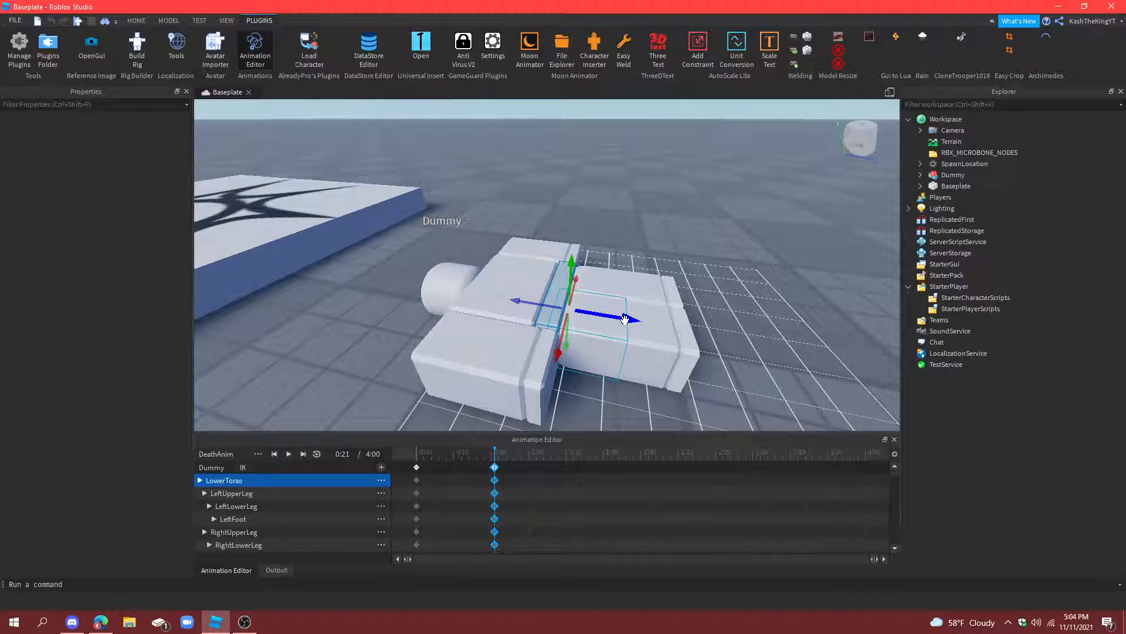
click(288, 453)
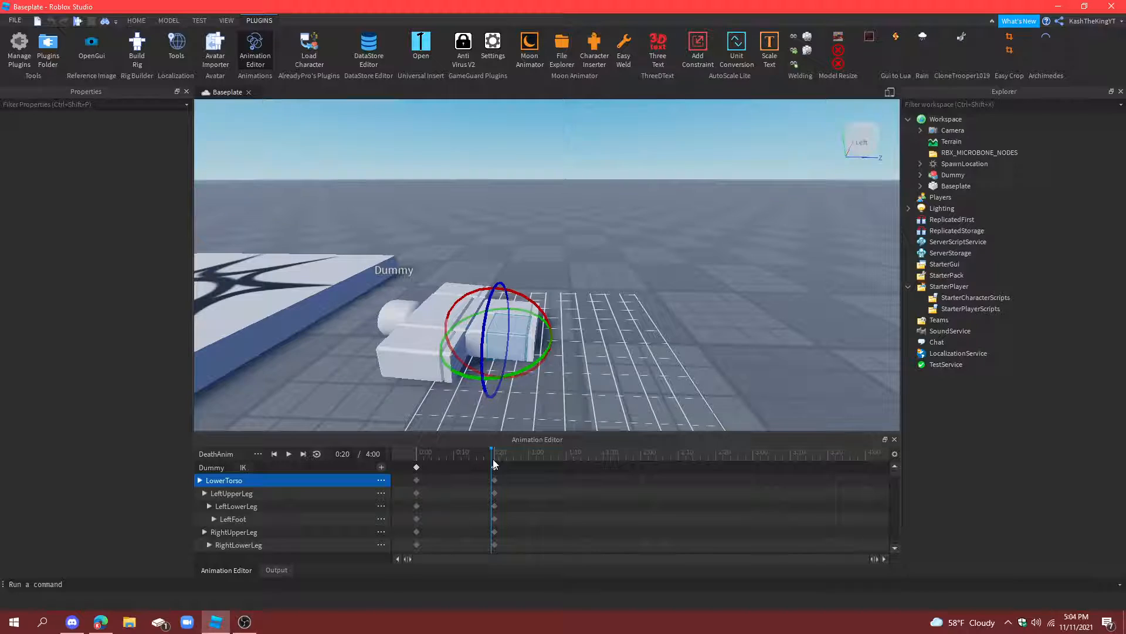
Step: Rotate LowerTorso at 0:10 so Dummy tilts partway toward the ground
click(455, 451)
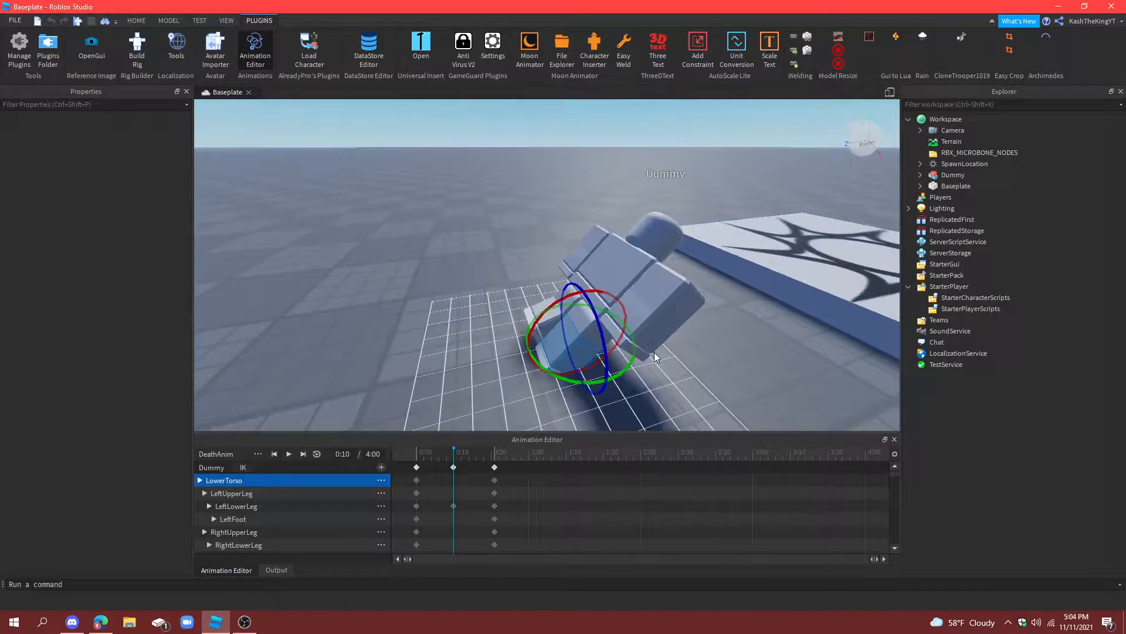
click(289, 453)
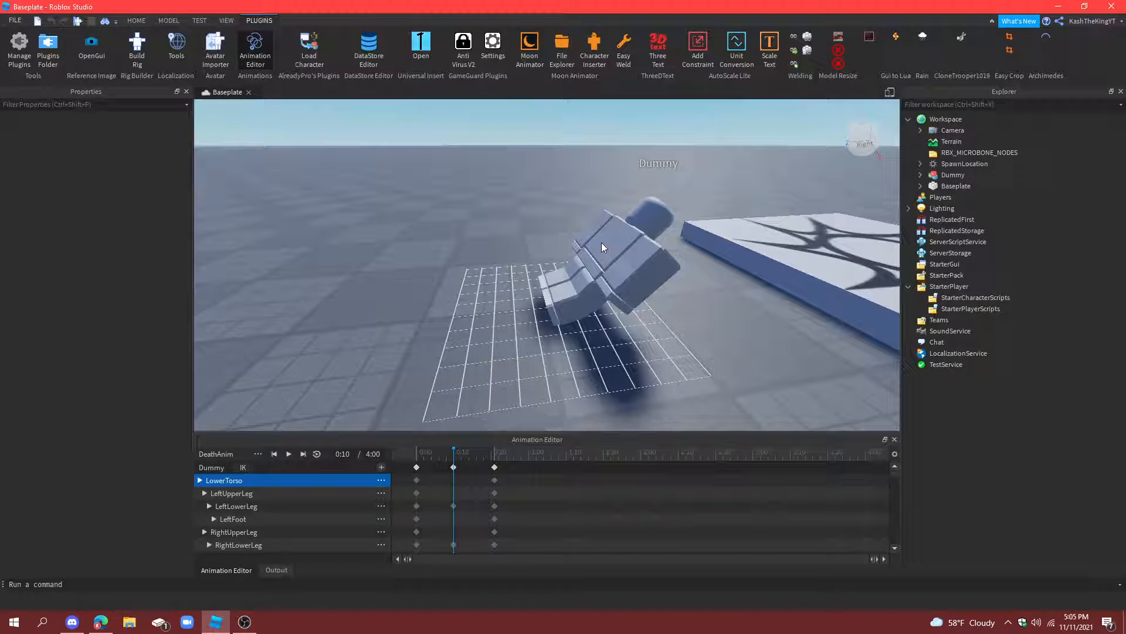
scroll(down, 3)
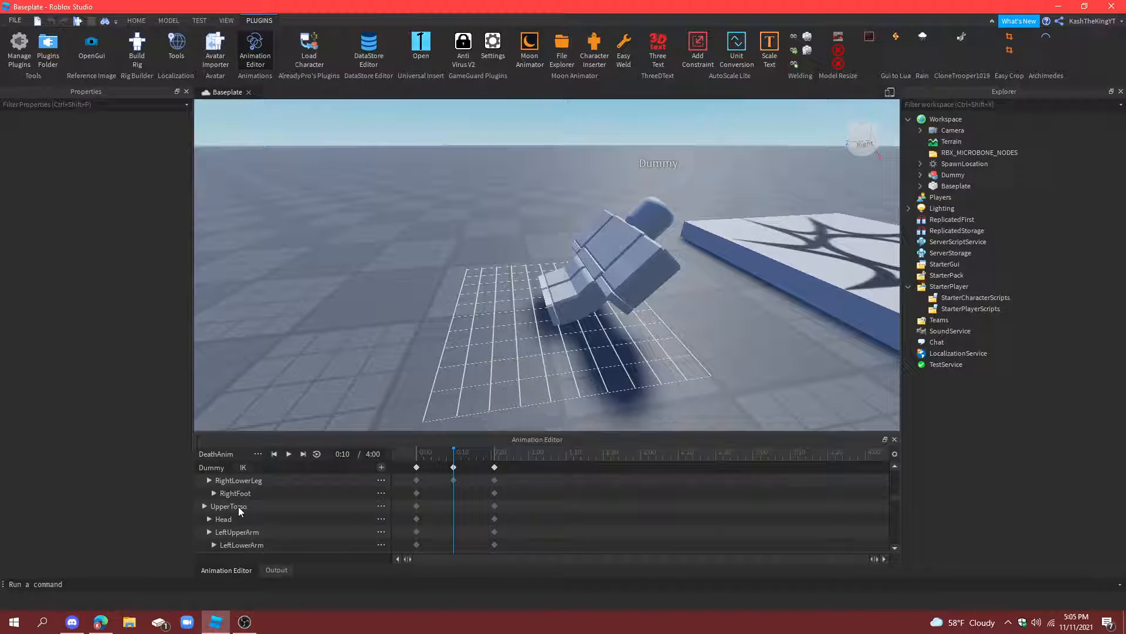
Step: Rotate the upper torso and arms into a falling pose near 0:18, then play the fall
click(228, 506)
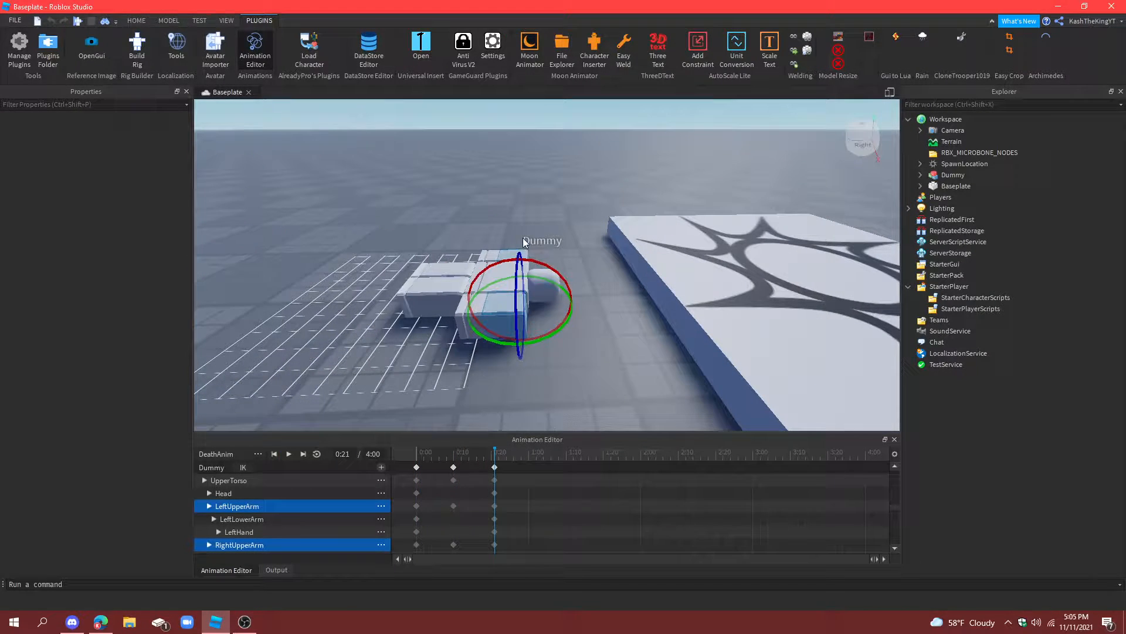
drag(494, 451, 453, 451)
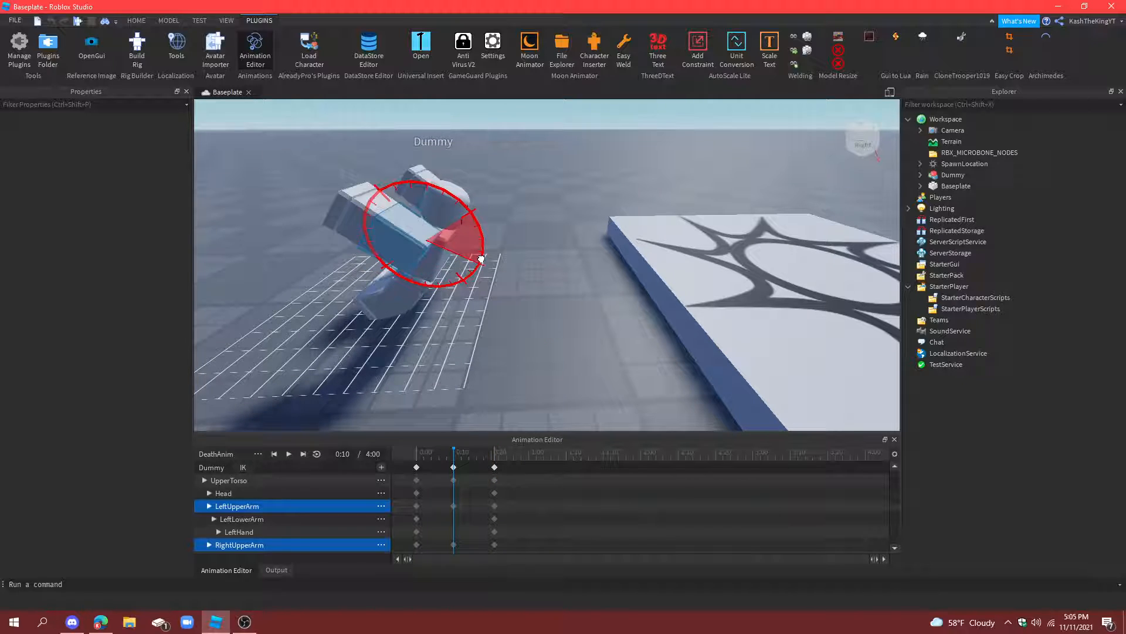
click(289, 453)
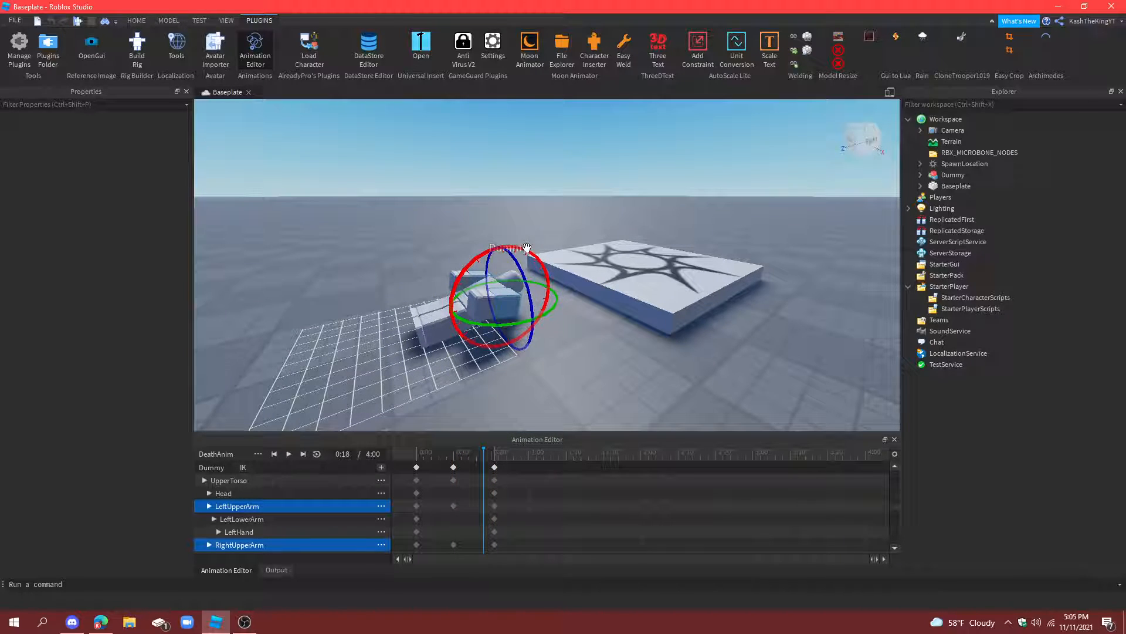
click(289, 453)
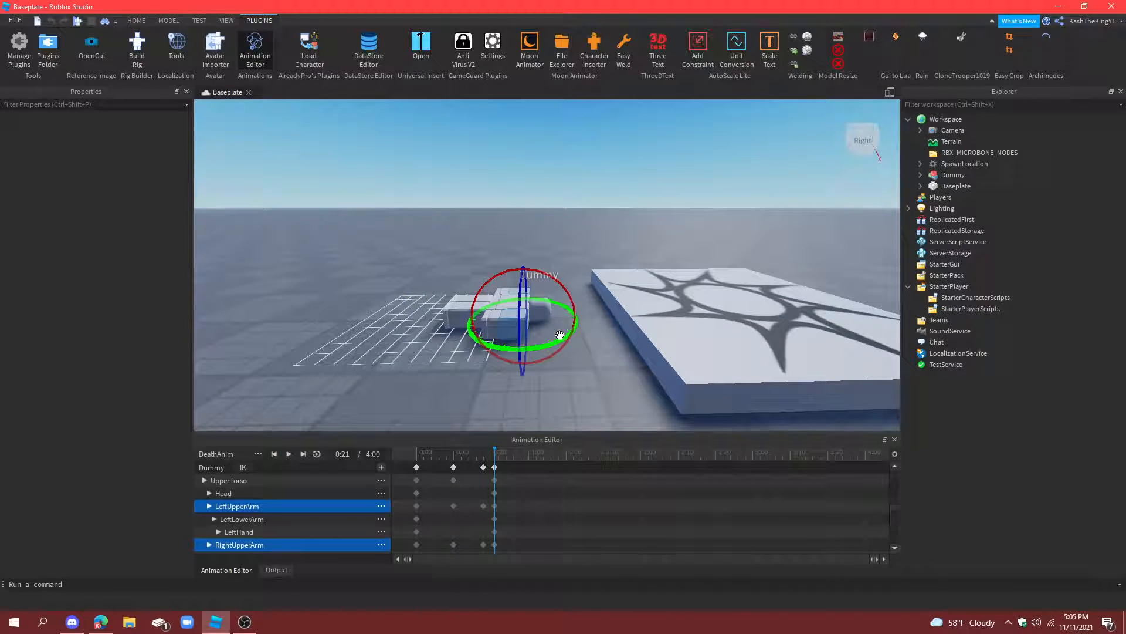
click(289, 453)
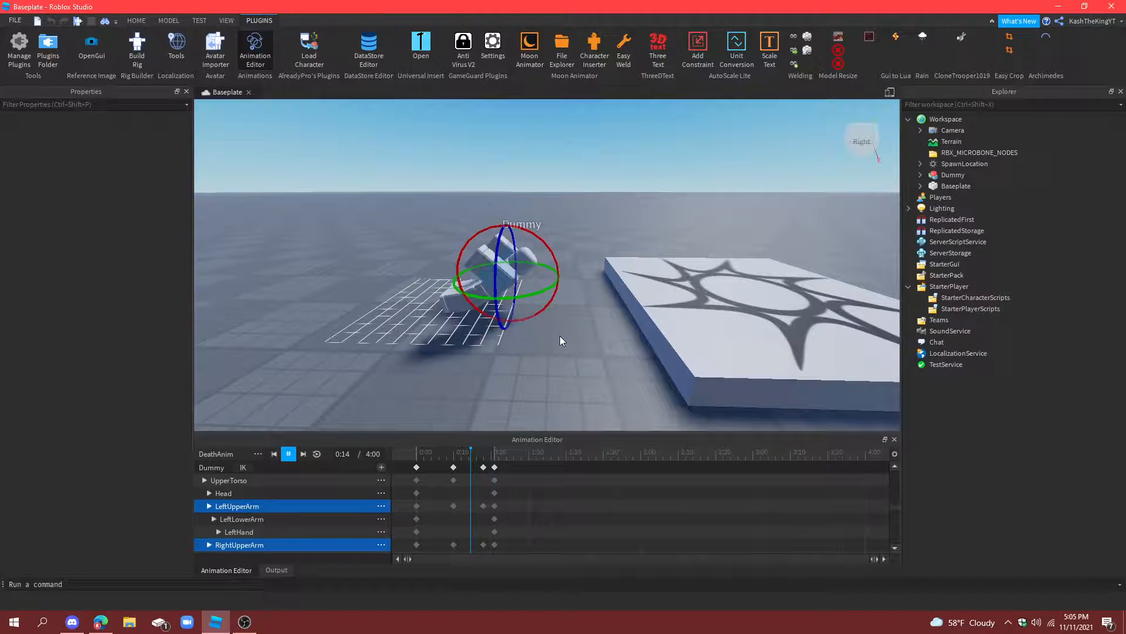
Step: Bend Dummy's leg at 0:09, check the final lying pose, and replay the fall
click(288, 453)
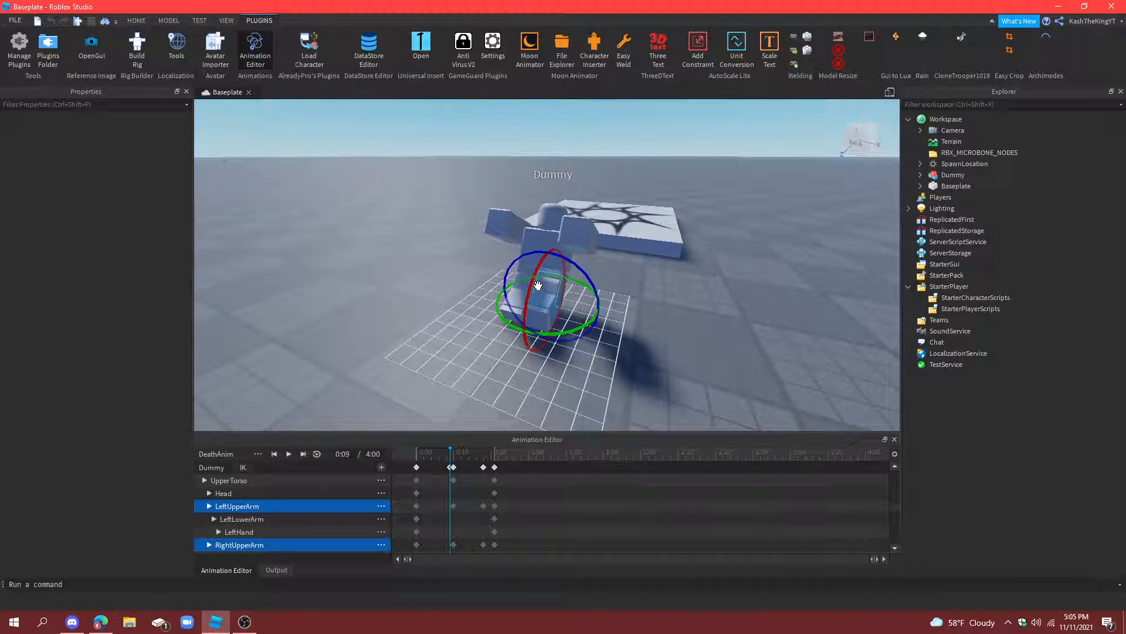
drag(538, 285, 613, 338)
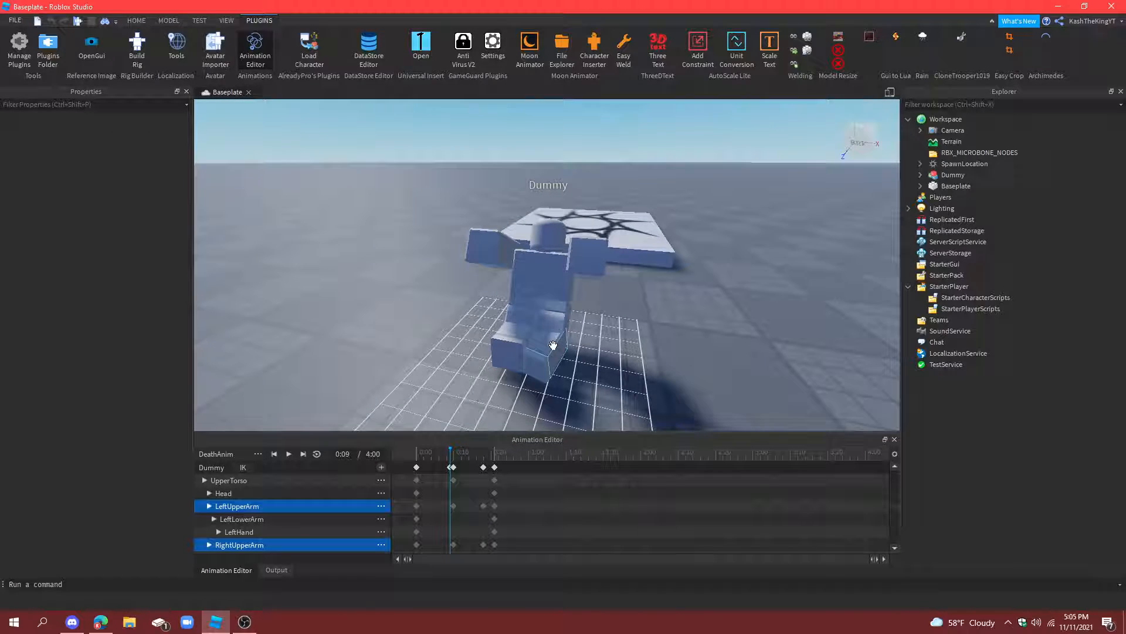
click(545, 345)
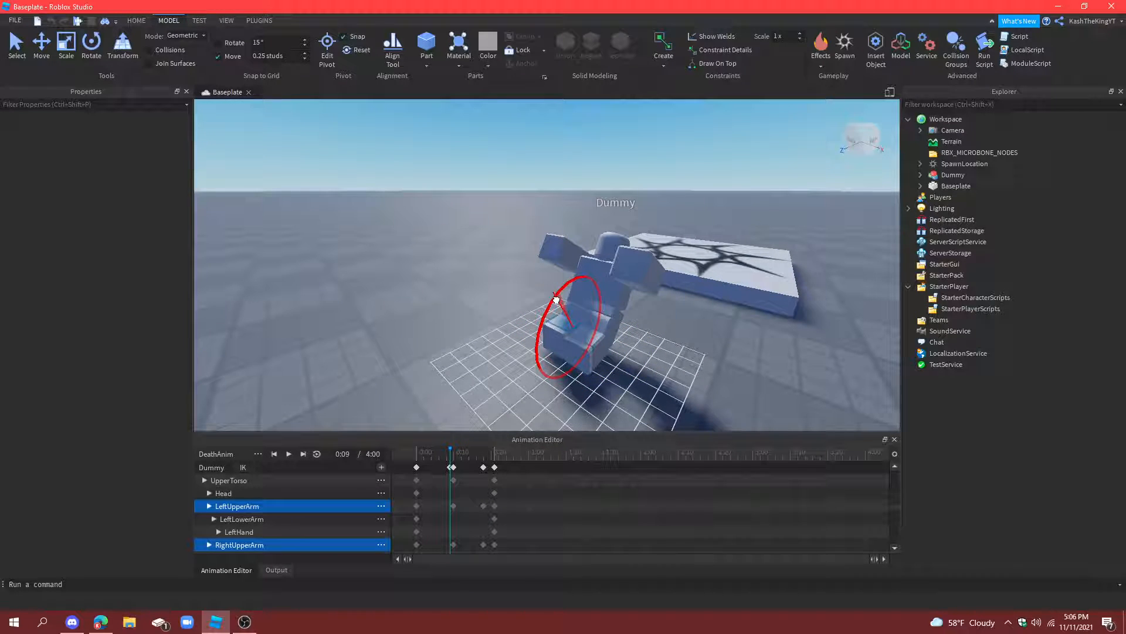
click(288, 453)
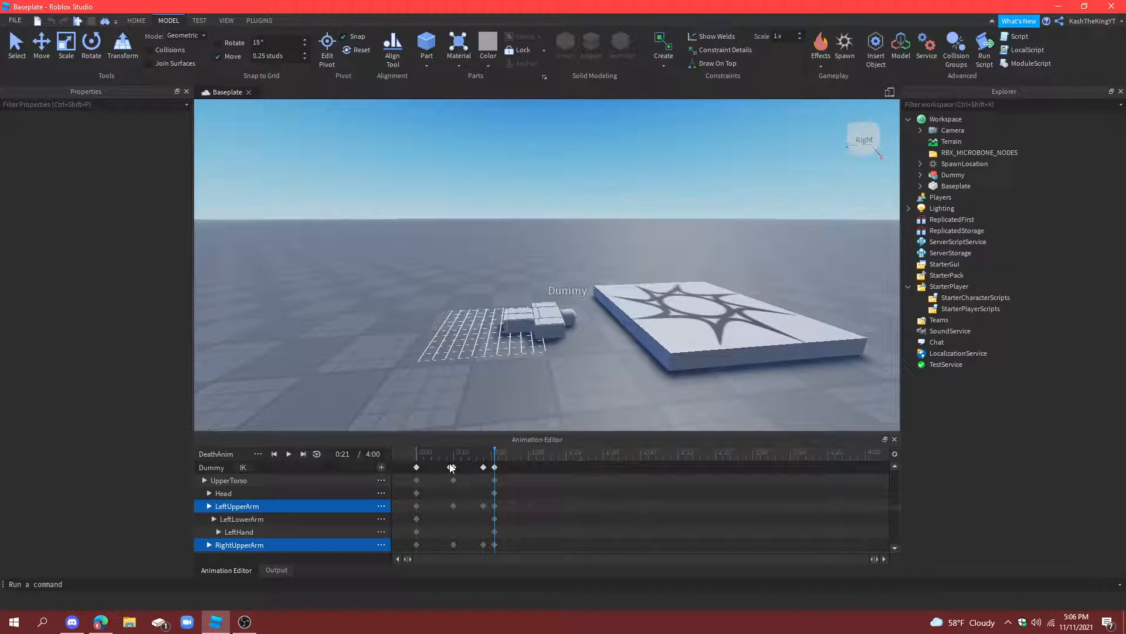
click(289, 453)
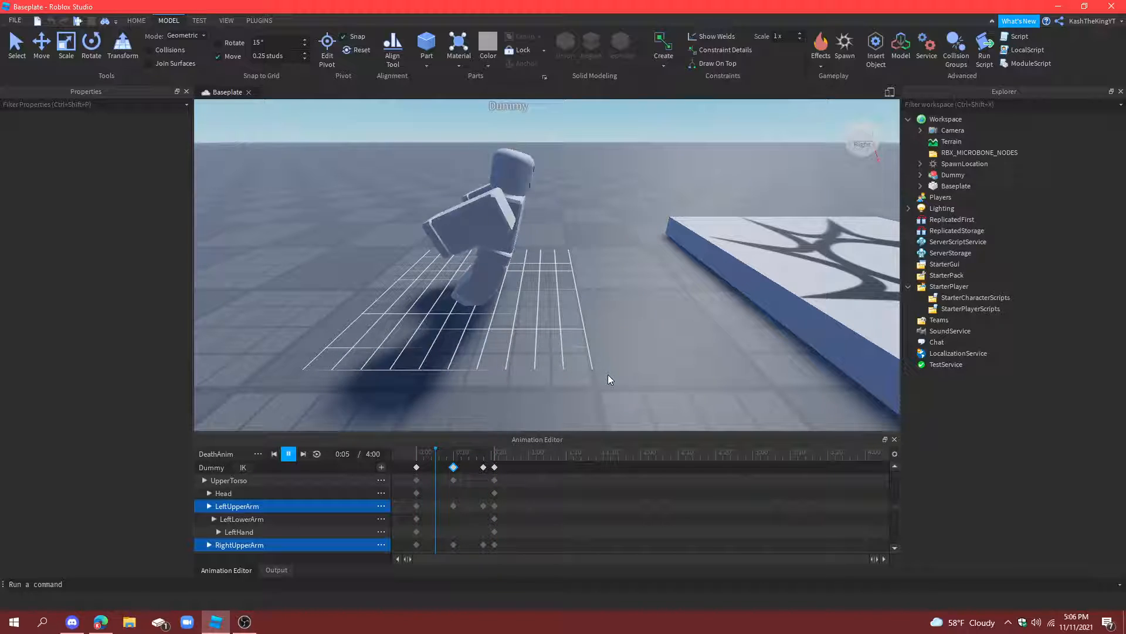
click(289, 453)
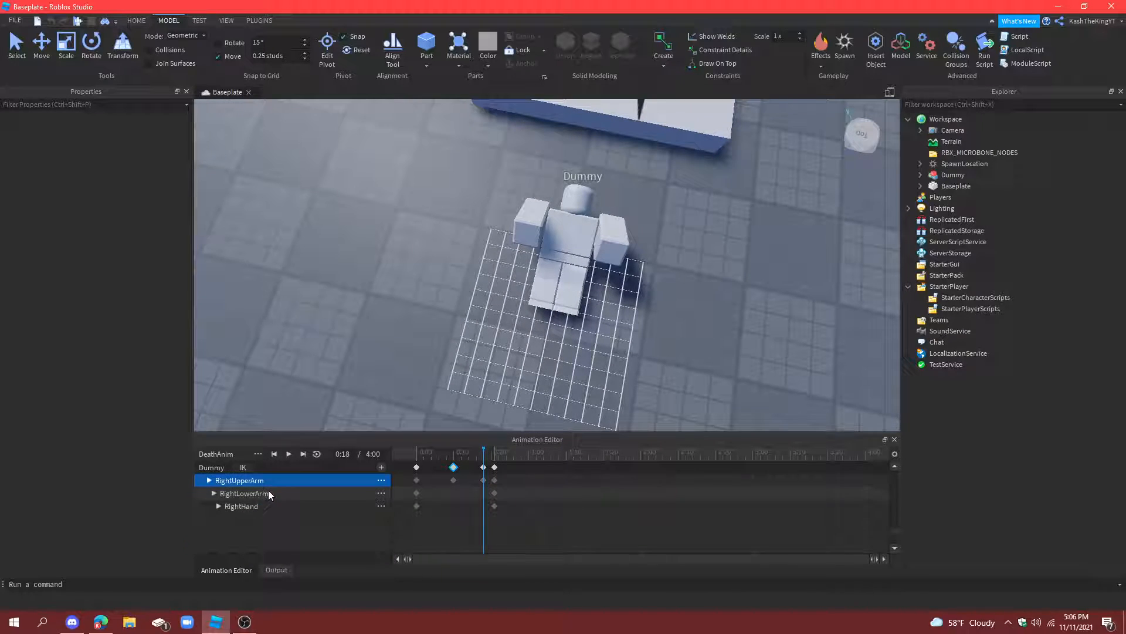
Step: Re-pose the upper torso, hands and both arms at 0:18, previewing between adjustments
click(229, 518)
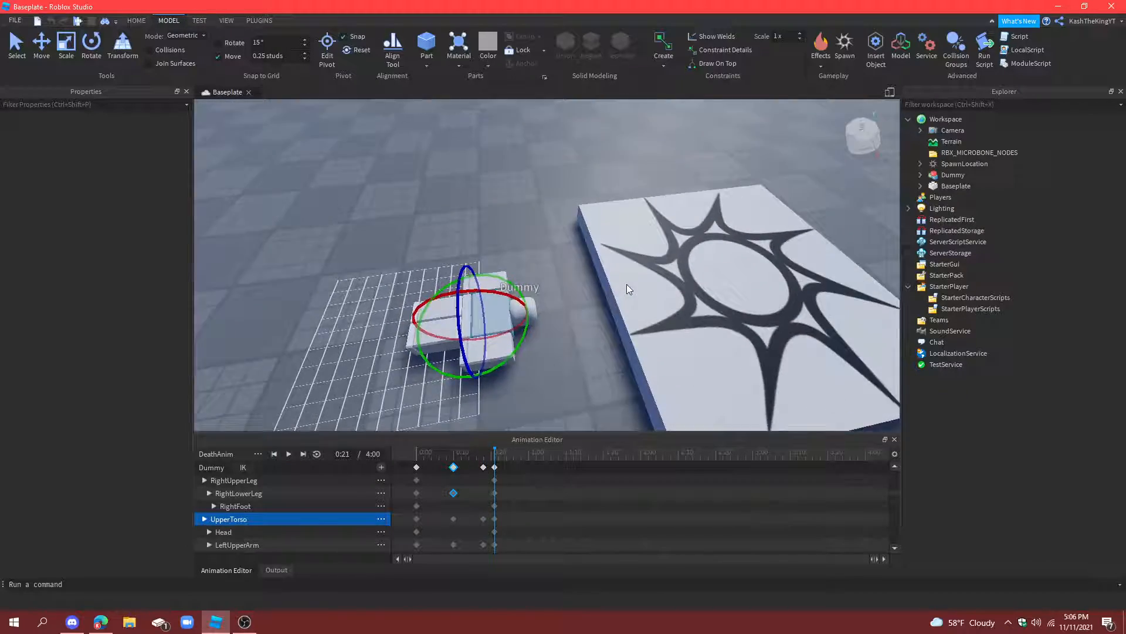
click(289, 453)
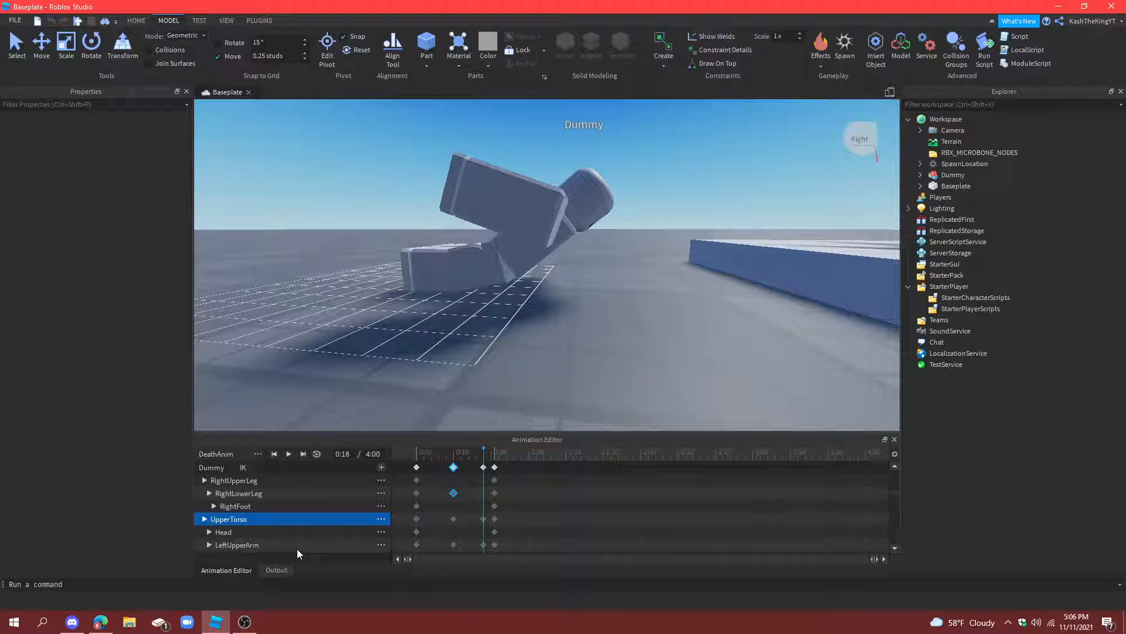
click(236, 480)
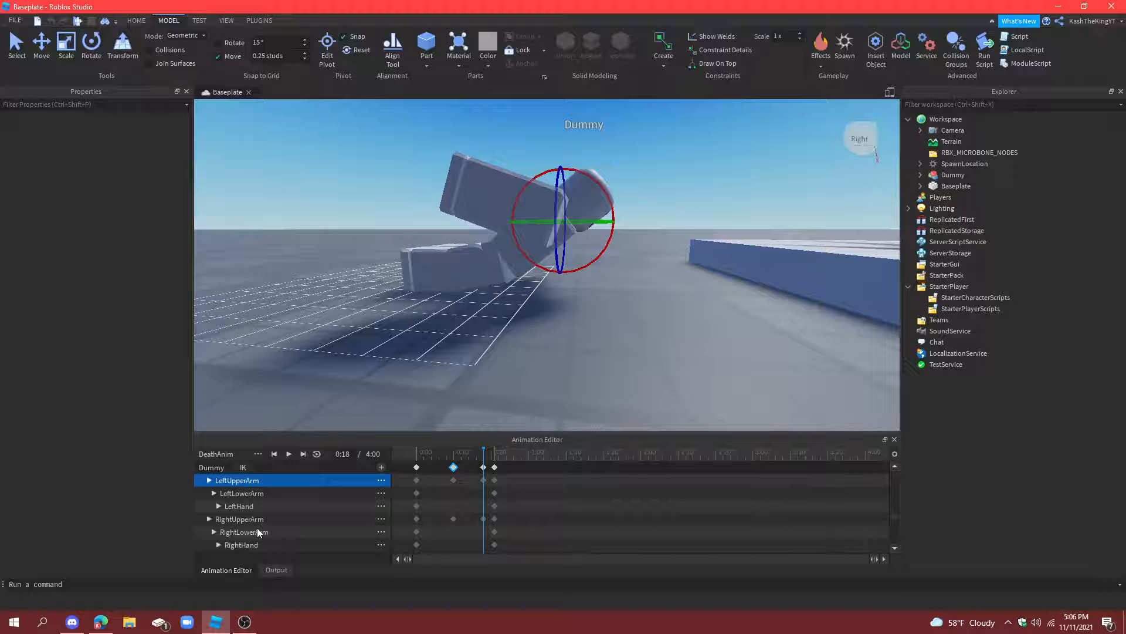
click(239, 518)
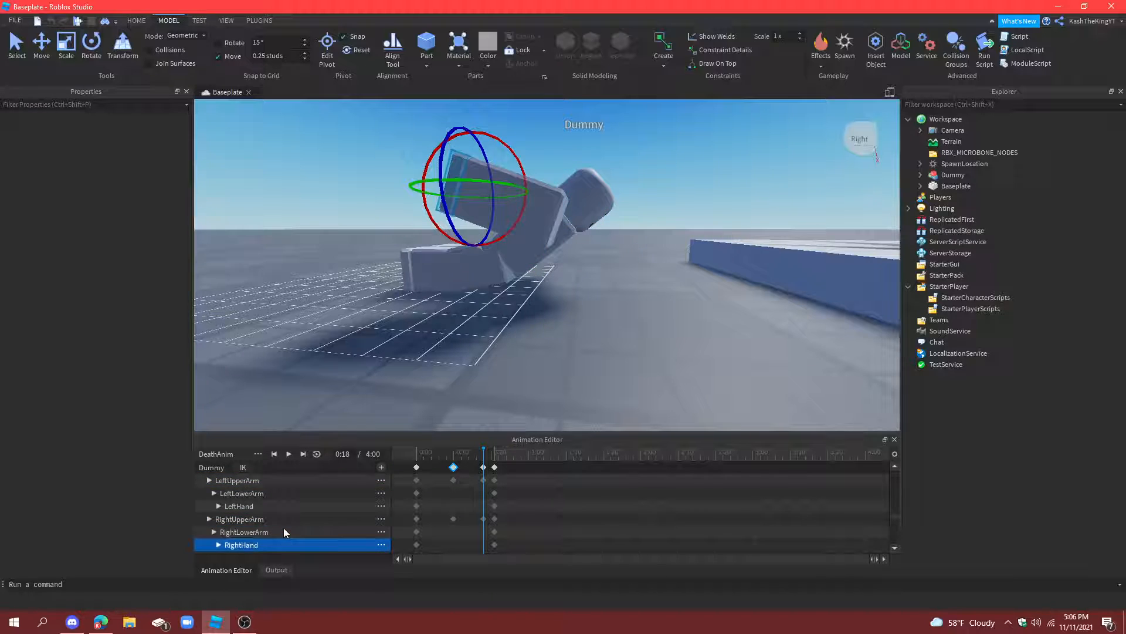
click(244, 532)
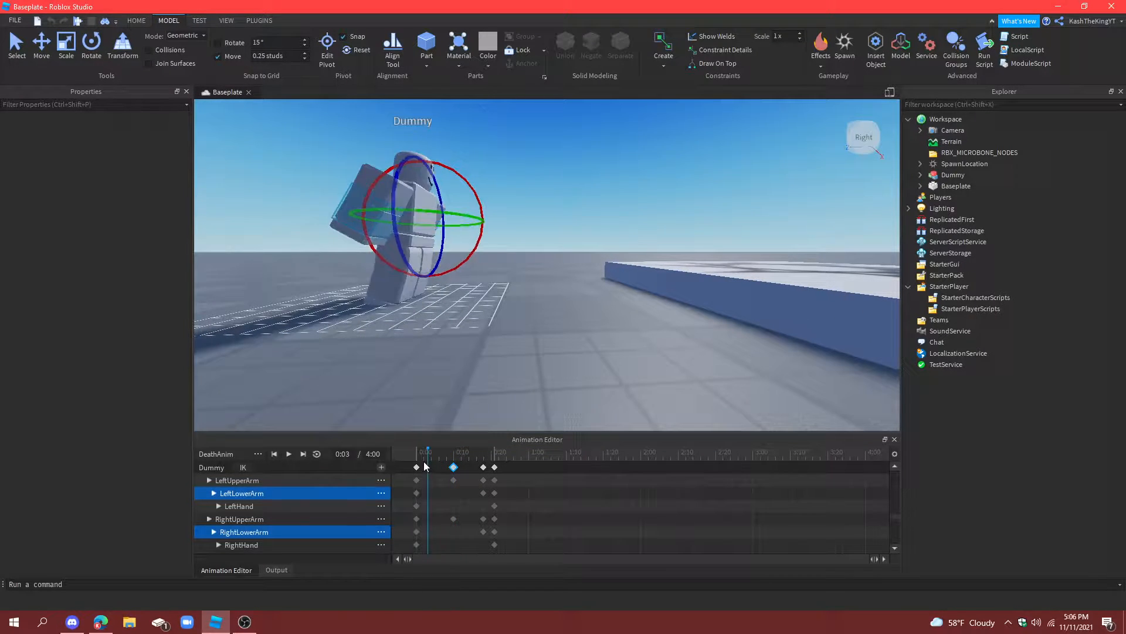
click(289, 453)
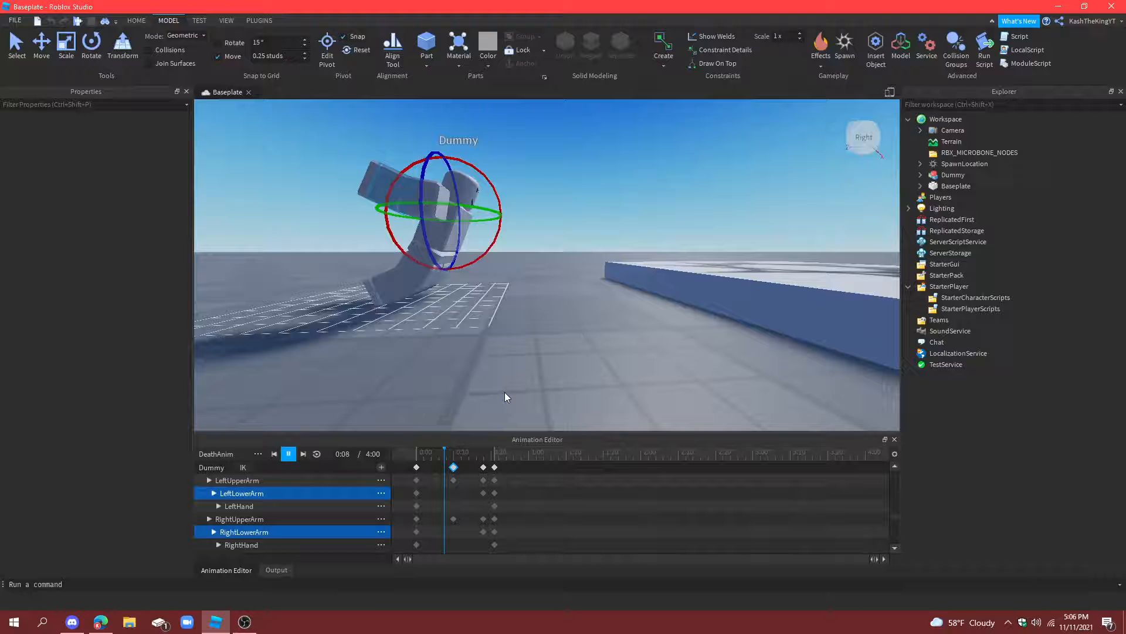
click(289, 452)
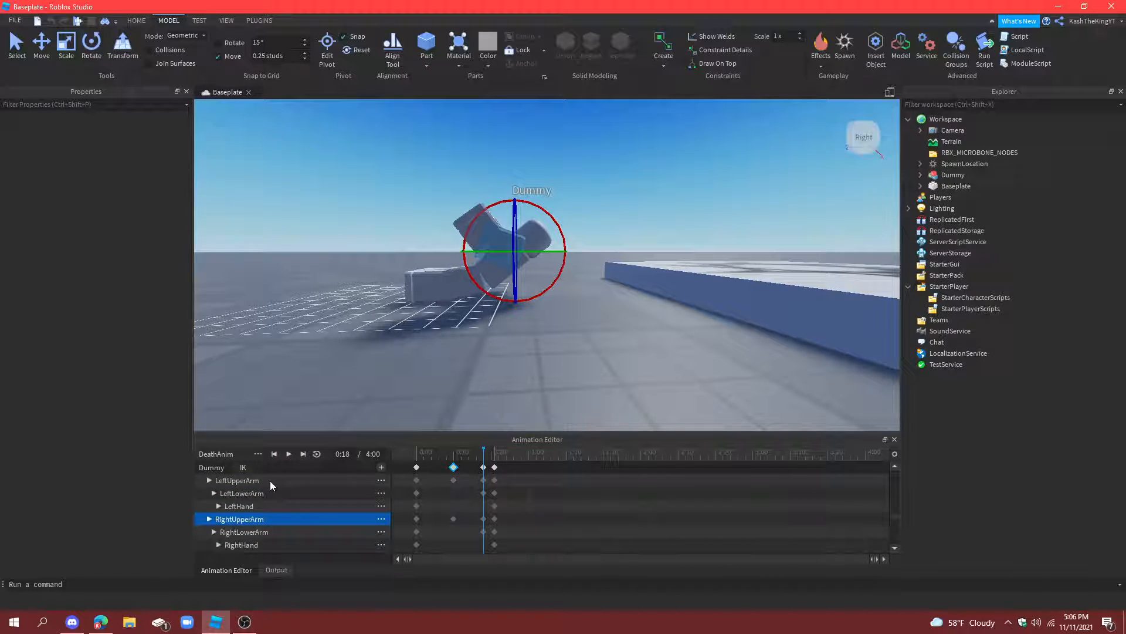
click(288, 453)
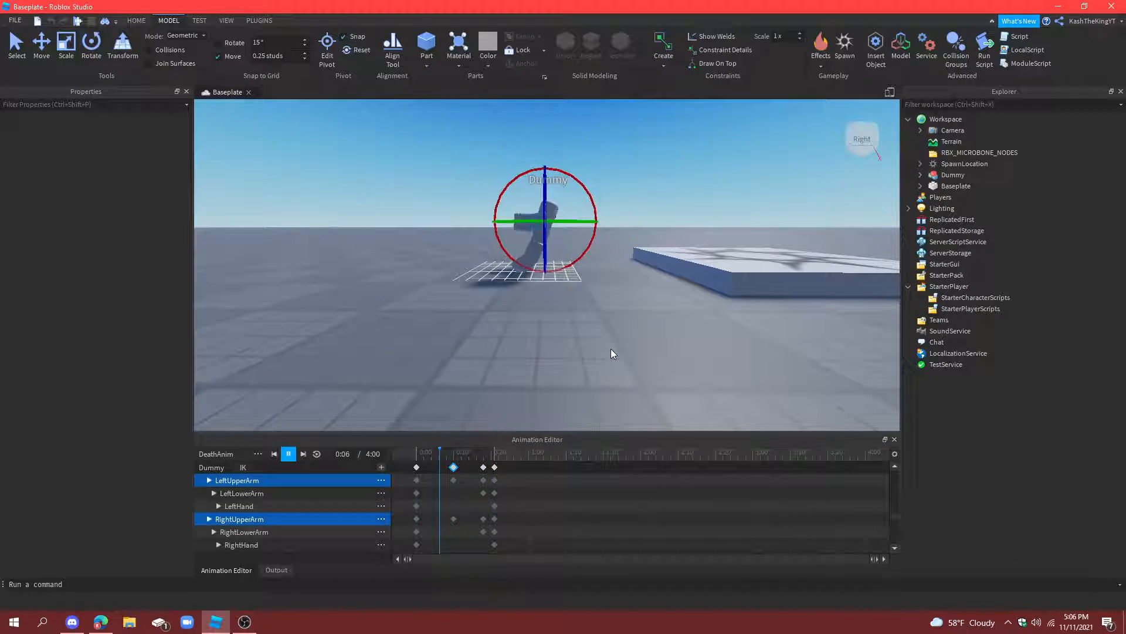
click(288, 453)
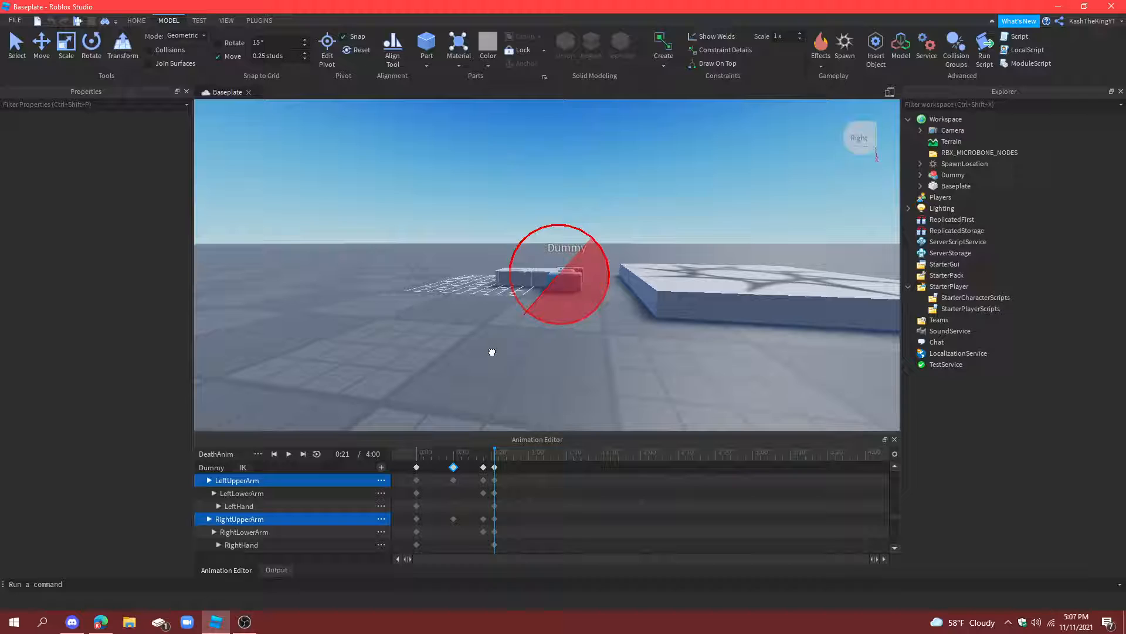
Step: Copy the lying pose to 4:00, play the full animation, and save DeathAnim
click(289, 453)
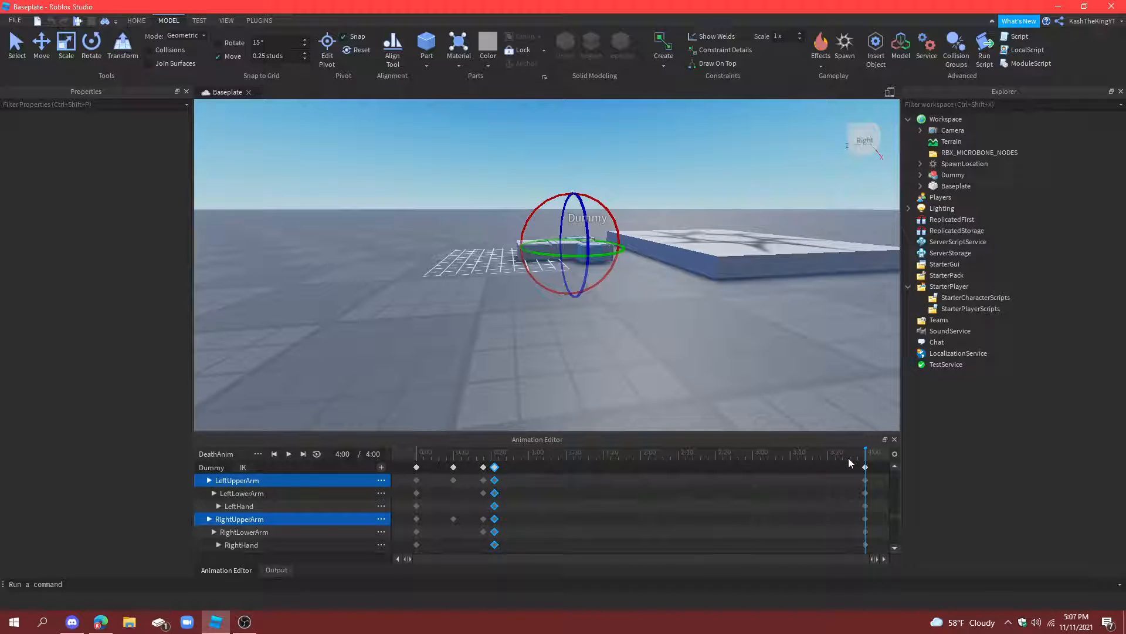
click(289, 453)
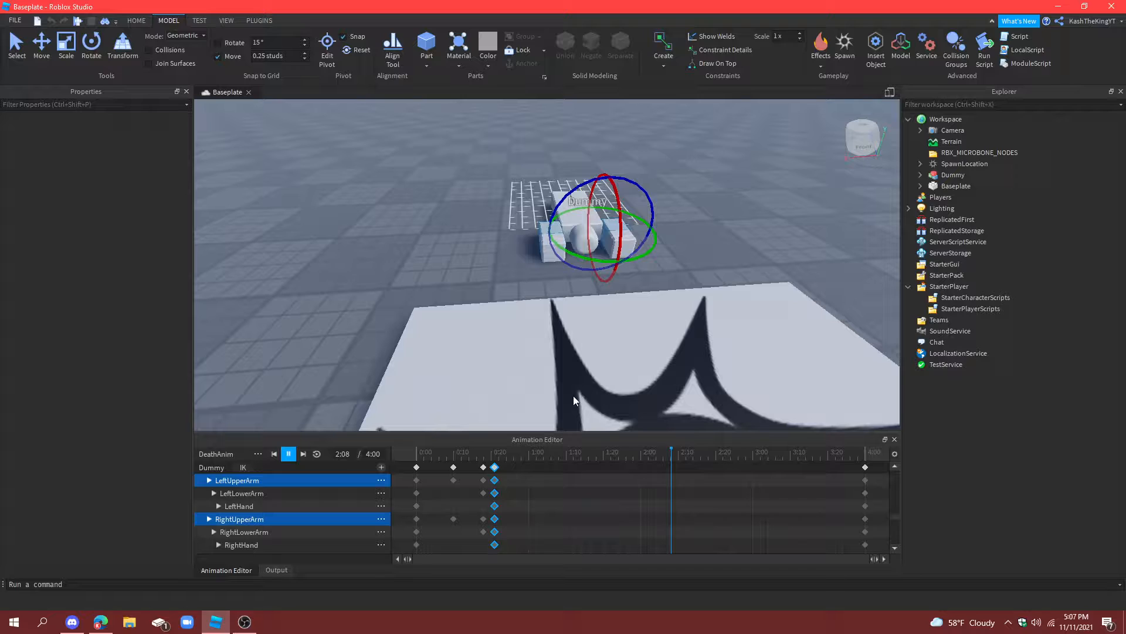
click(289, 452)
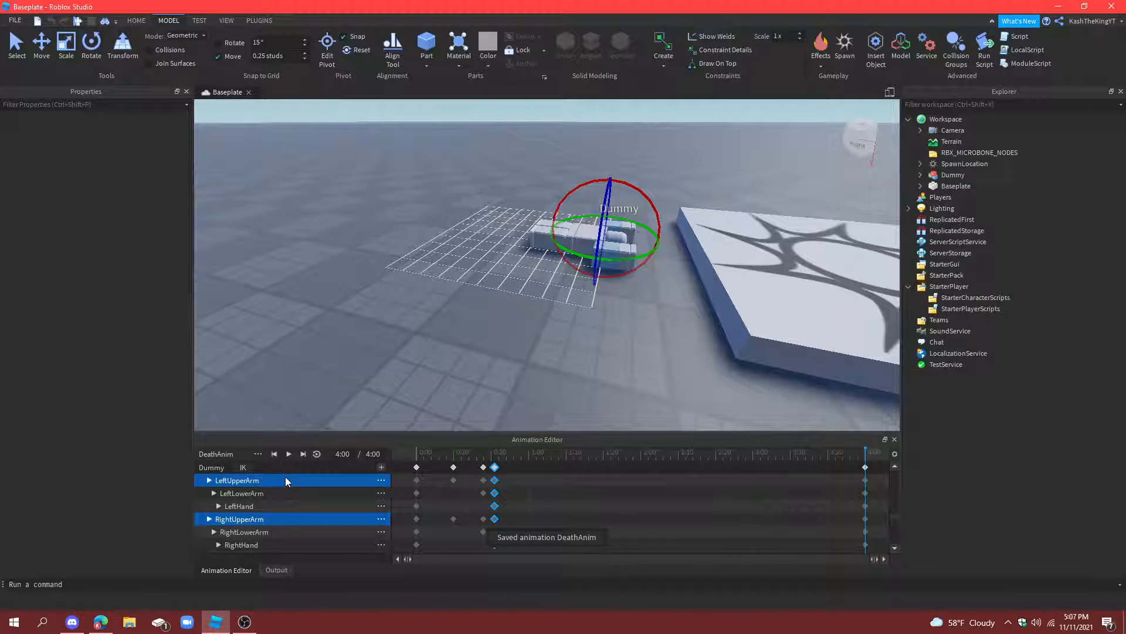
Step: Set DeathAnim's priority to Action and export it with Me as creator
click(257, 453)
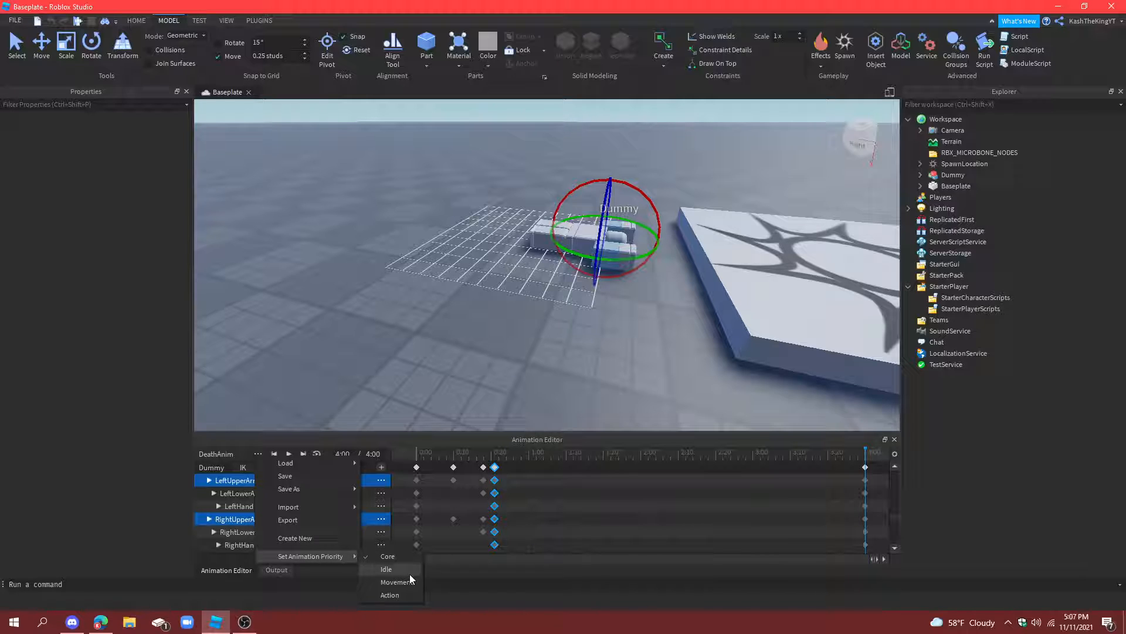
click(390, 594)
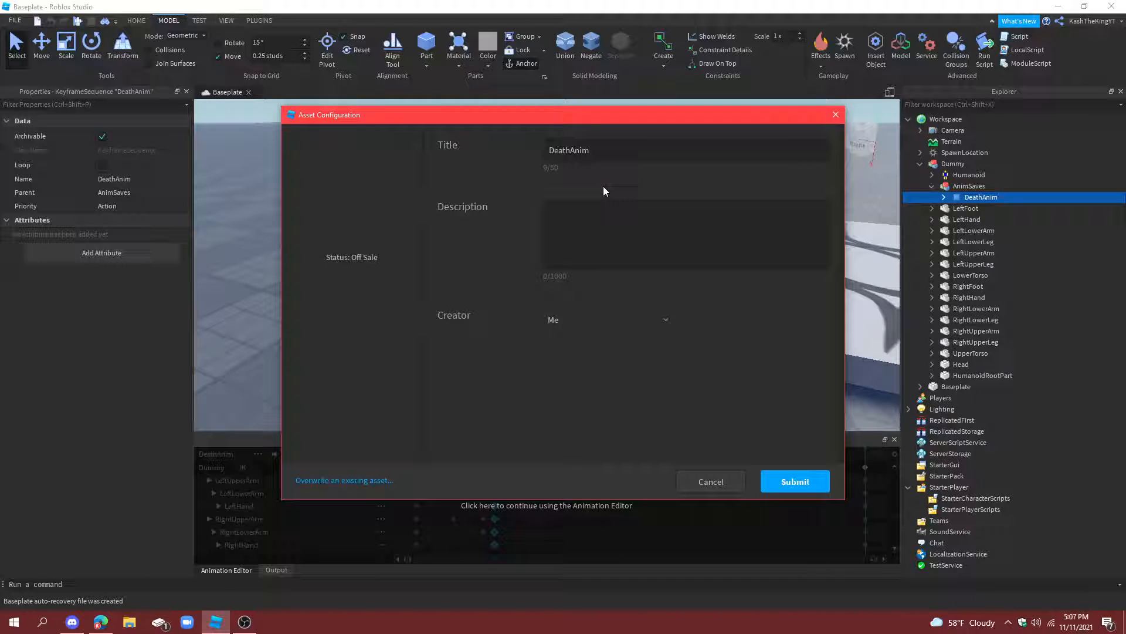
mouse_move(607, 280)
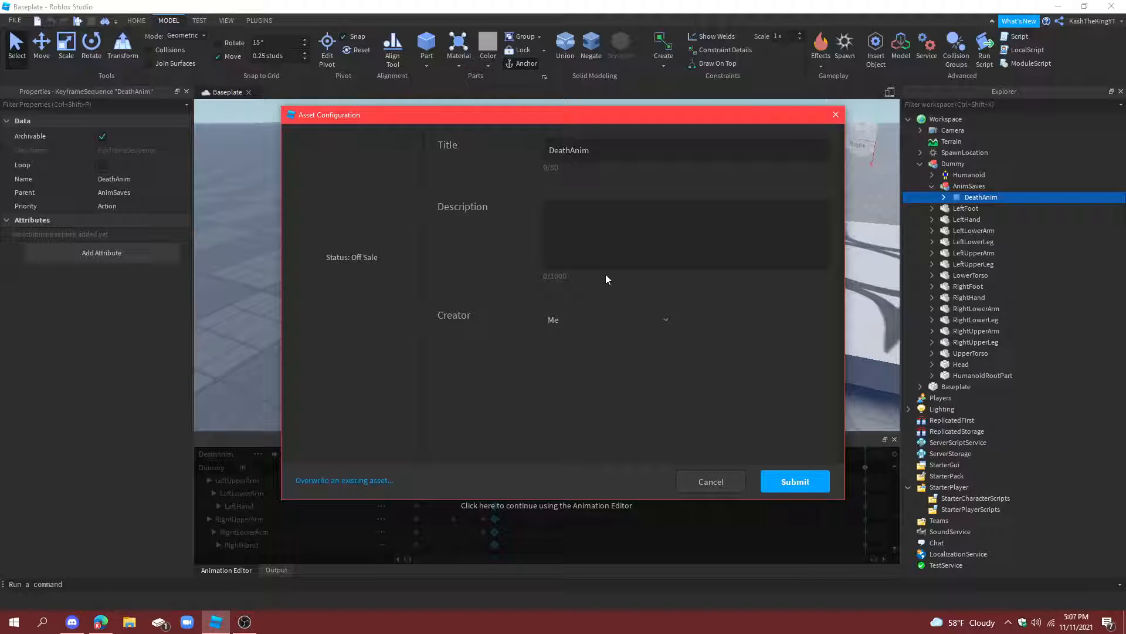
click(605, 319)
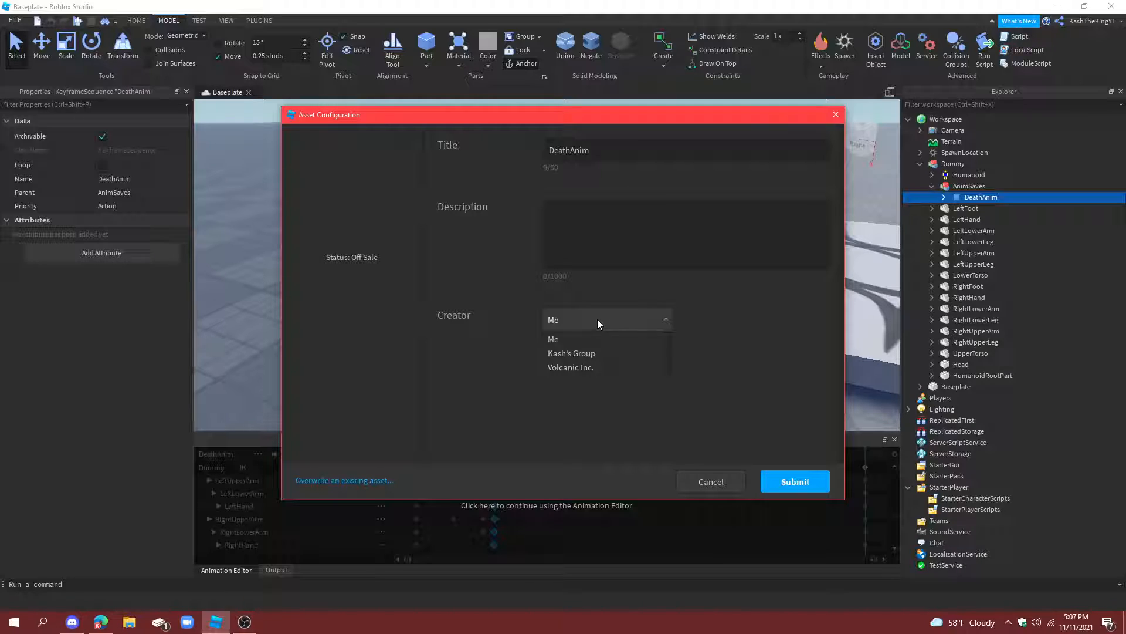
click(794, 481)
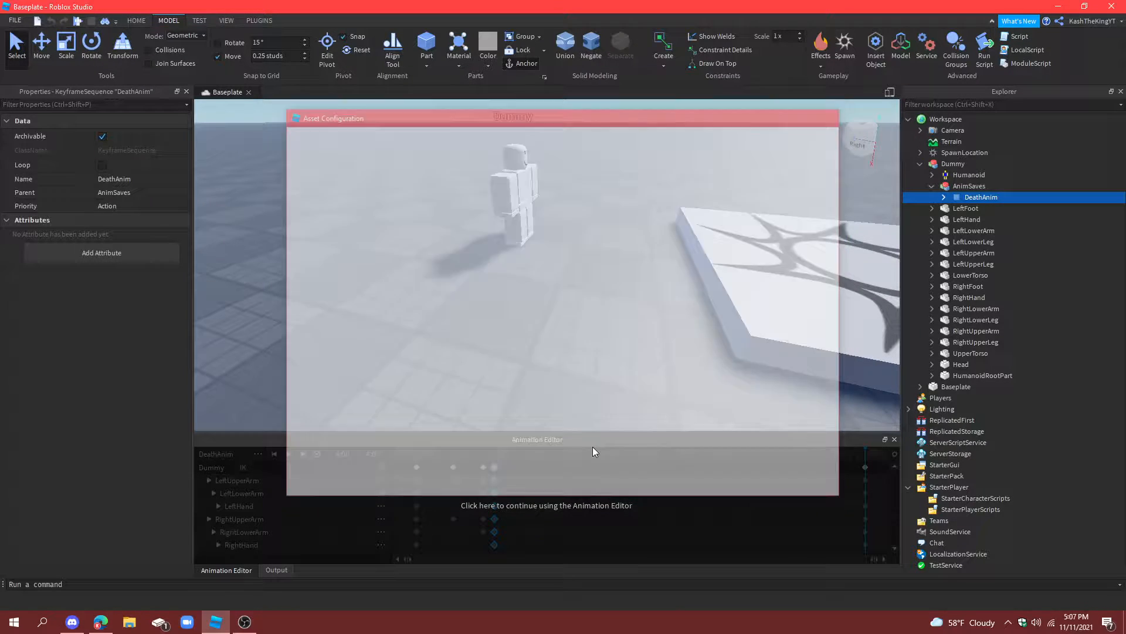
click(953, 163)
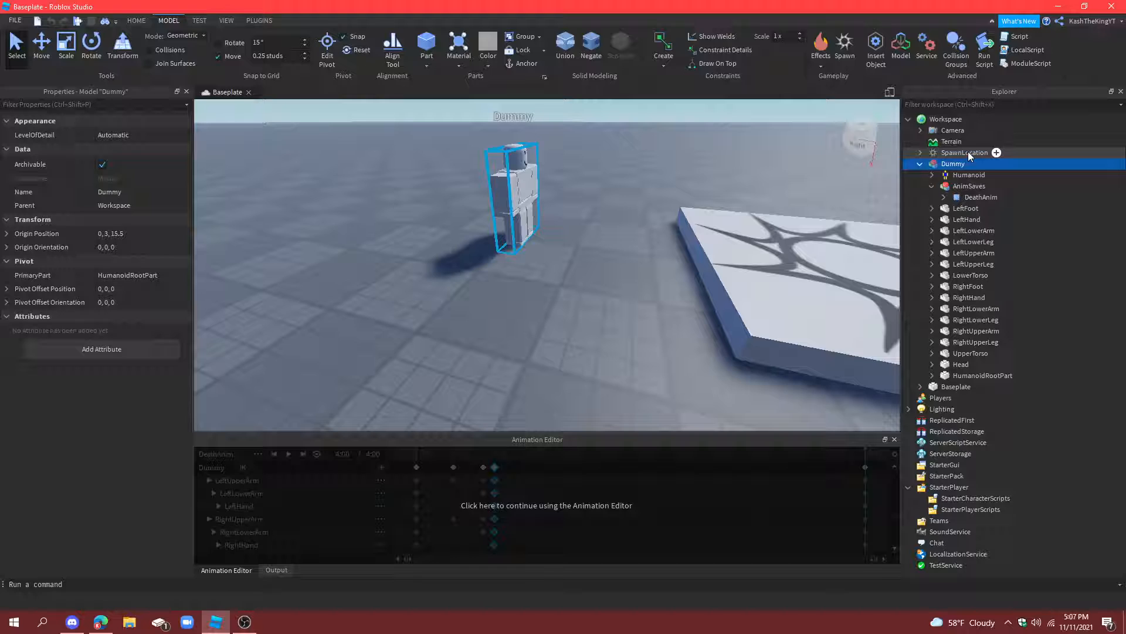
Step: Move Dummy into ServerStorage, set the Animation's AnimationId, and rename it DeathAnim
click(920, 164)
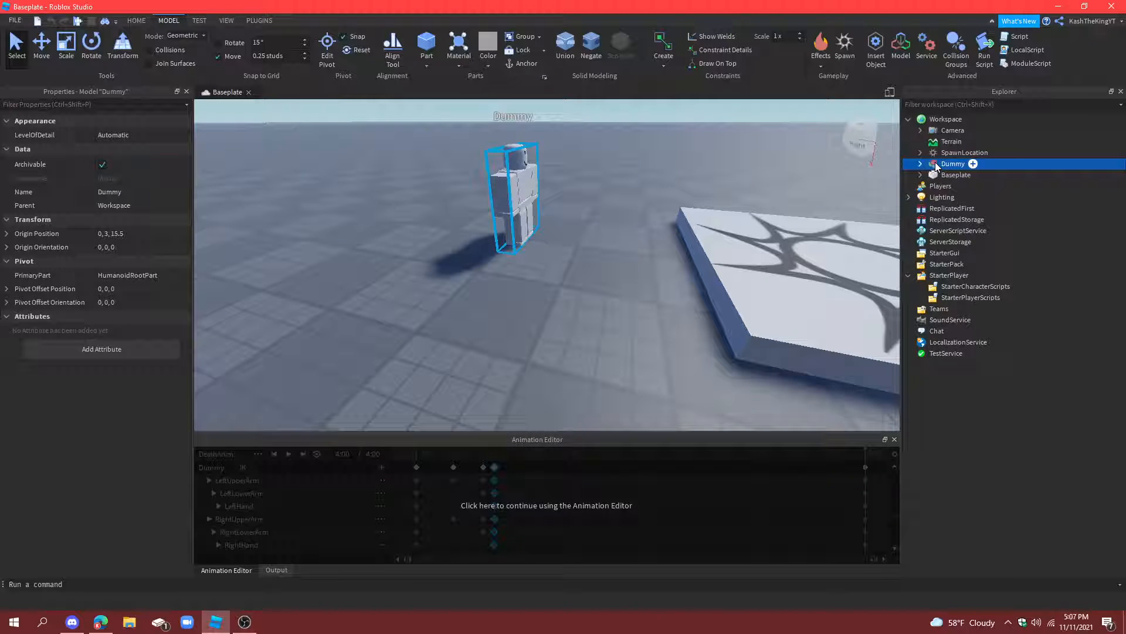
drag(953, 164, 957, 241)
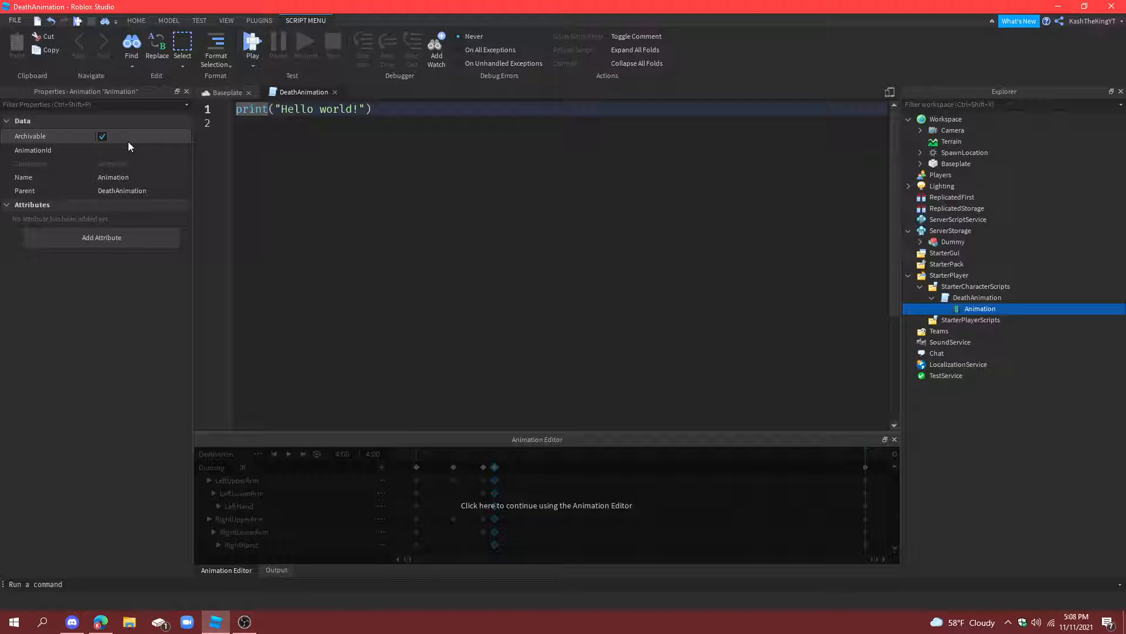
click(139, 150)
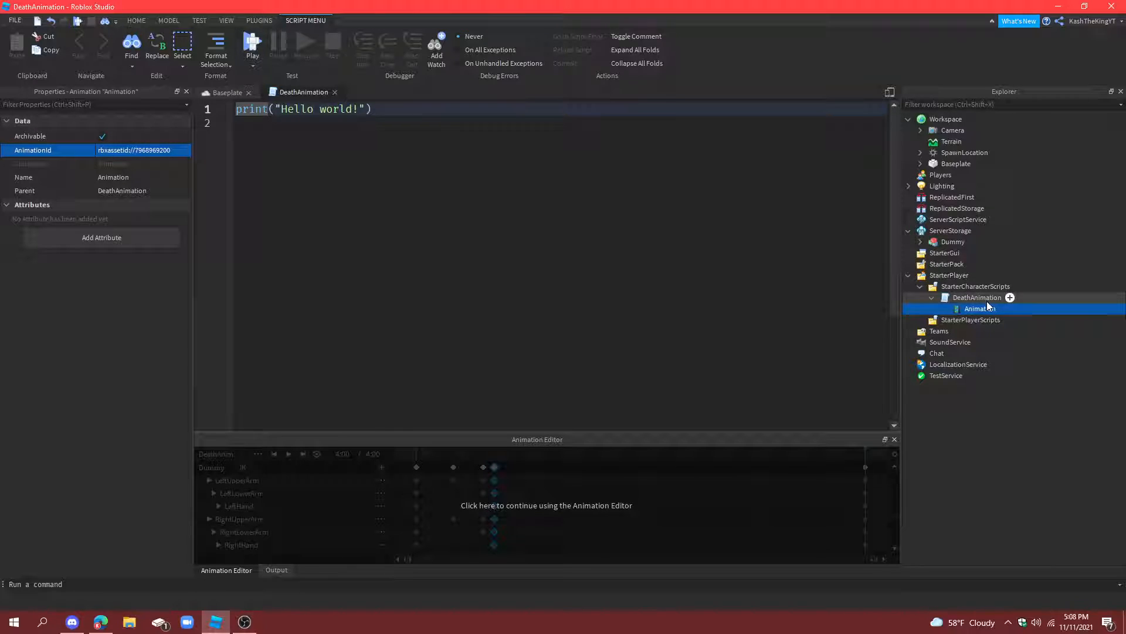
double_click(977, 308)
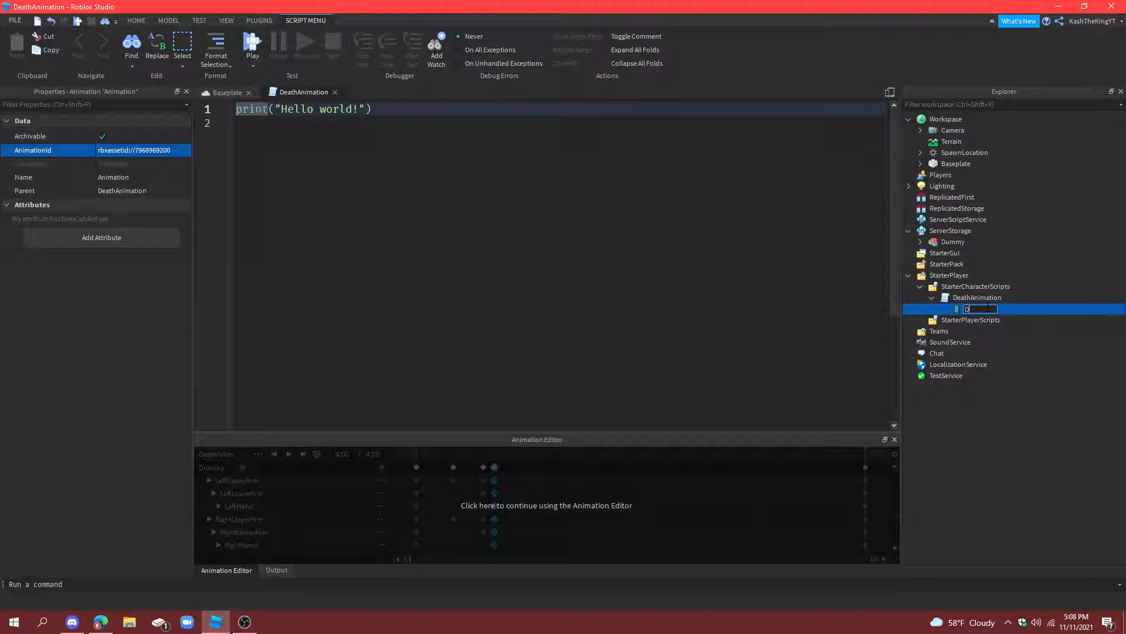
text(DeathAnim)
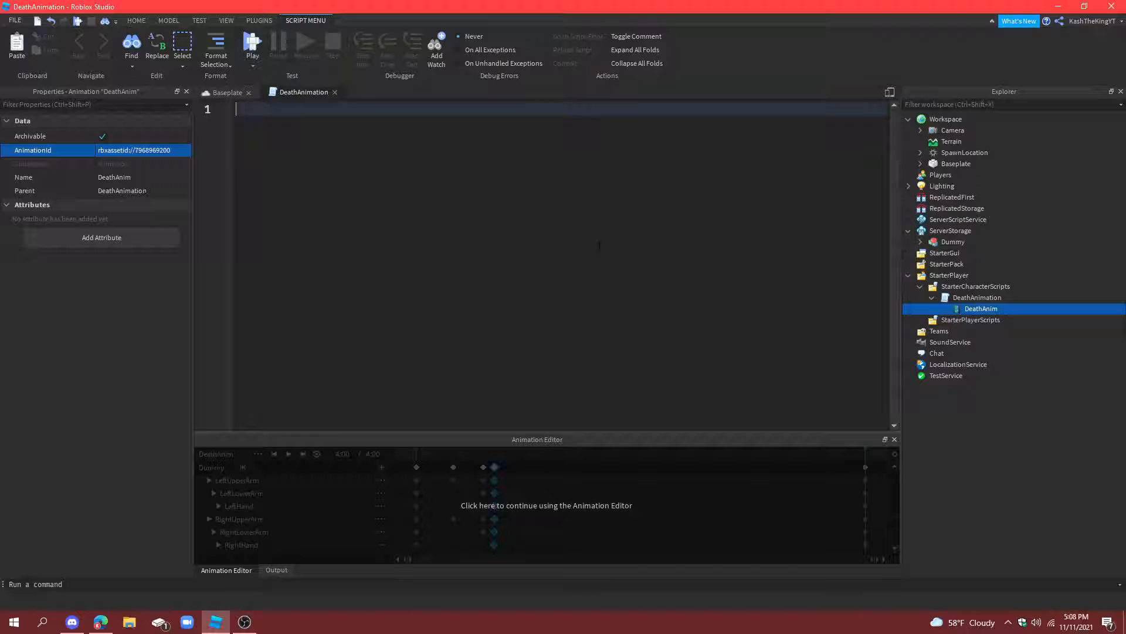
Step: Declare char, hum and deathAnim locals, loading script.DeathAnim via hum:LoadAnimation
text(local char = script.Parent)
text(local hum = char:WaitForChild(")
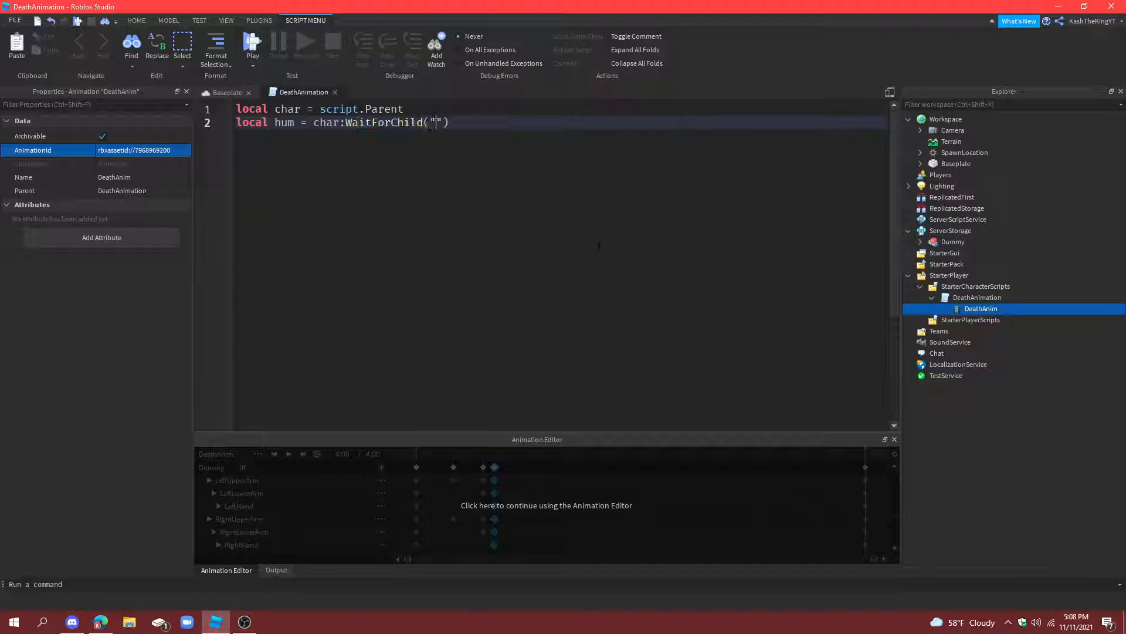
text(Humanoid)
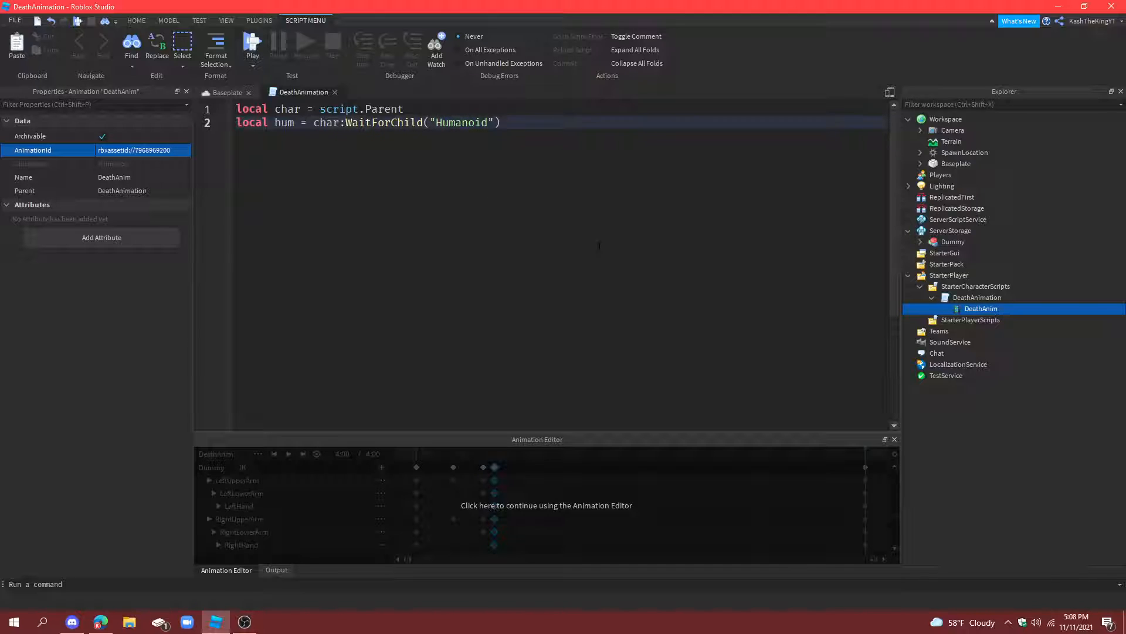
text(local de)
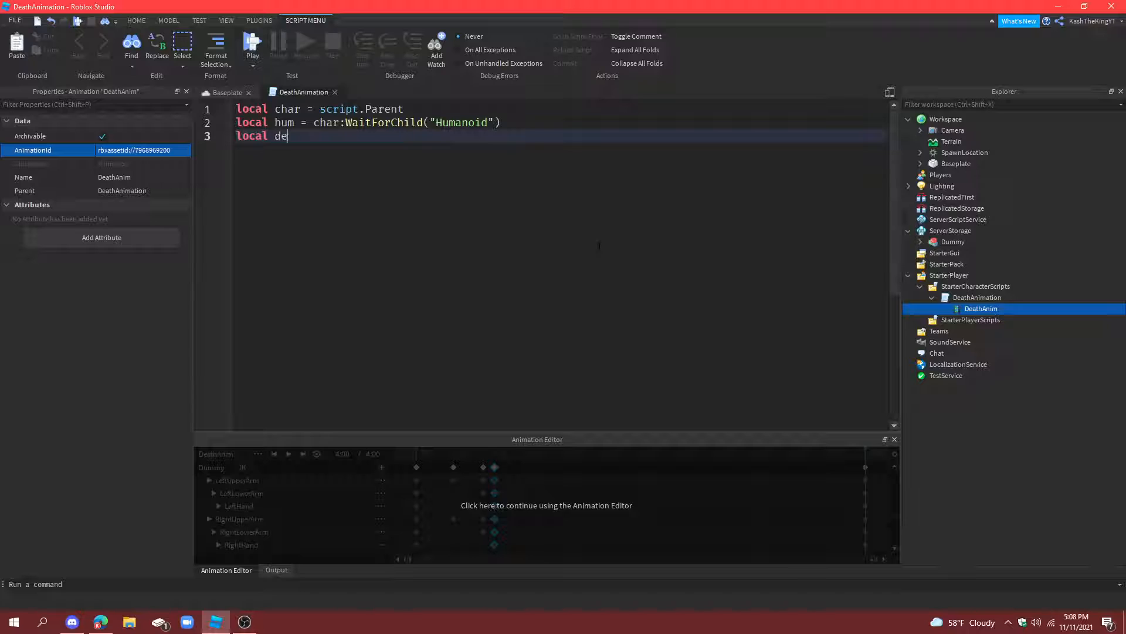
text(athAnim = hum)
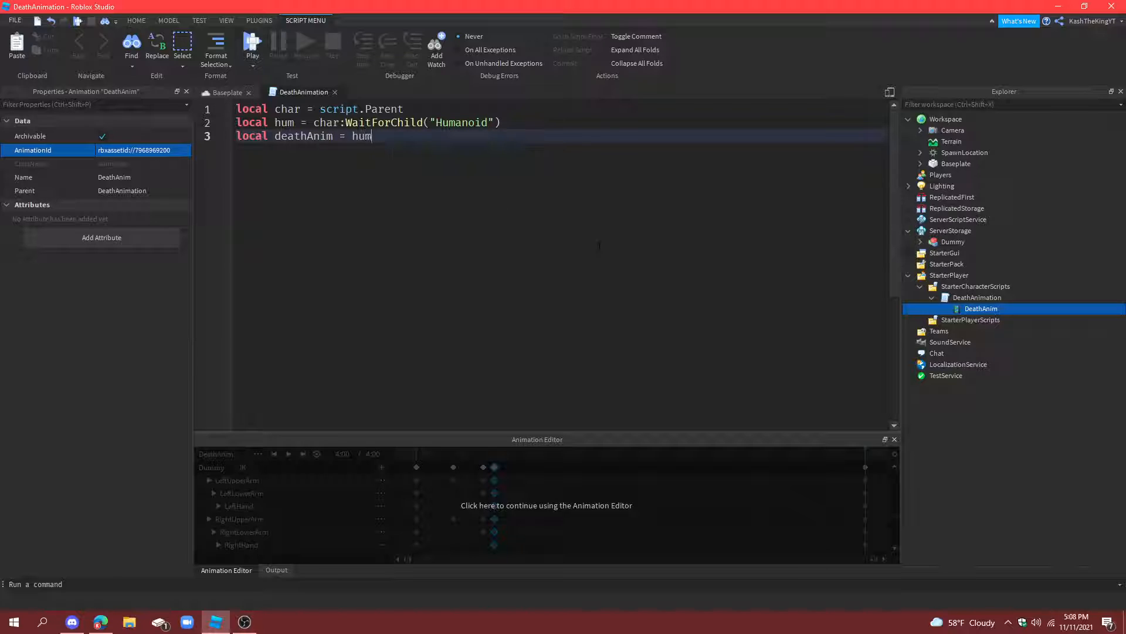
text(:LoadAnimation)
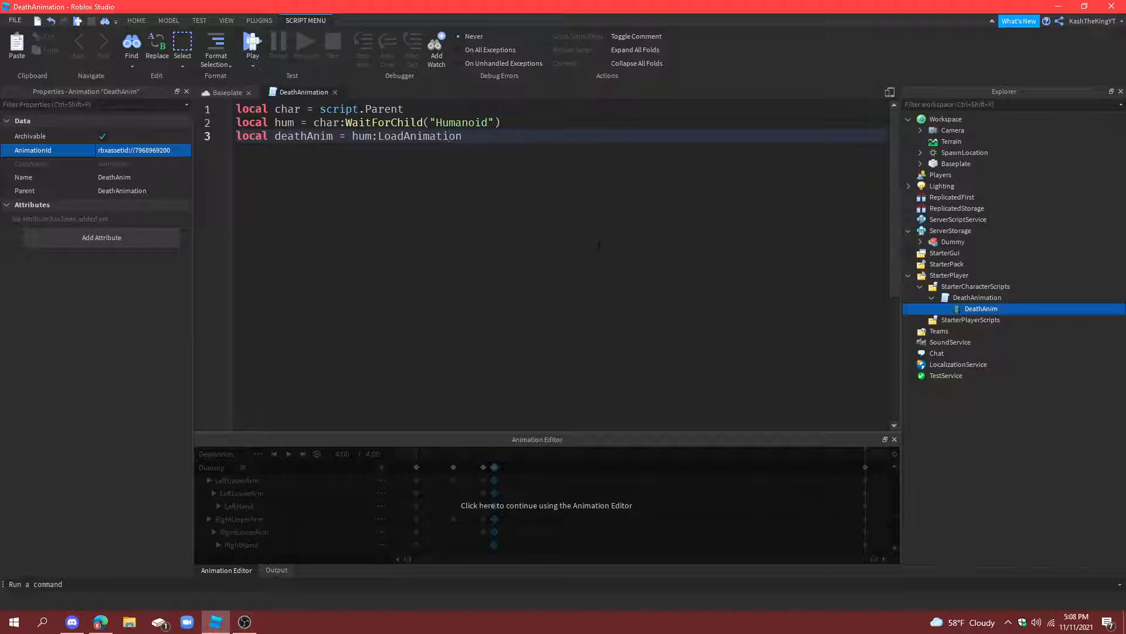
text((script.DeathAnim))
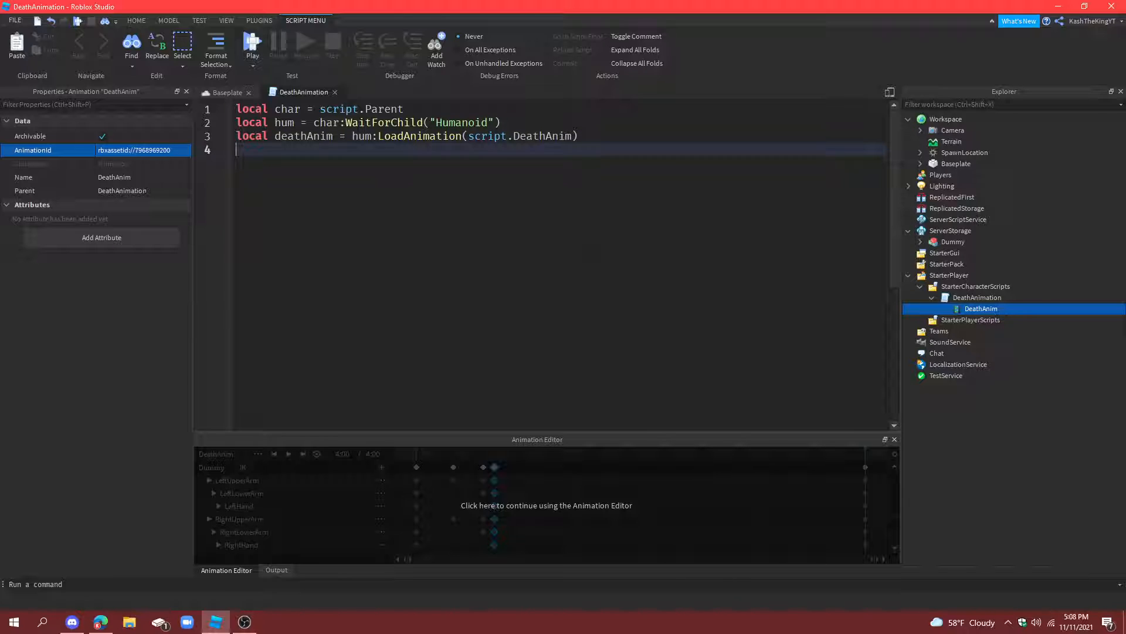
Step: Set hum.BreakJointsOnDeath = false so joints stay intact on death
text(hum.)
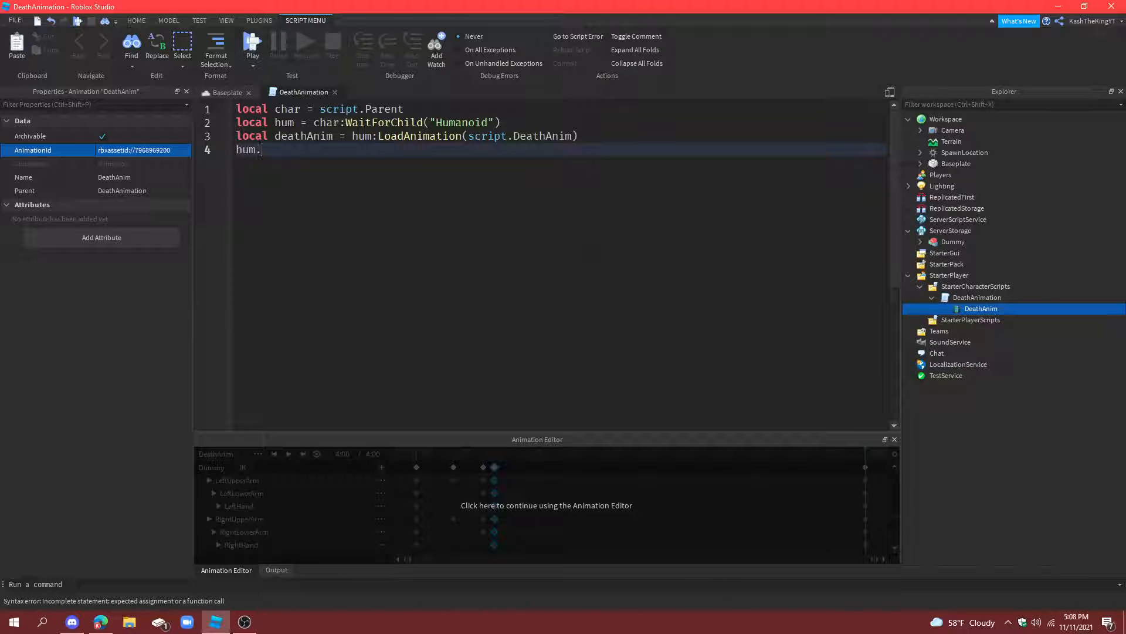
text(BR)
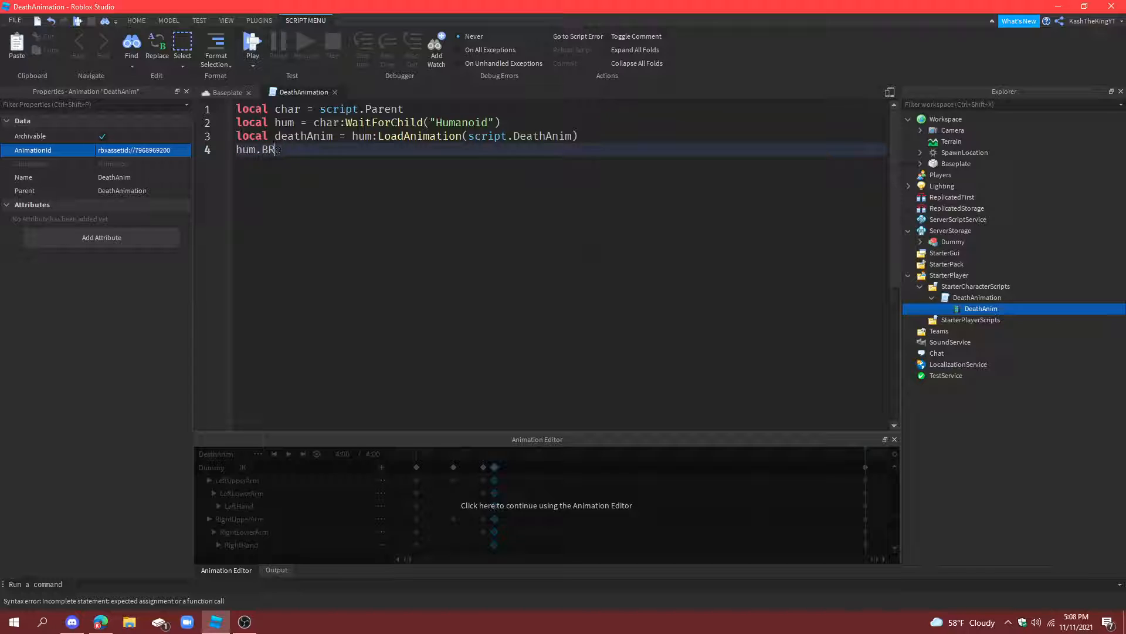
text(eakJointsOnDeath = f)
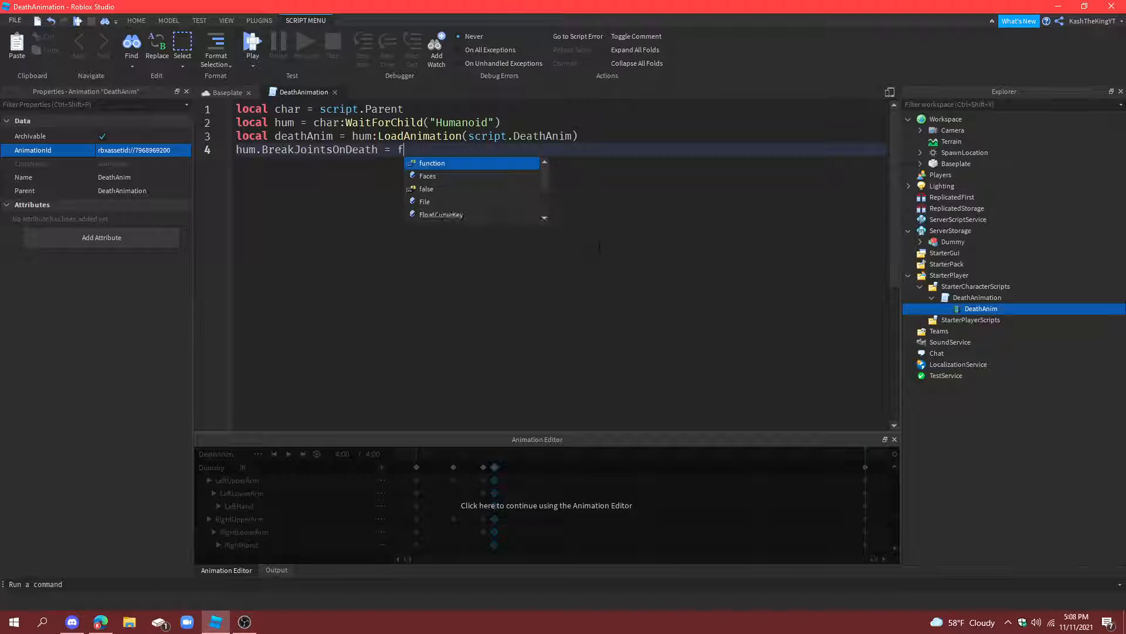
text(alse)
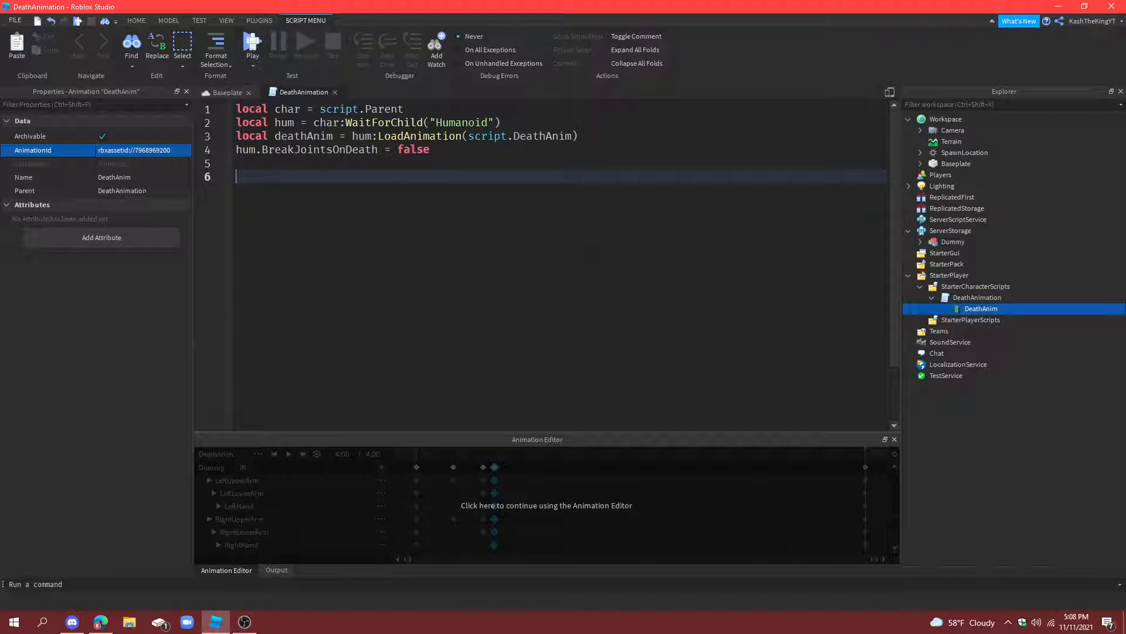
Step: Define deathCheck(health) to anchor HumanoidRootPart, play deathAnim, wait(4), then script:Destroy()
text(function)
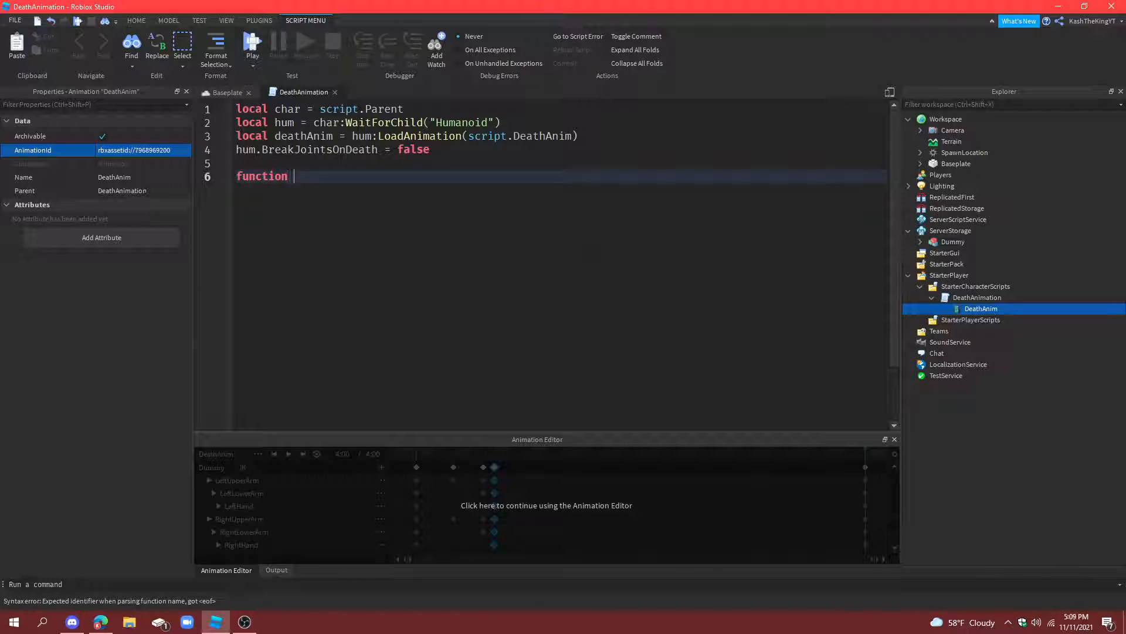
text(deat)
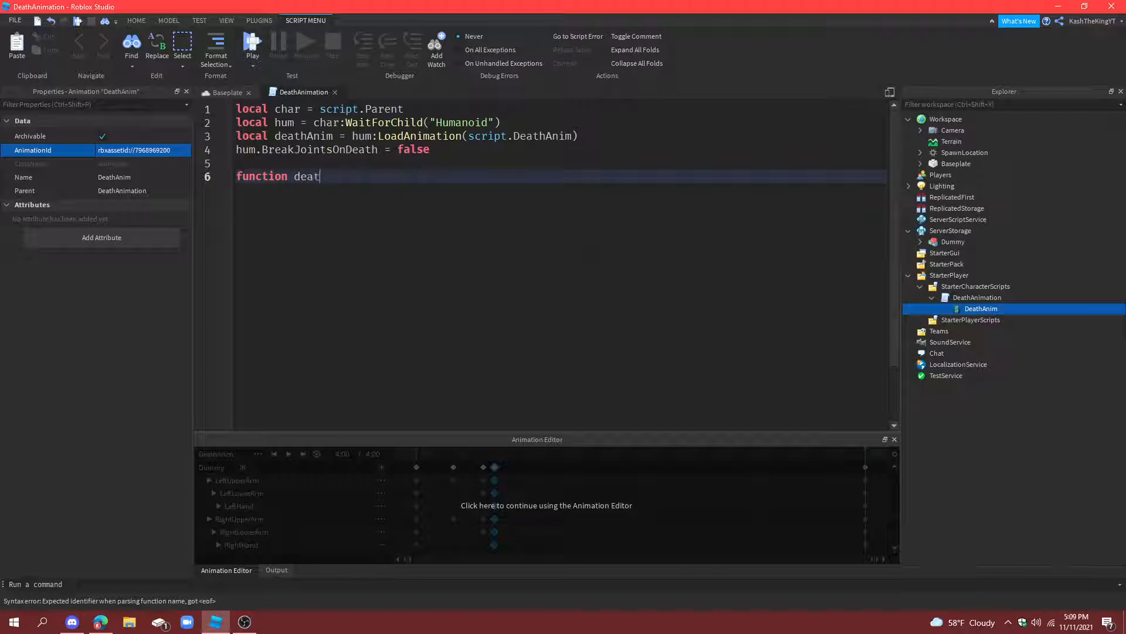
text(hCheck())
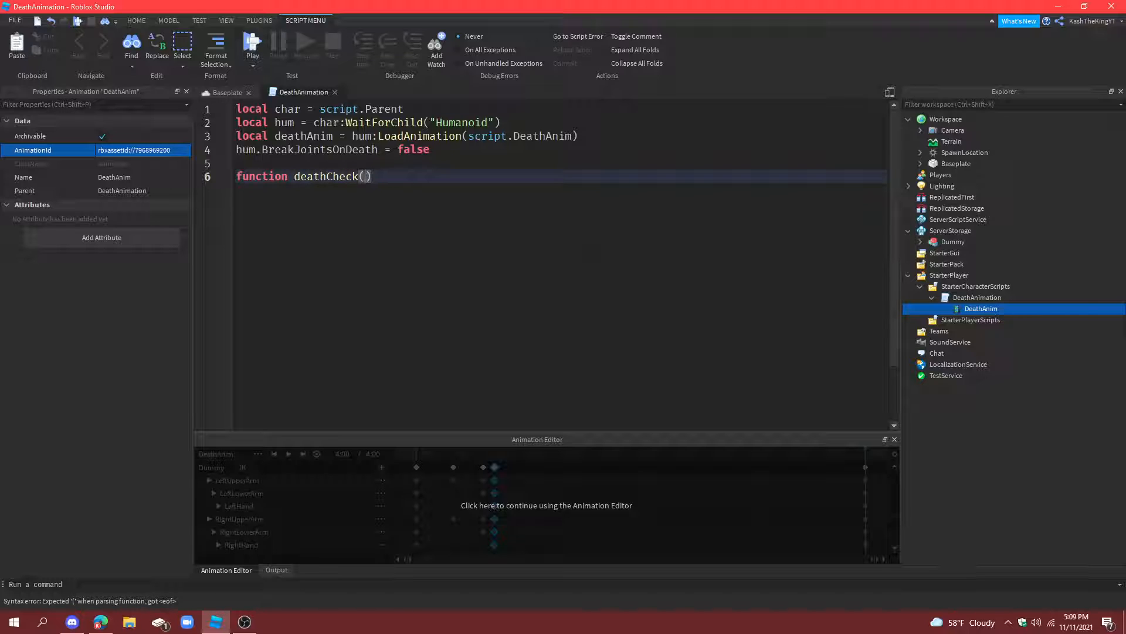
text(health)
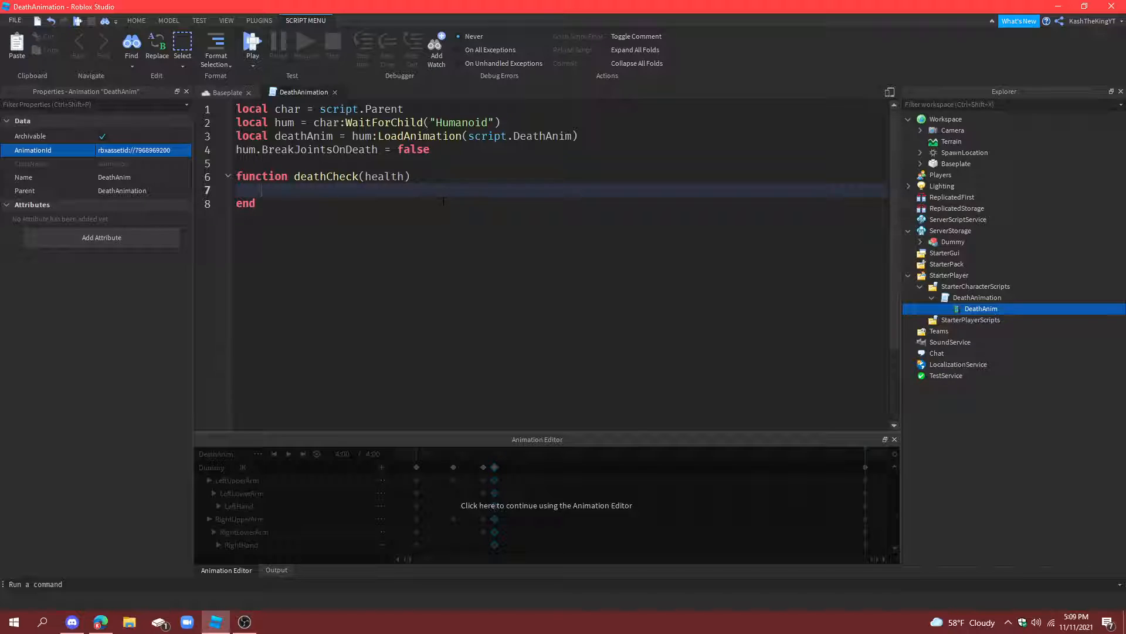
text(char)
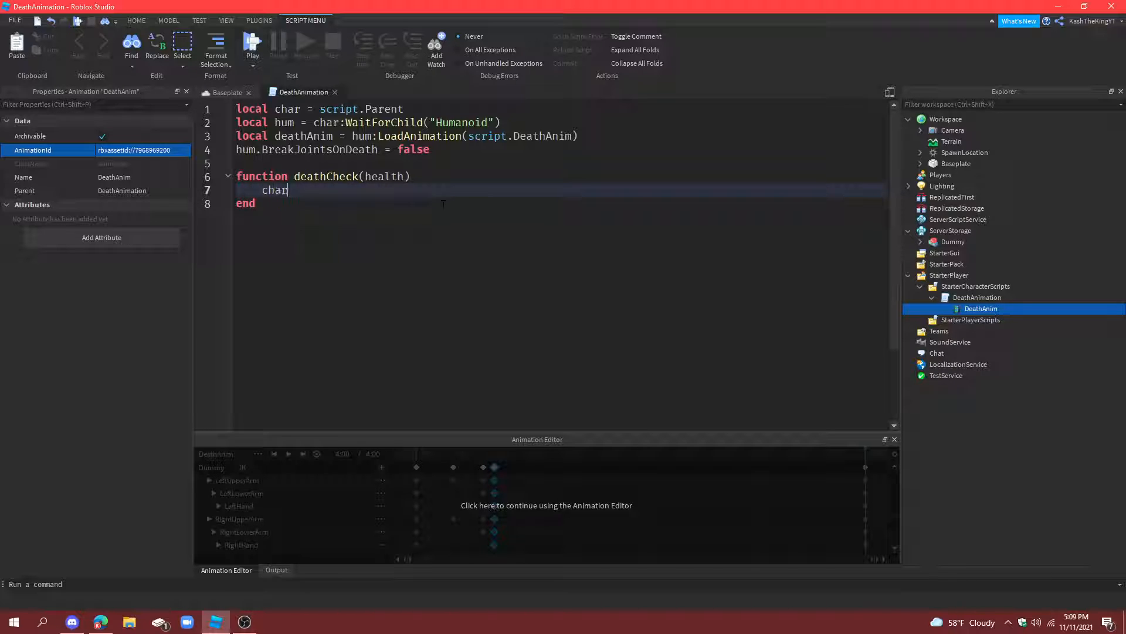
text(.HumanoidRootPart.Anchored = tru)
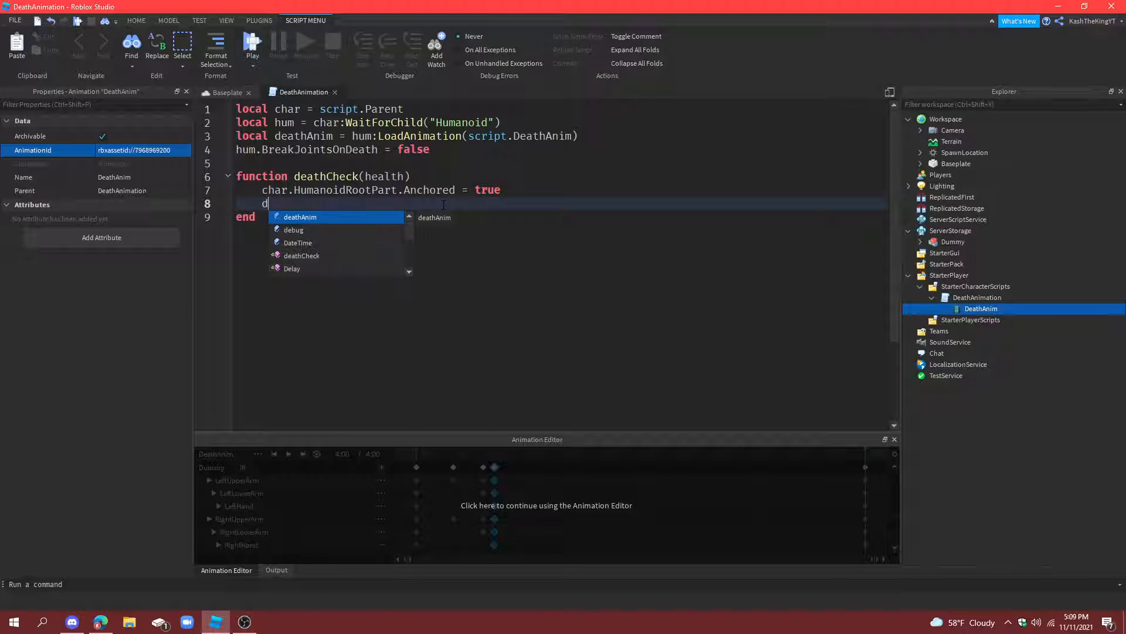
text(eathAnim:Play()
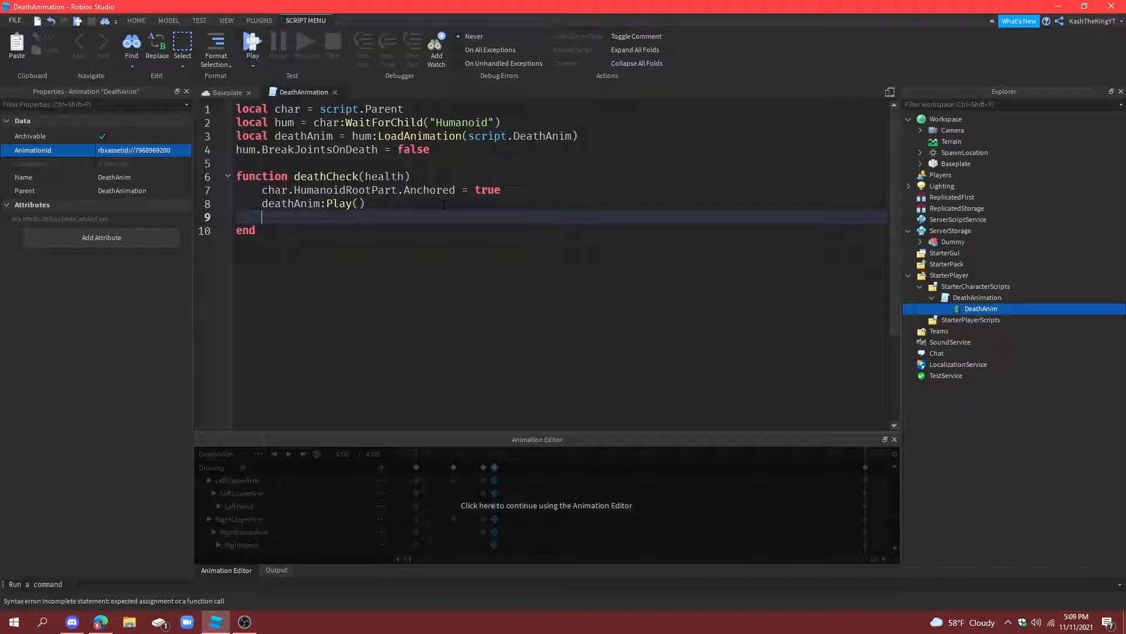
text(wait(4))
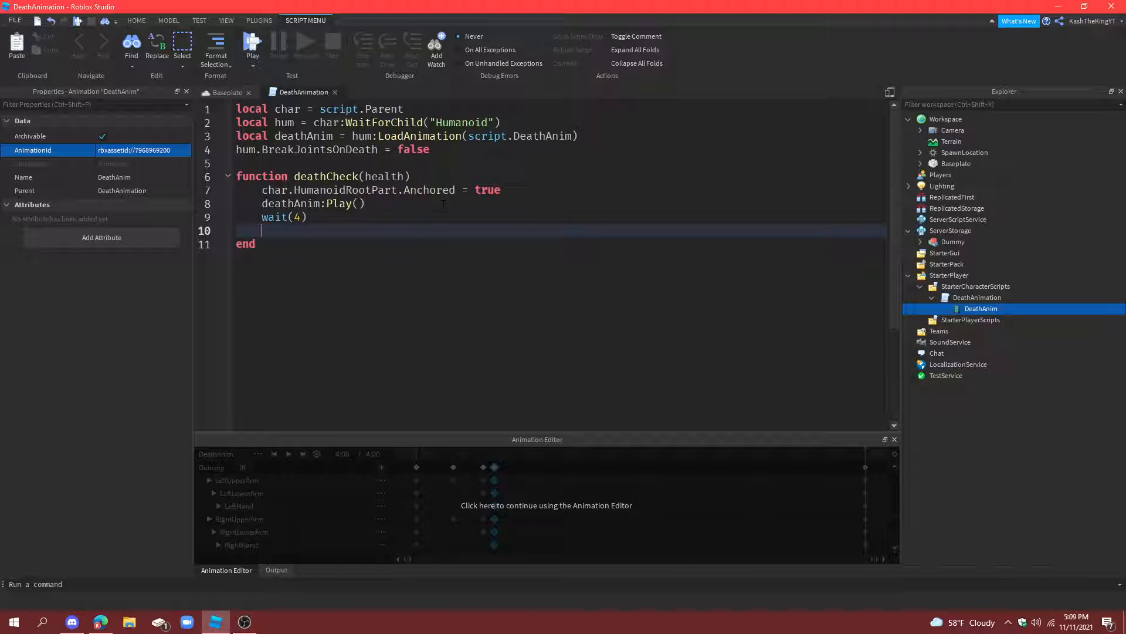
text(script:Destroy())
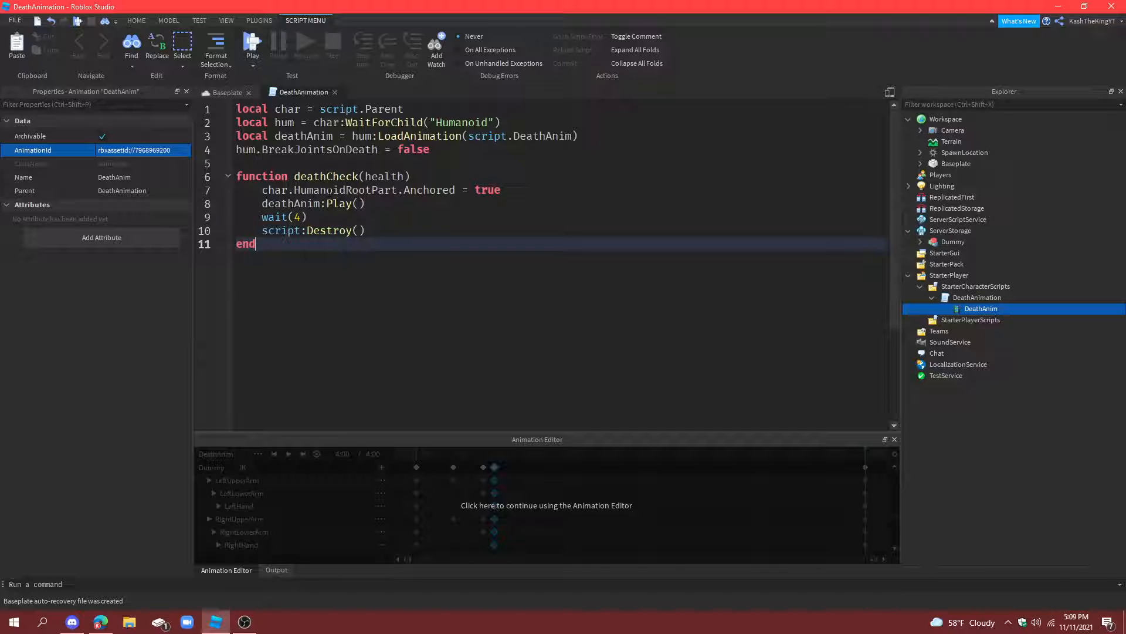
key(Enter)
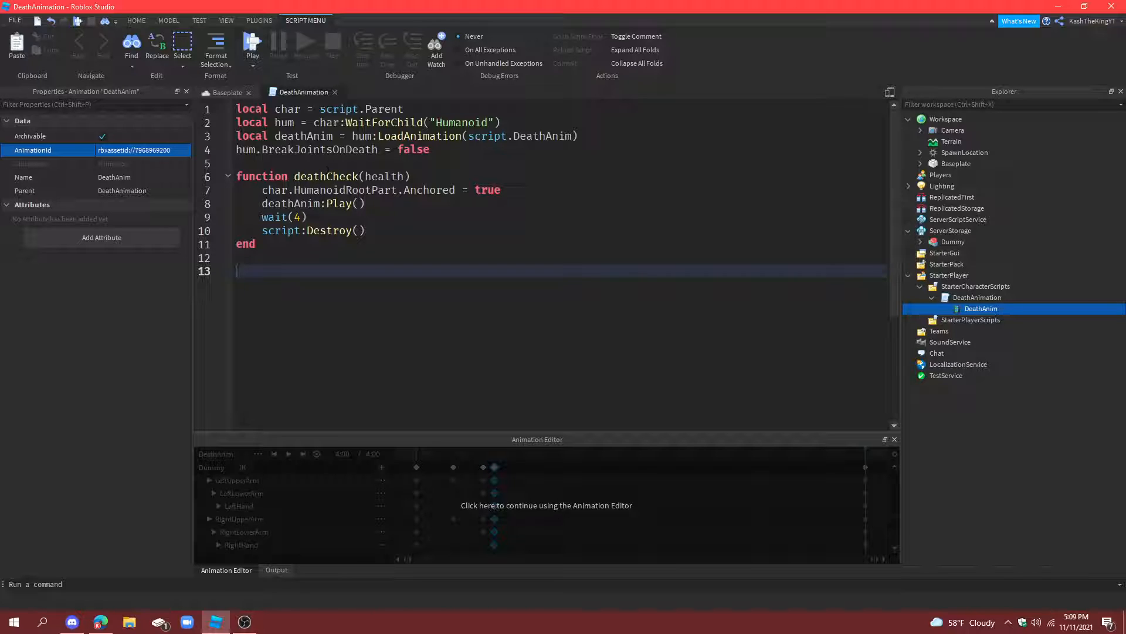
text(hum.Hewa)
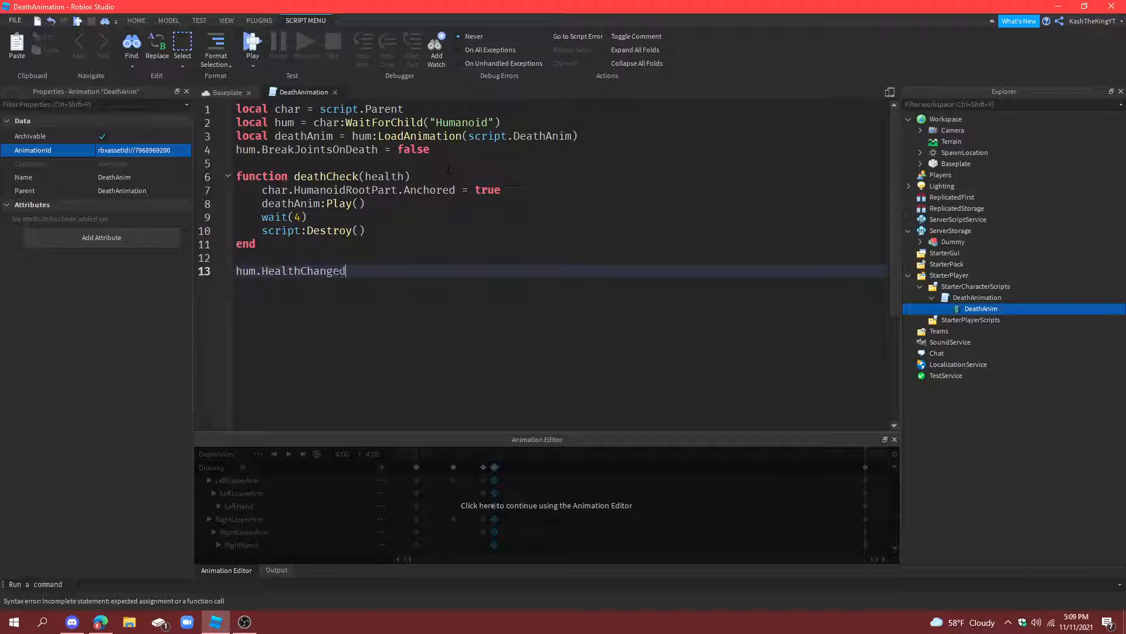
Step: Connect hum.HealthChanged to the deathCheck function
text(:Con)
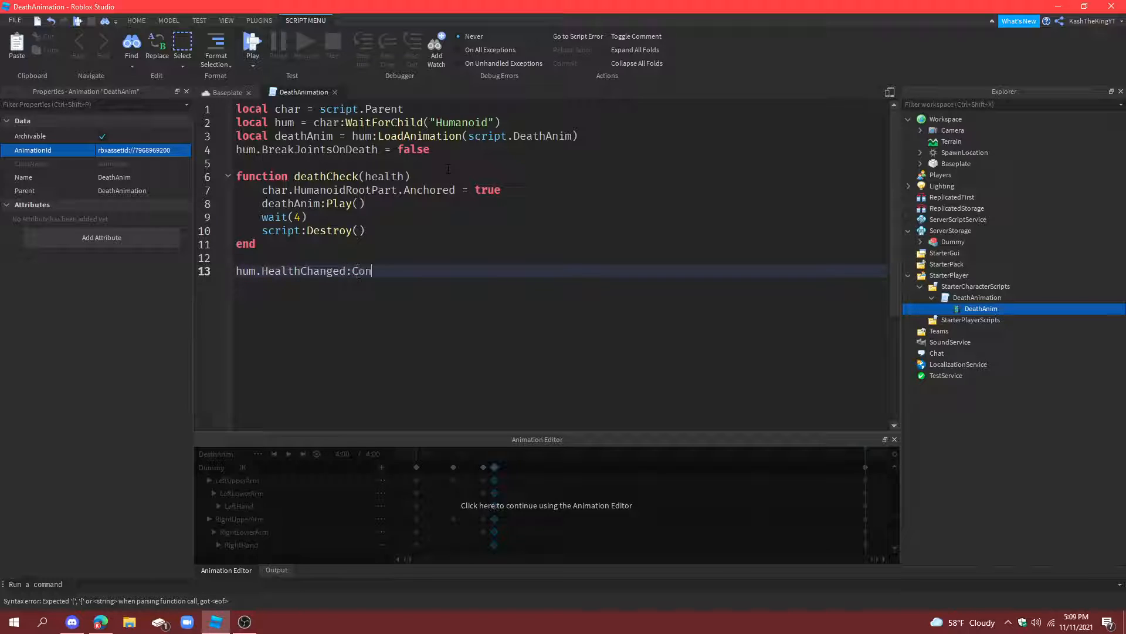
text(nect(health))
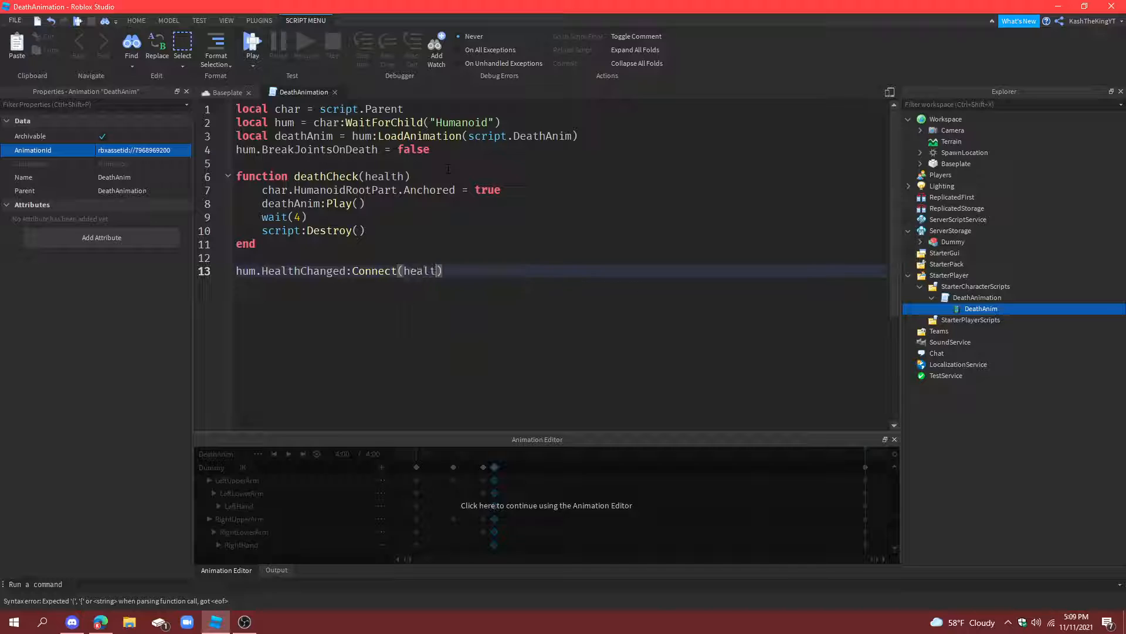
text(h)
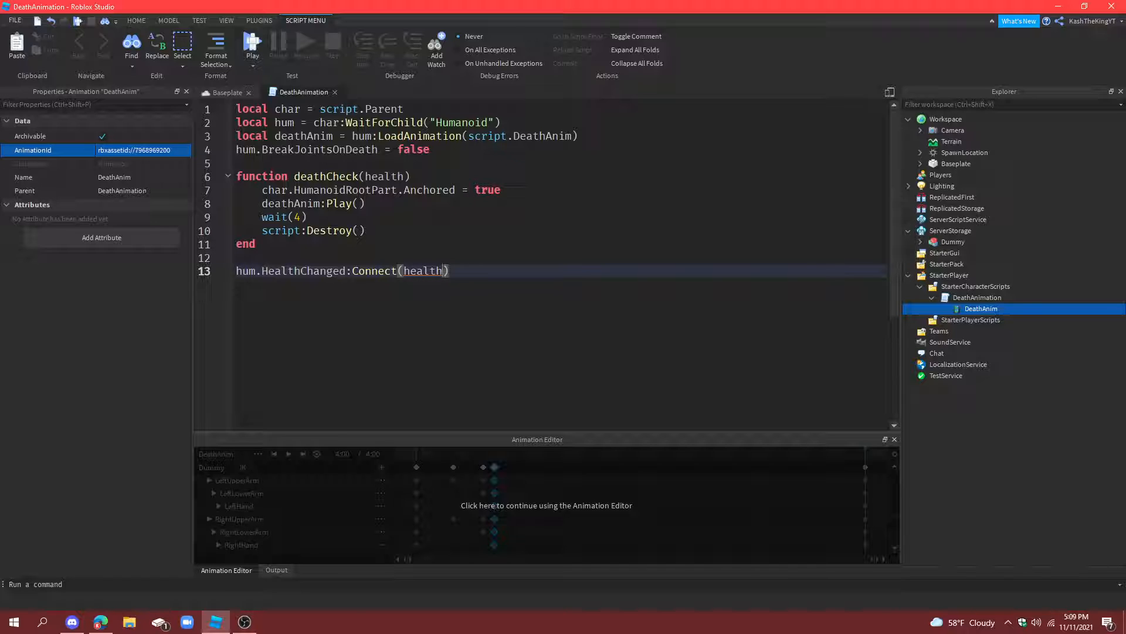
text(deathCheck)
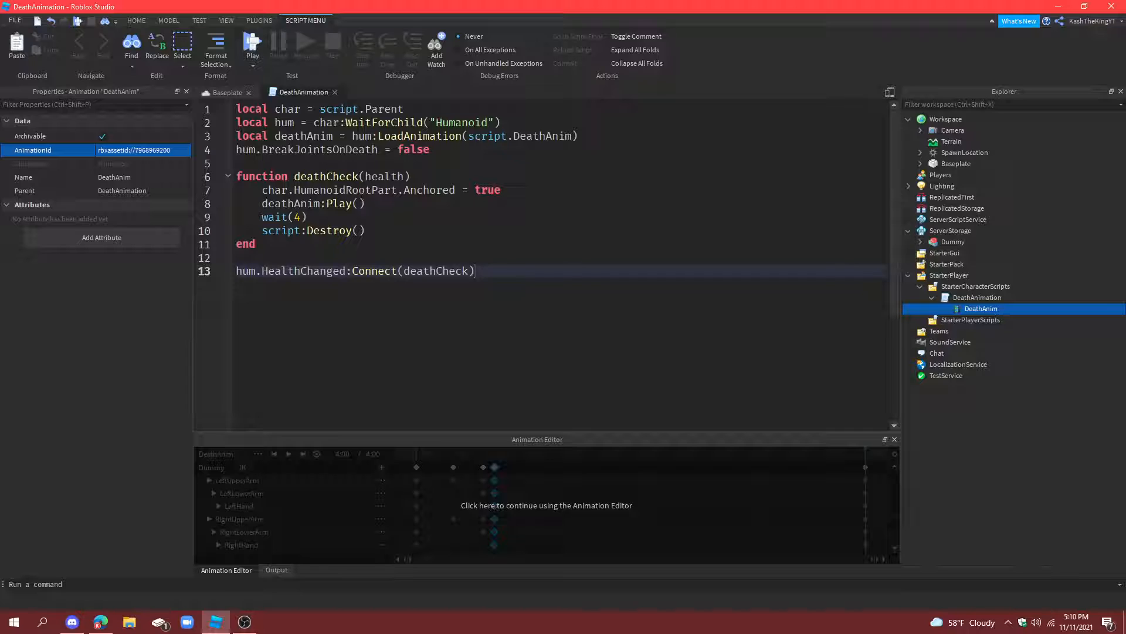
Step: Wrap deathCheck's body in 'if health <= 0 then ... end' so it runs only at zero health
drag(321, 203, 365, 230)
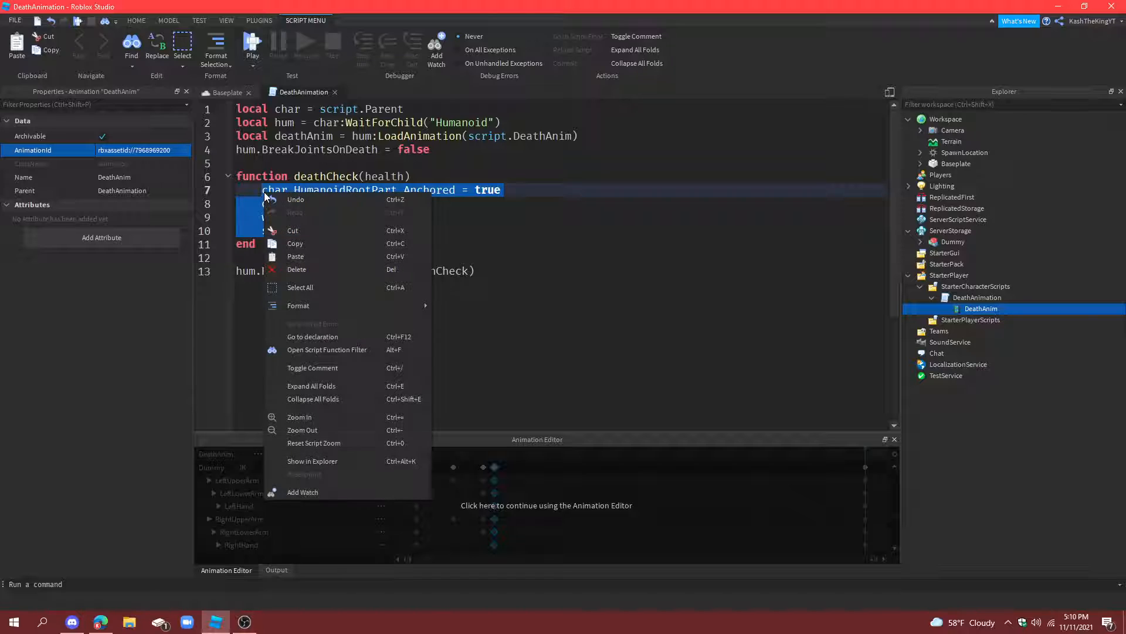
mouse_move(292, 230)
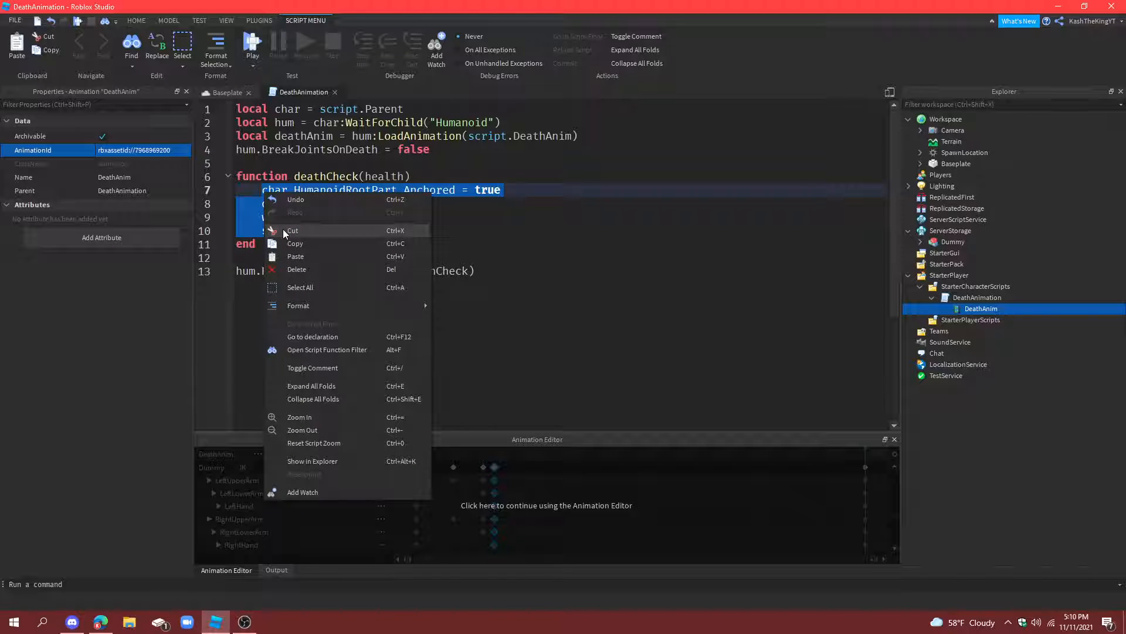
click(292, 230)
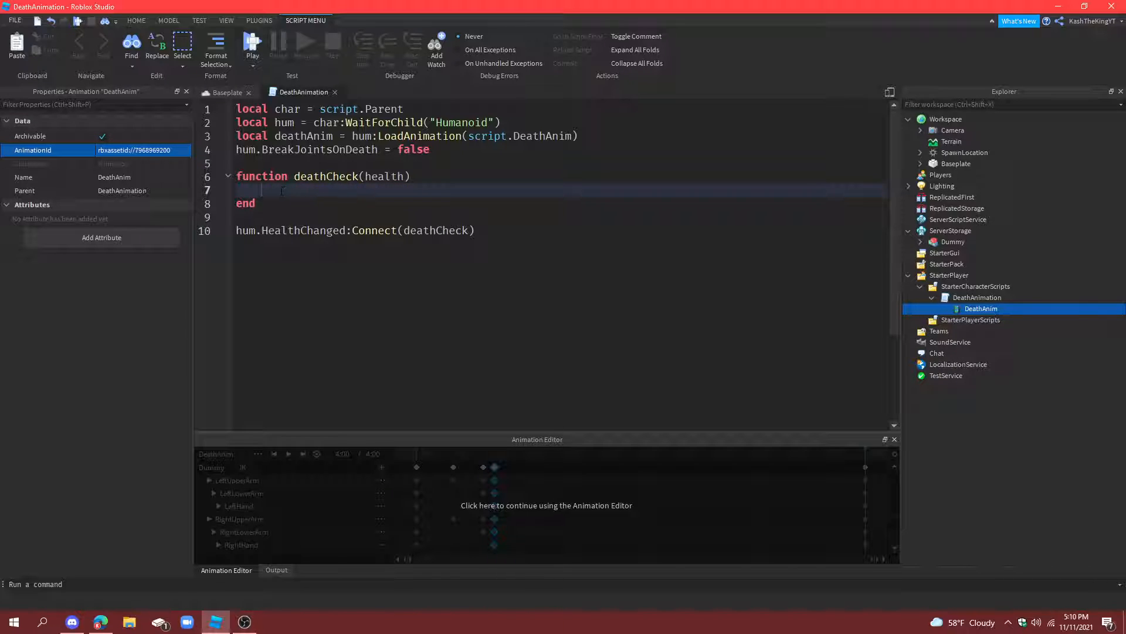
text(if)
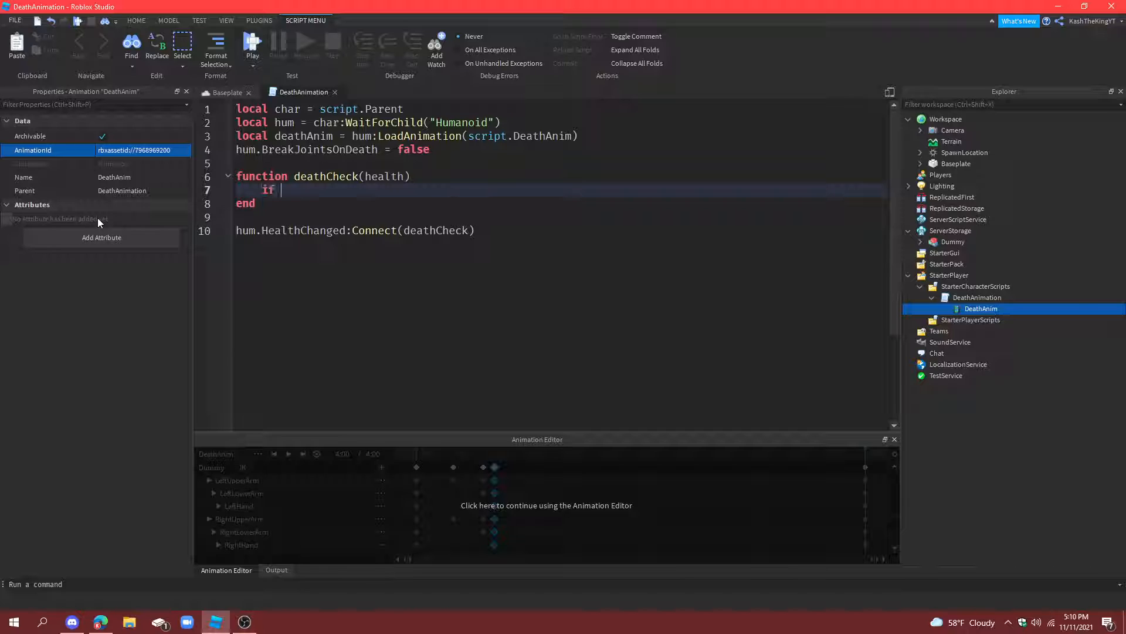
text(health <=)
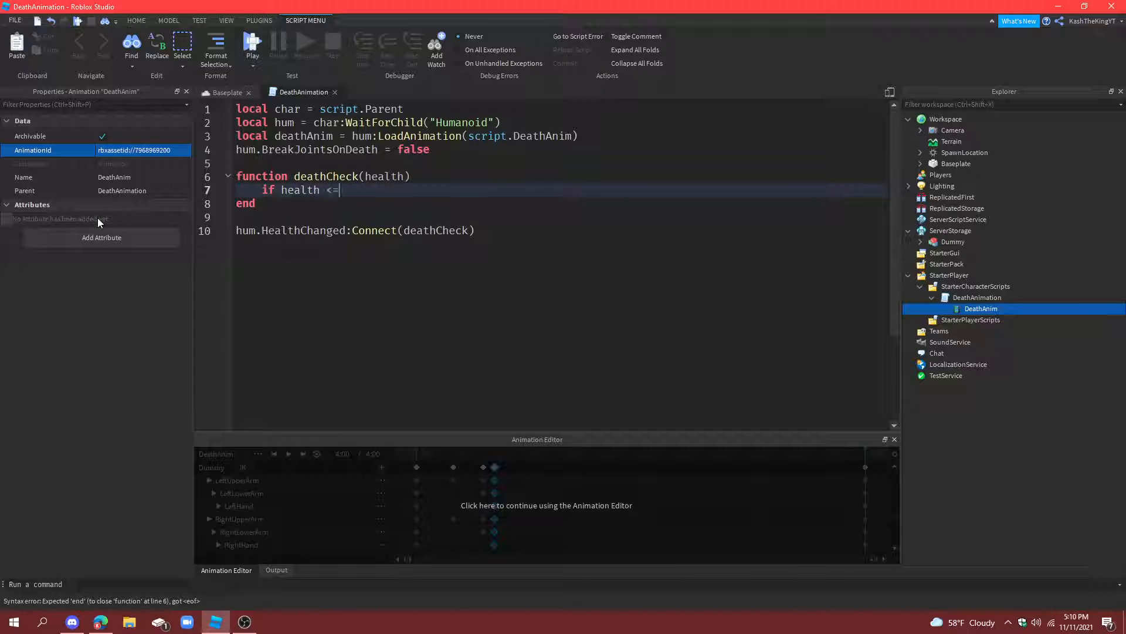
text(0 then)
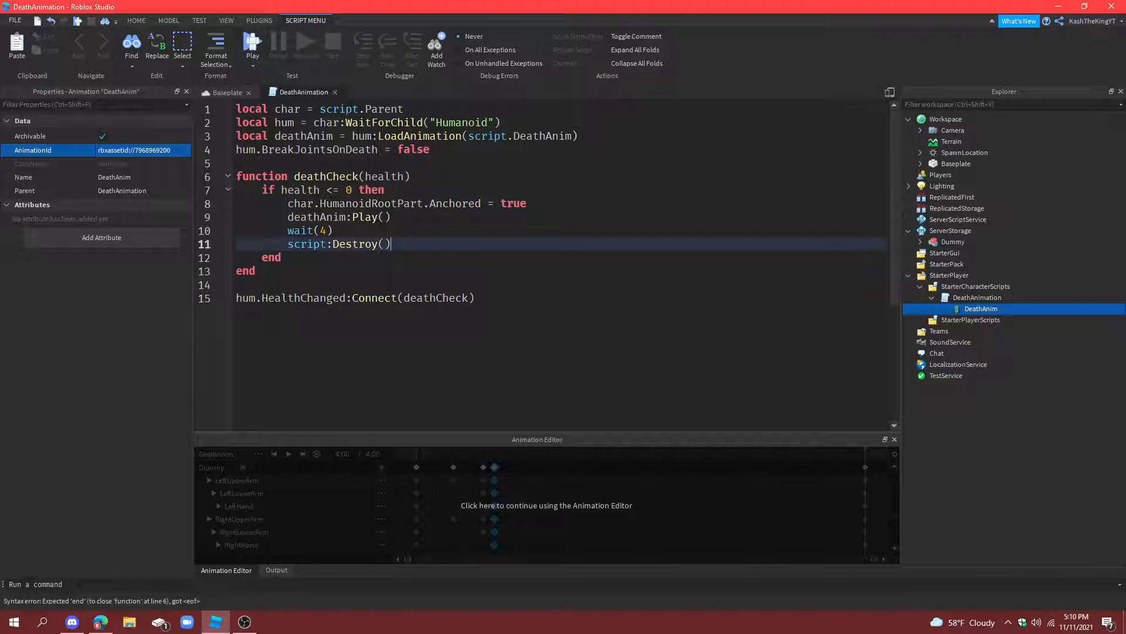
click(223, 91)
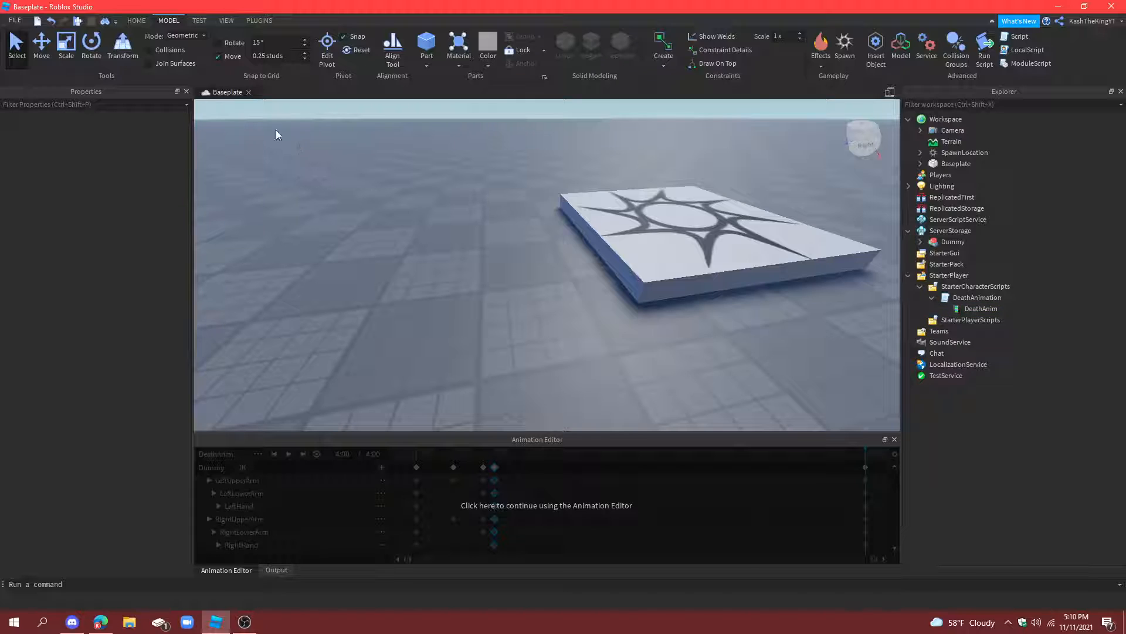
Step: Search the Toolbox for 'kill part' and insert the Kill Part beside the baseplate
click(136, 20)
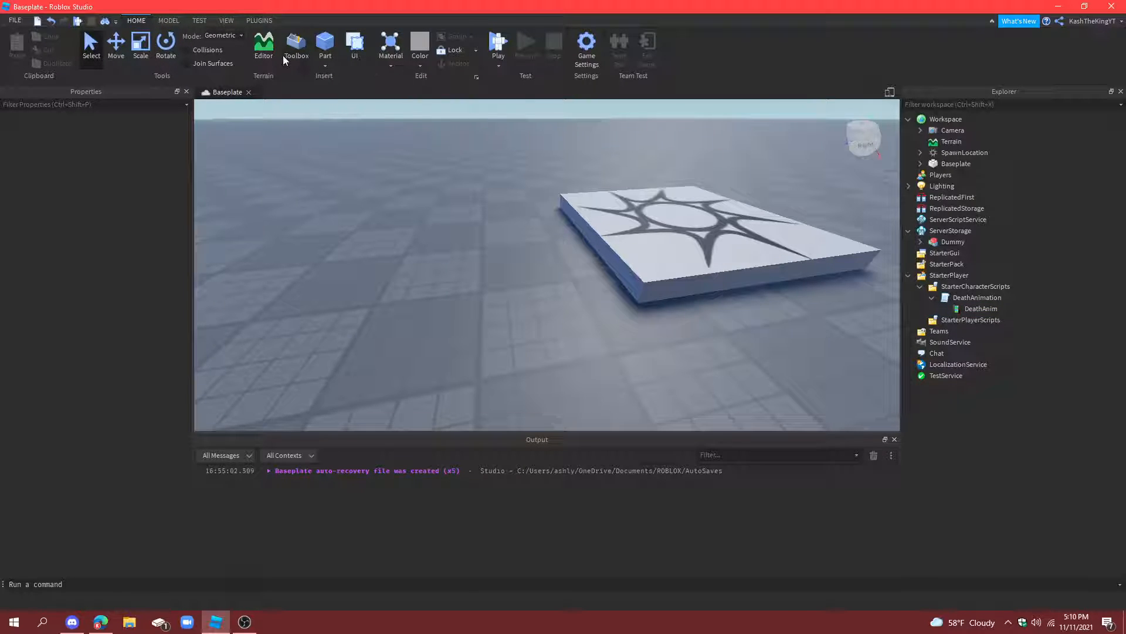
click(296, 44)
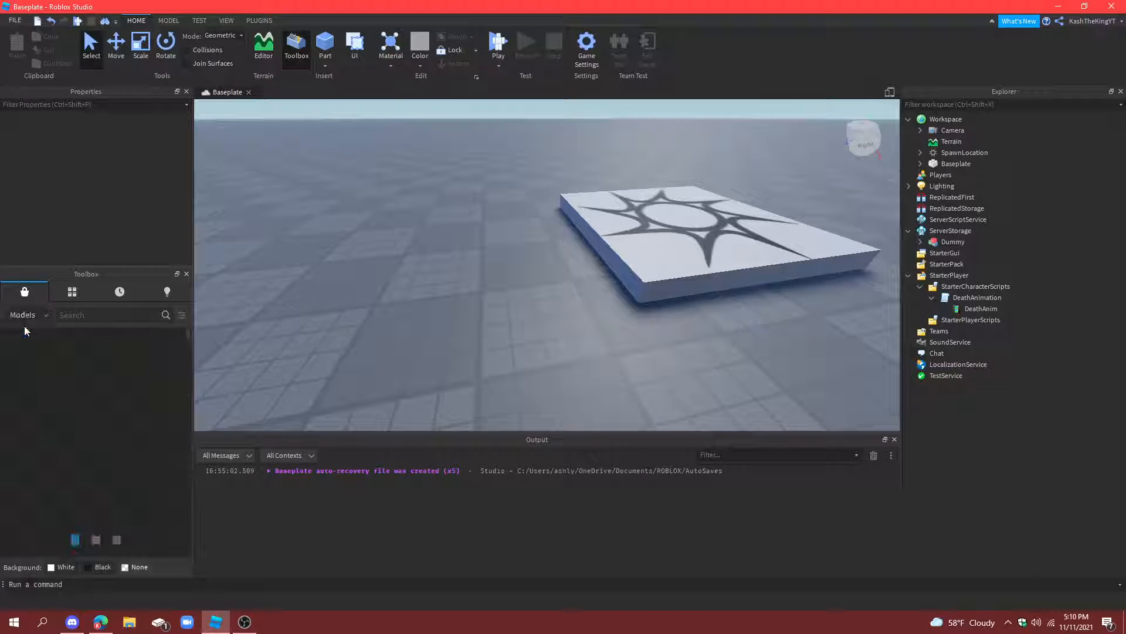
text(kill)
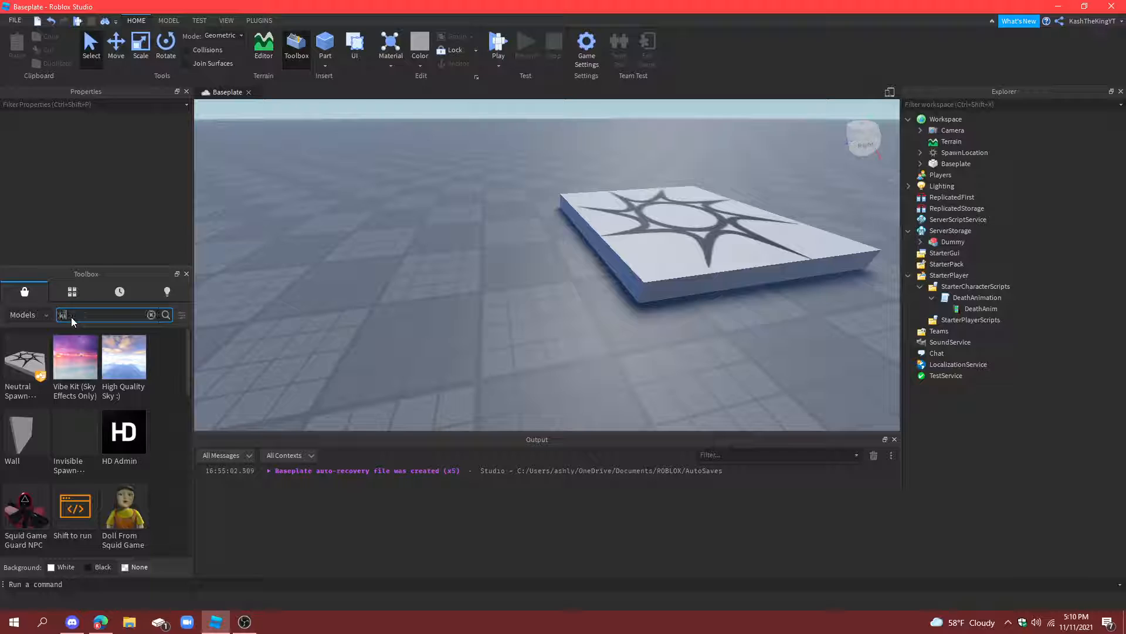
text(kill part)
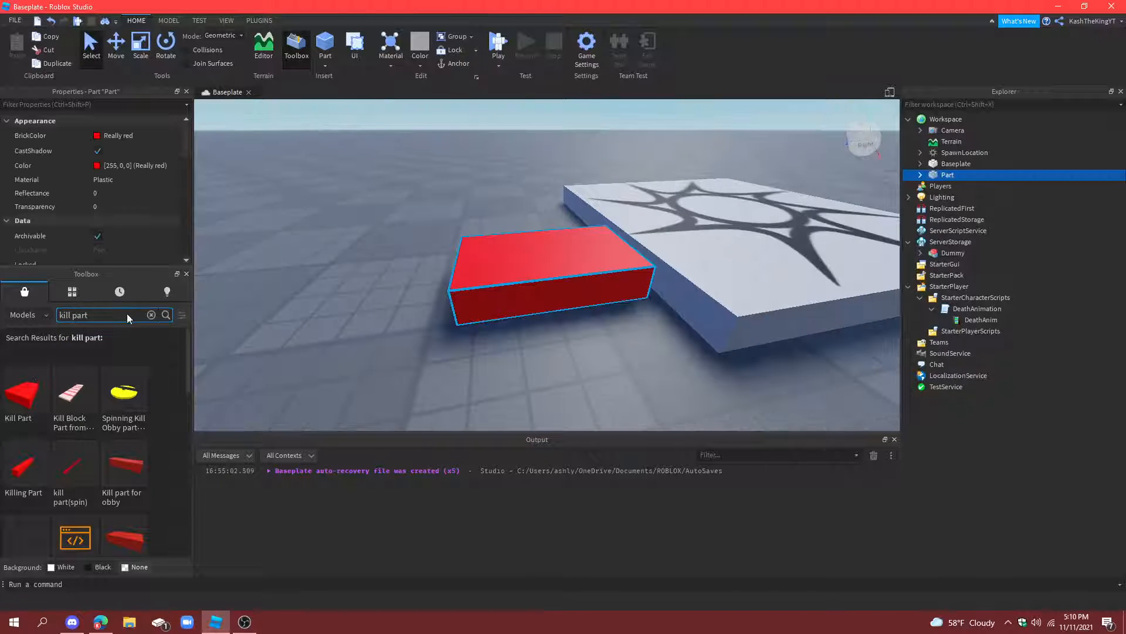
Step: Trim the kill part's script to only the touch-damage function by deleting the texture loop
click(151, 315)
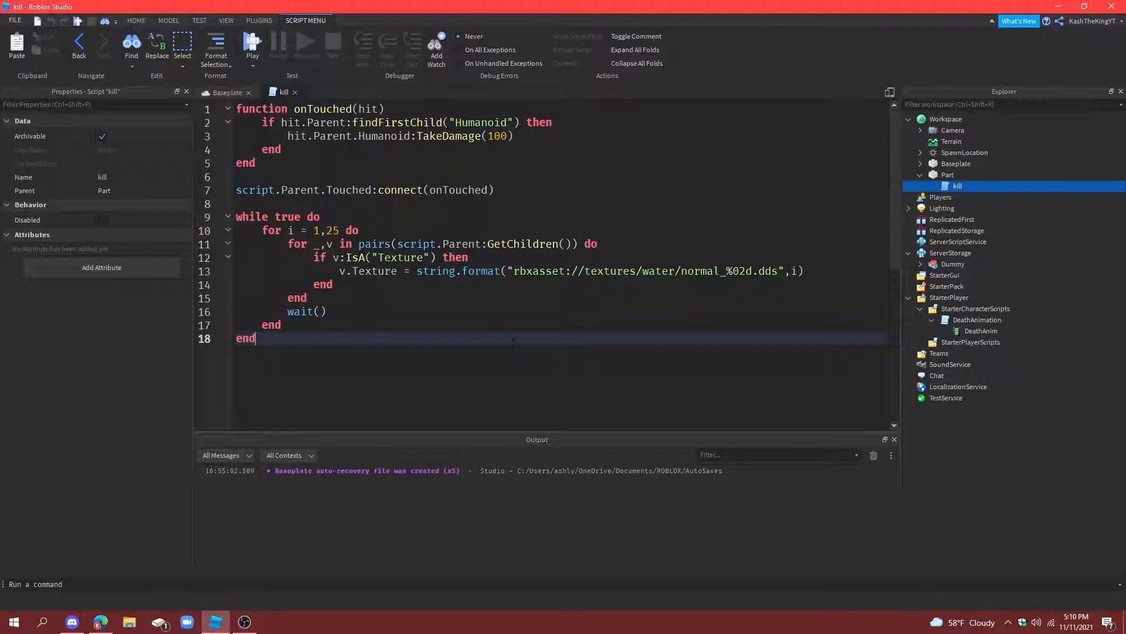
drag(237, 203, 255, 338)
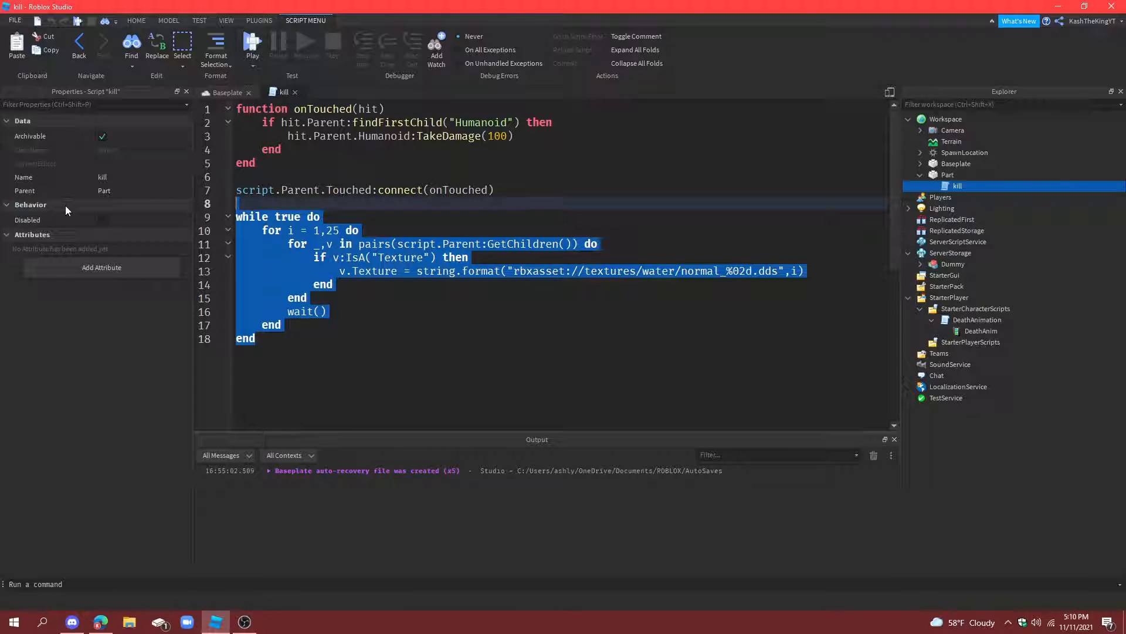
key(Delete)
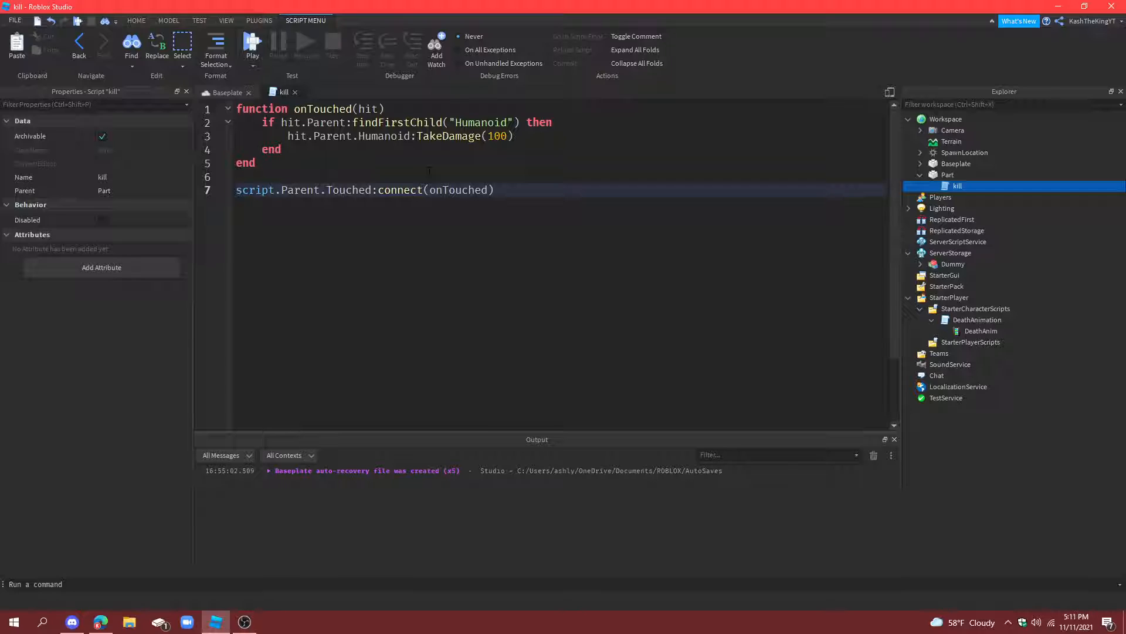
click(226, 92)
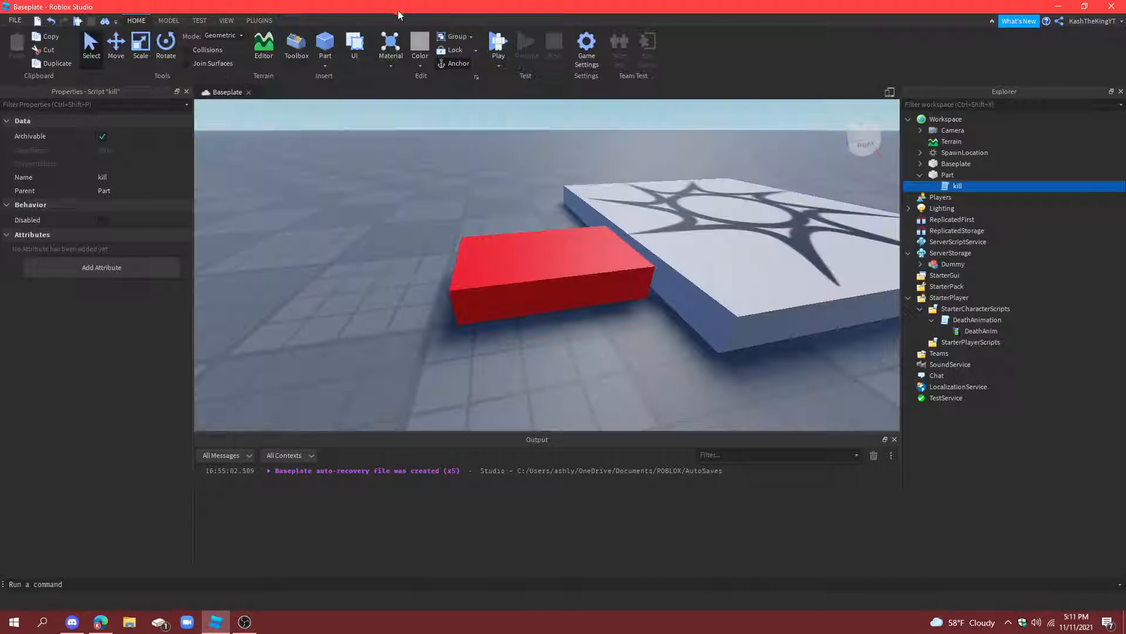
click(498, 44)
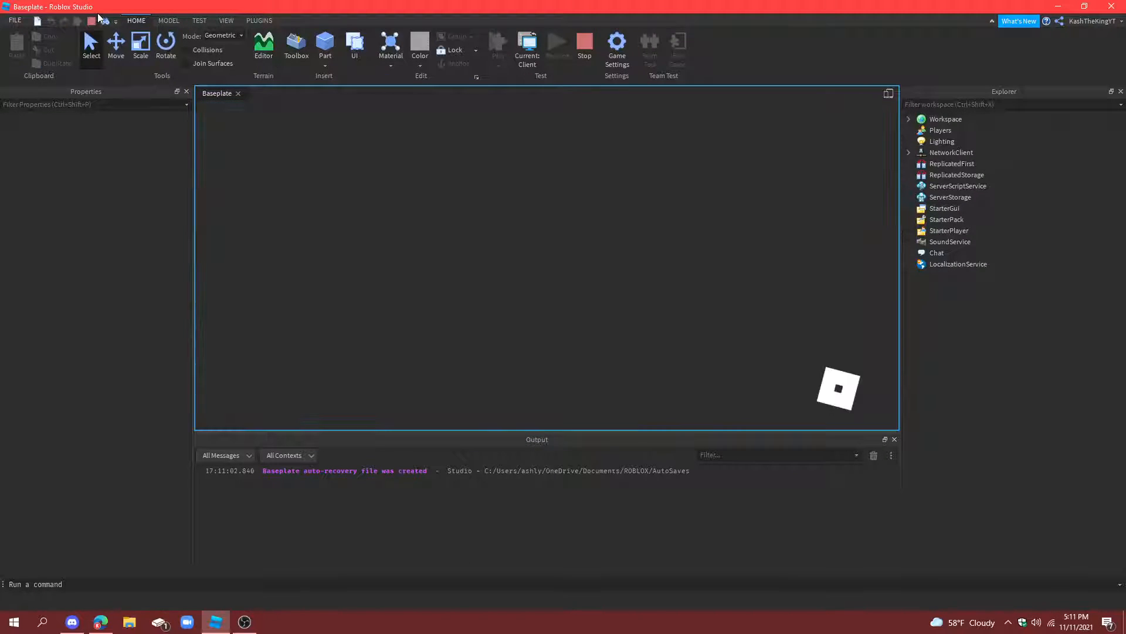
click(497, 43)
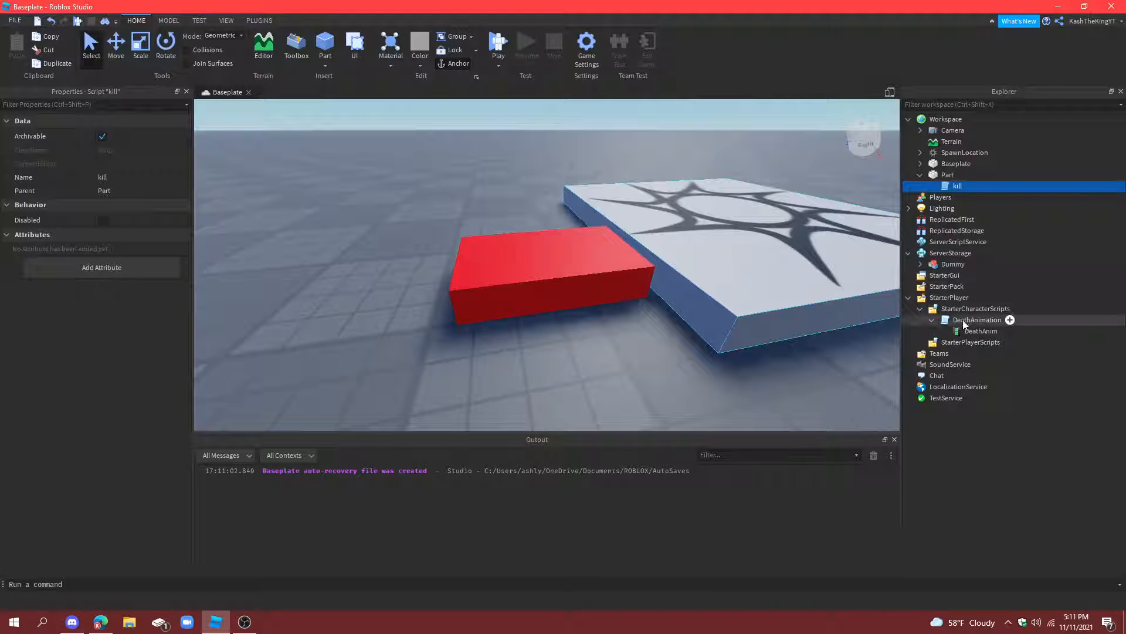
Step: Add 'local dead = false', require 'and dead == false' in the check, and set dead = true inside
double_click(977, 319)
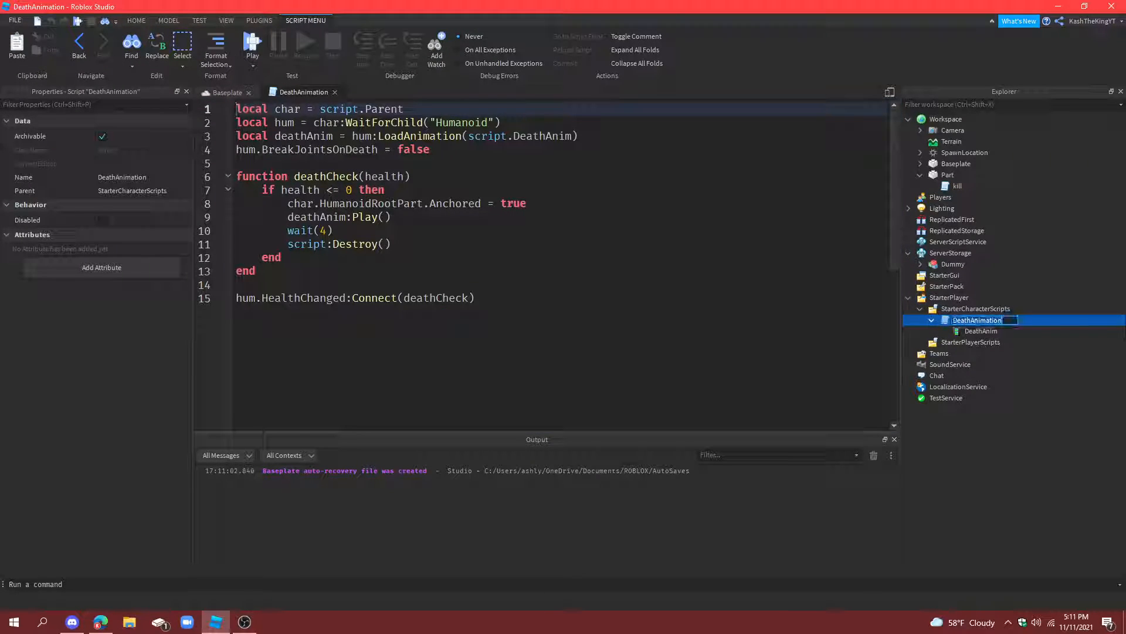
text(local d)
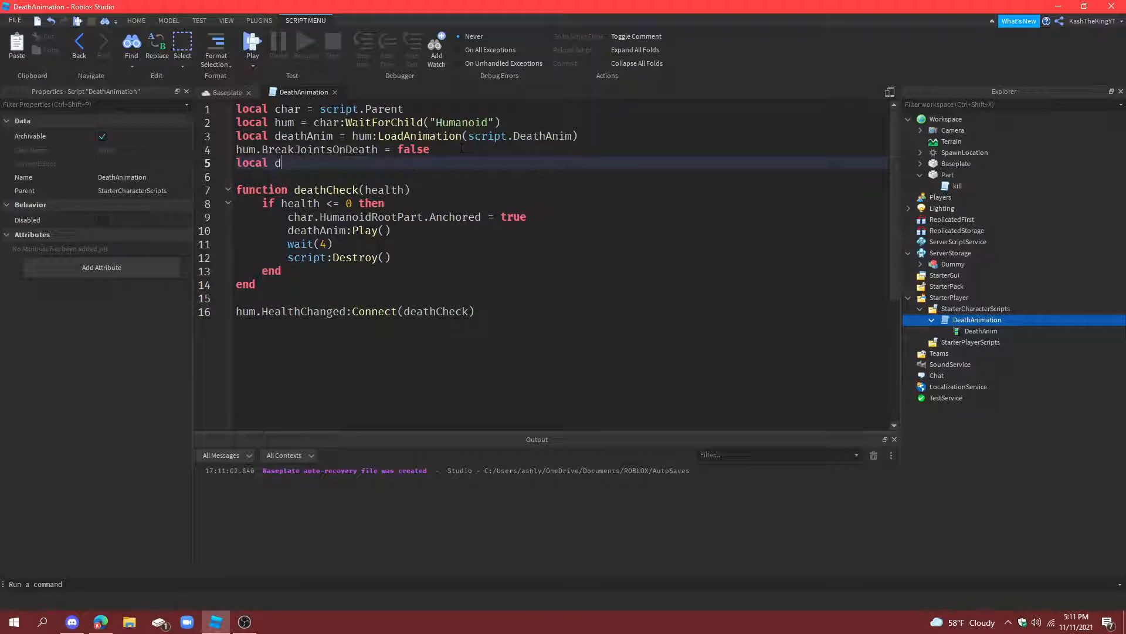
key(Backspace)
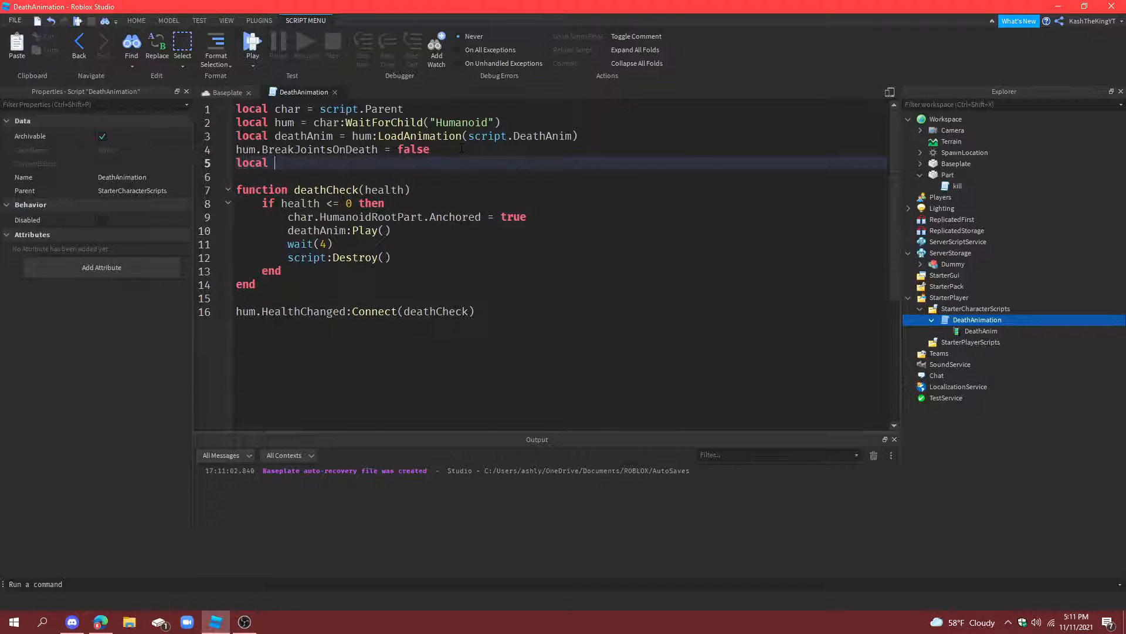
text(dead = false)
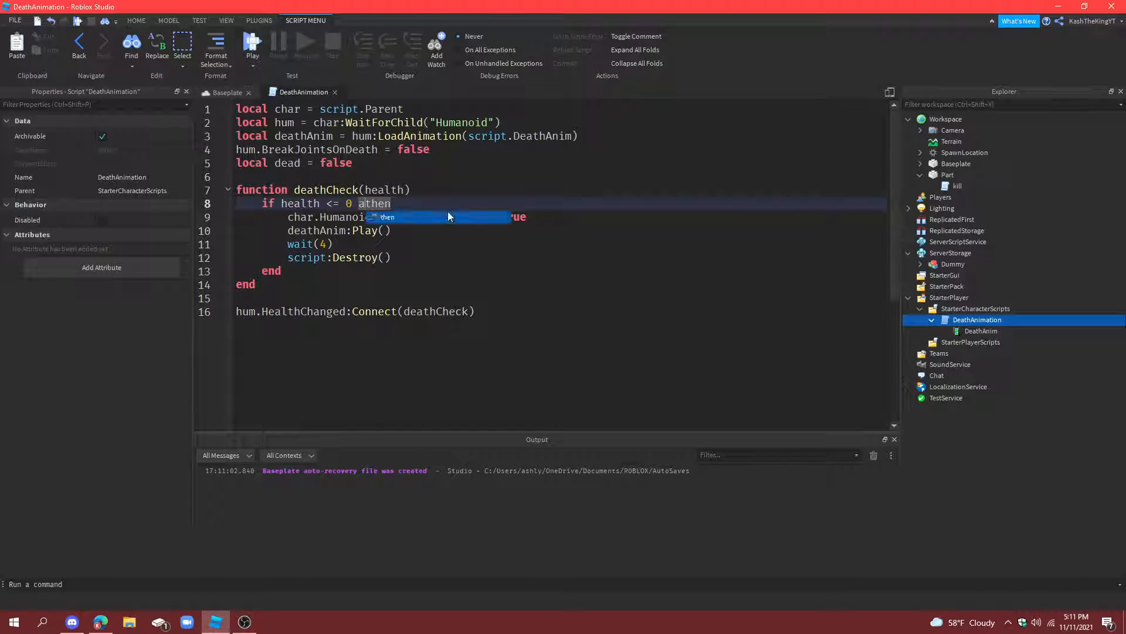
text(and dead == false)
text(dead = true)
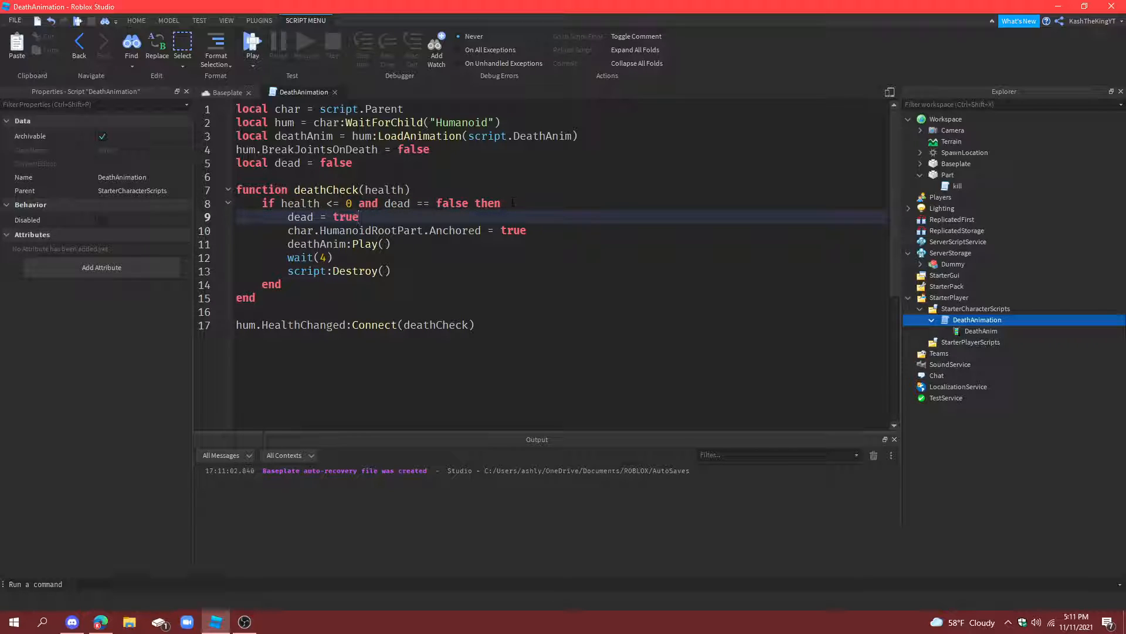
key(Enter)
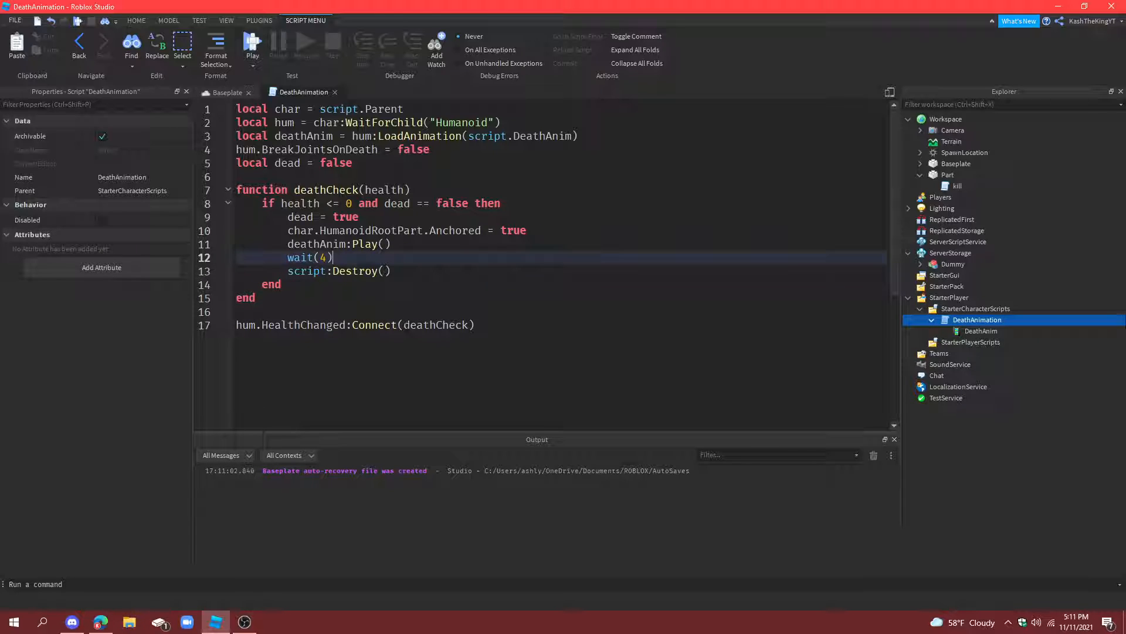
click(226, 92)
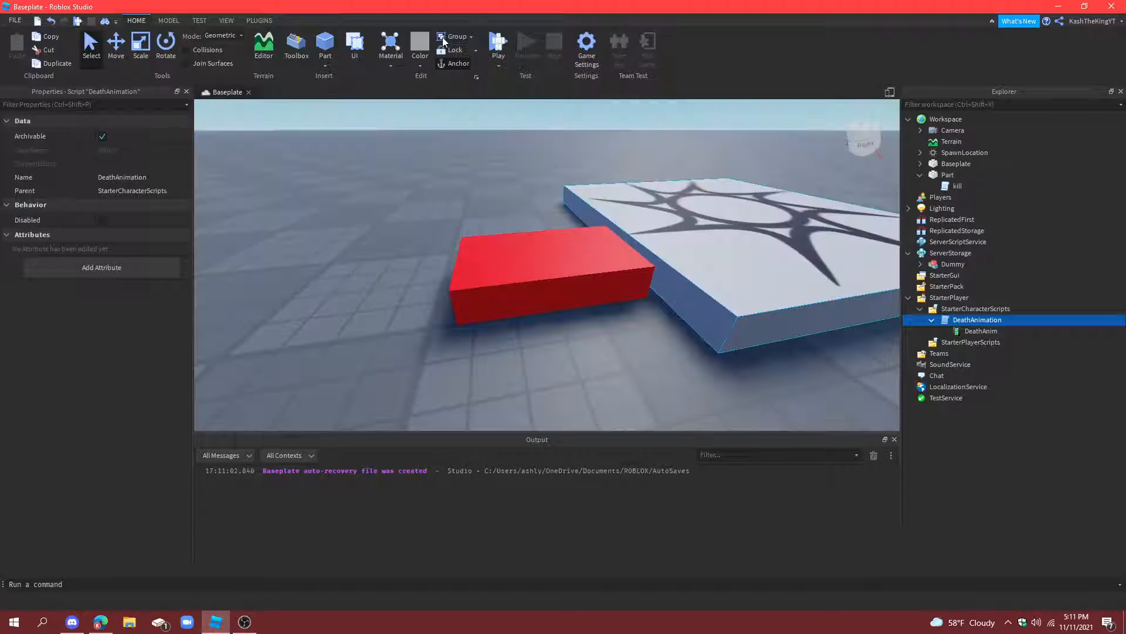
click(497, 43)
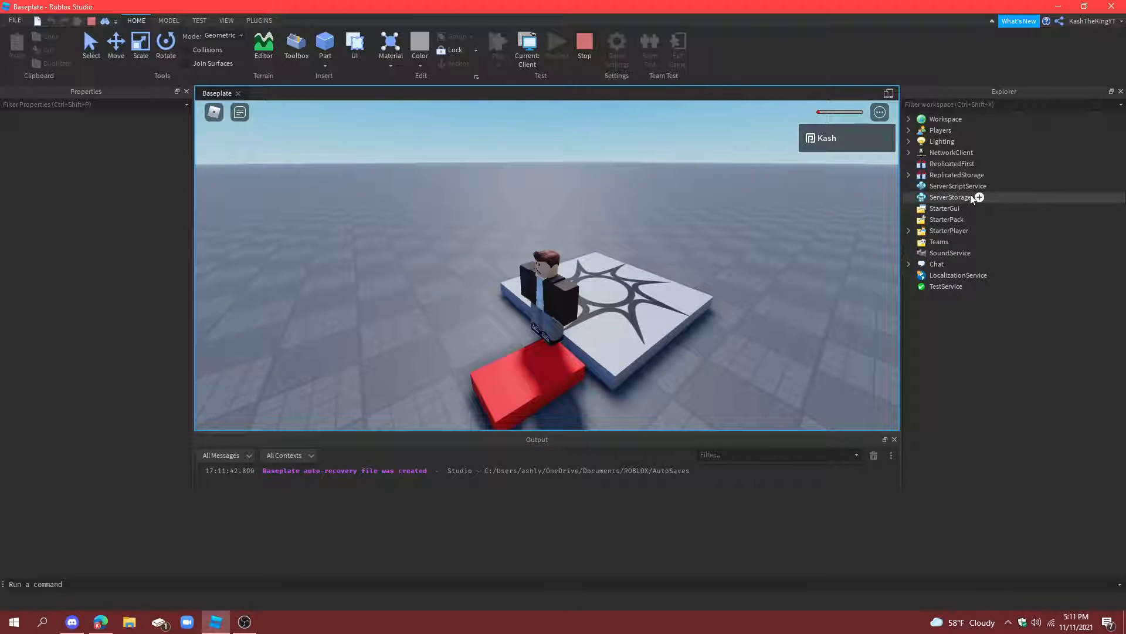
click(910, 119)
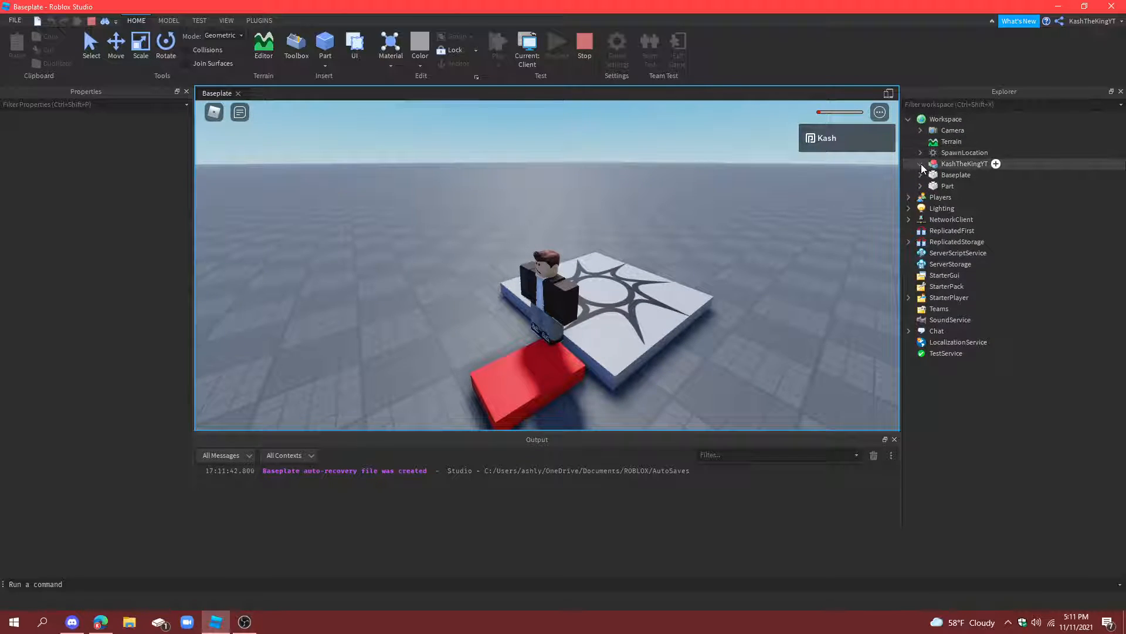
click(921, 163)
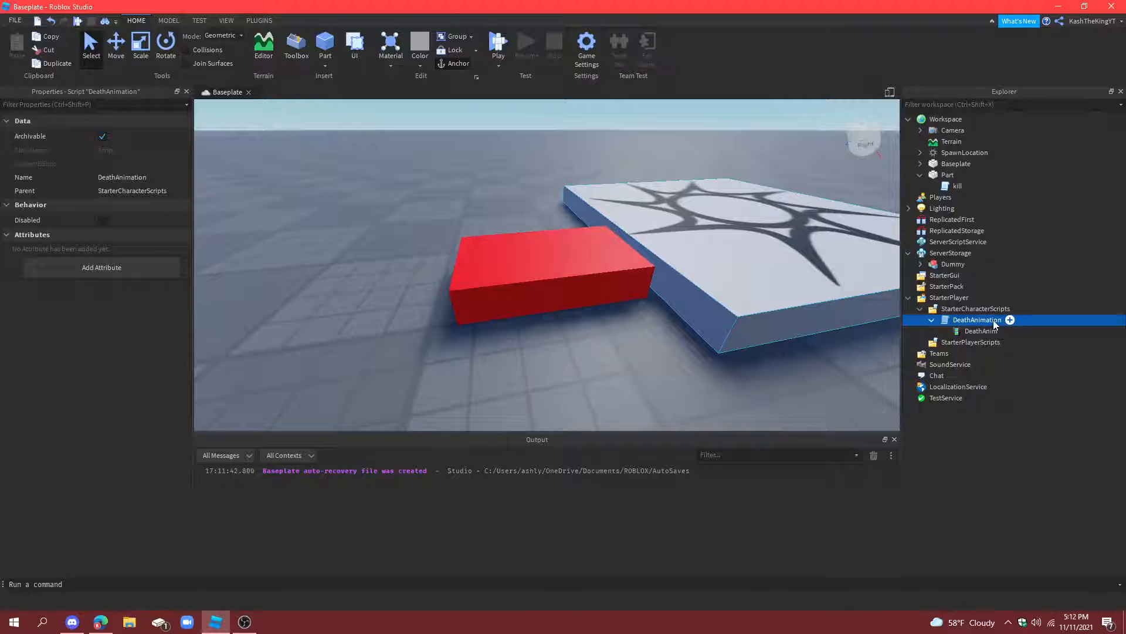
Step: Add 'char.HumanoidRootPart.Anchored = false' after wait(4) and start a playtest
double_click(981, 331)
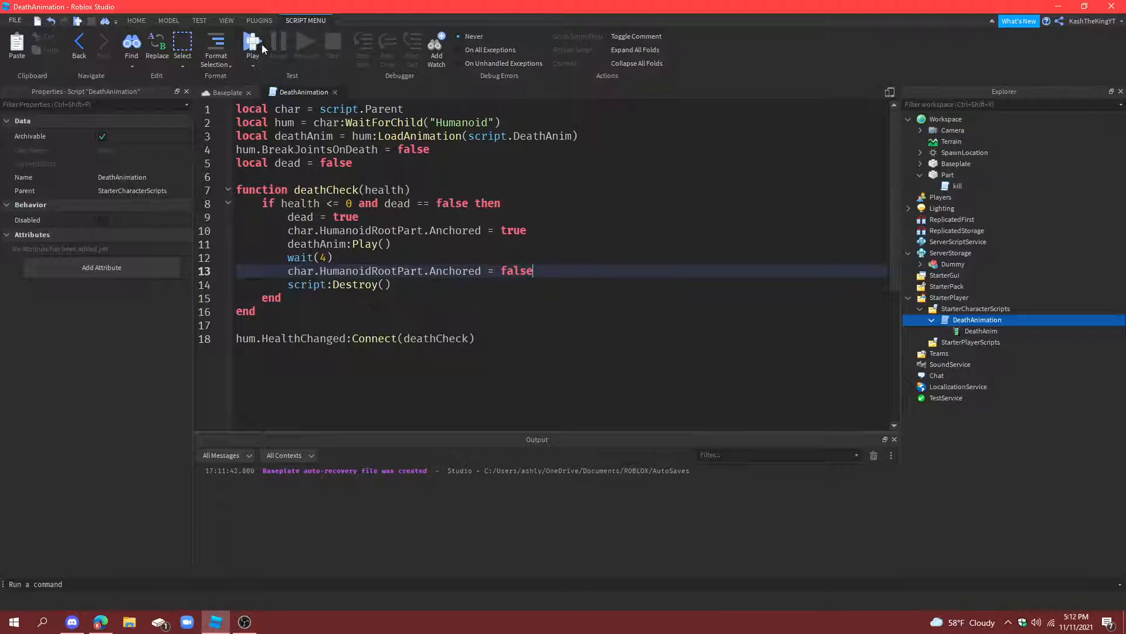
click(251, 47)
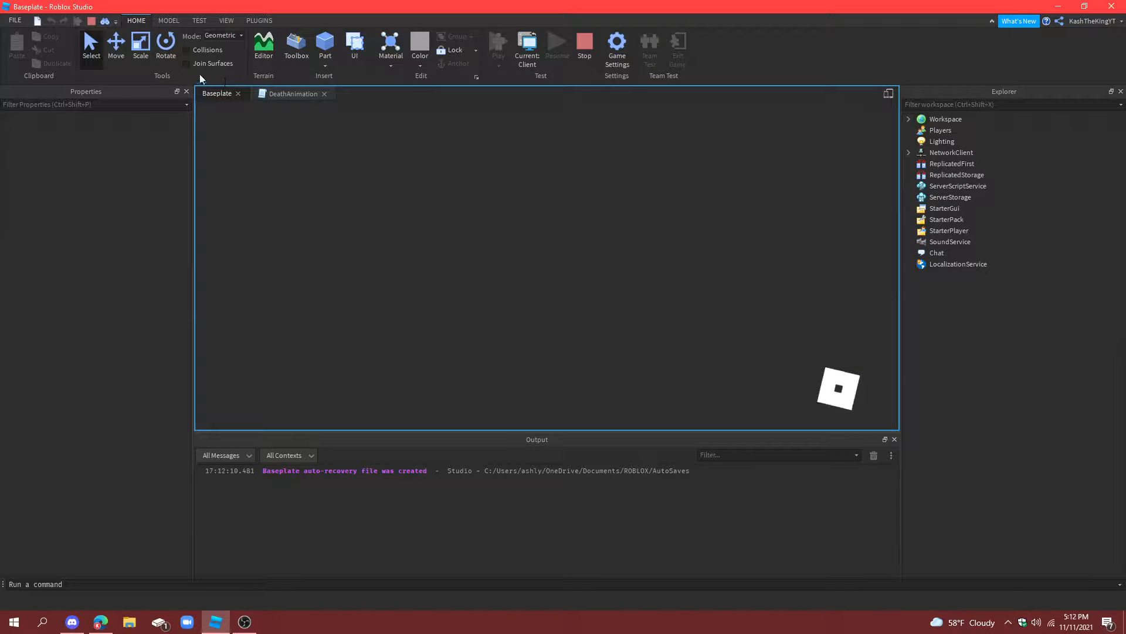
click(497, 44)
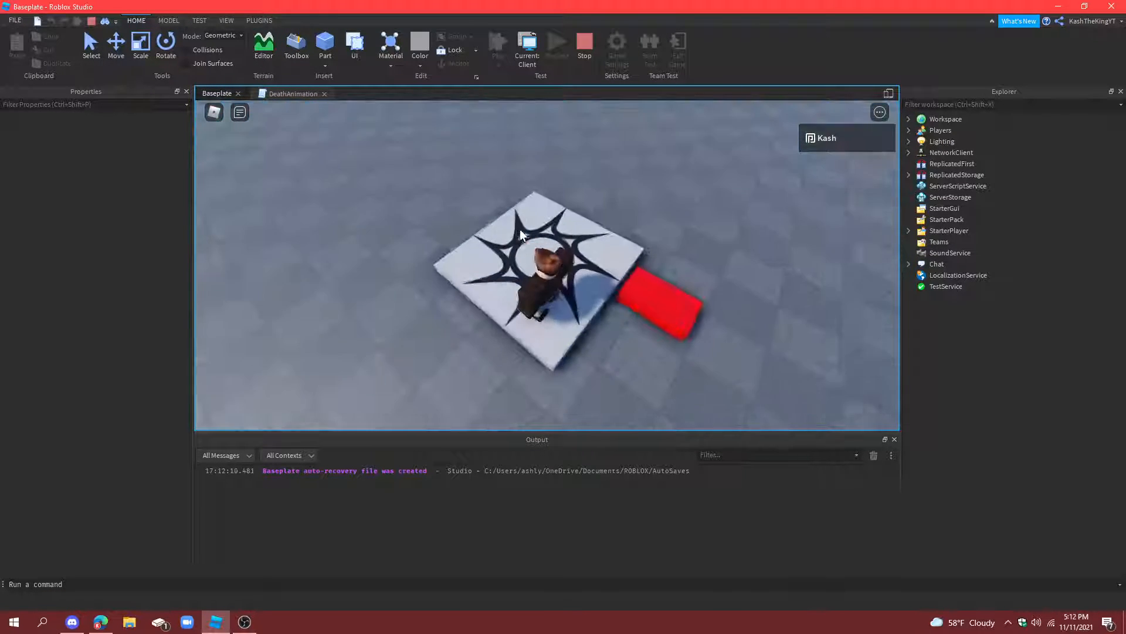